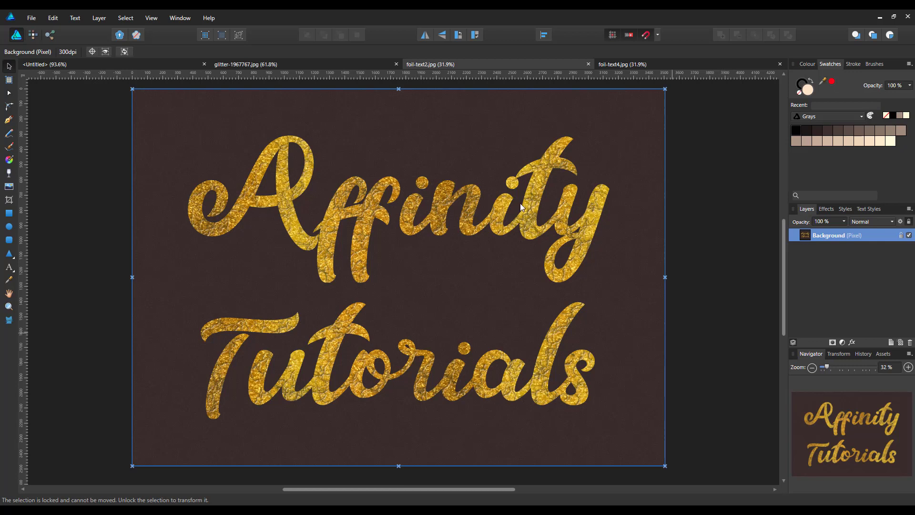
{"action": "mouse_move", "coordinate": [348, 395]}
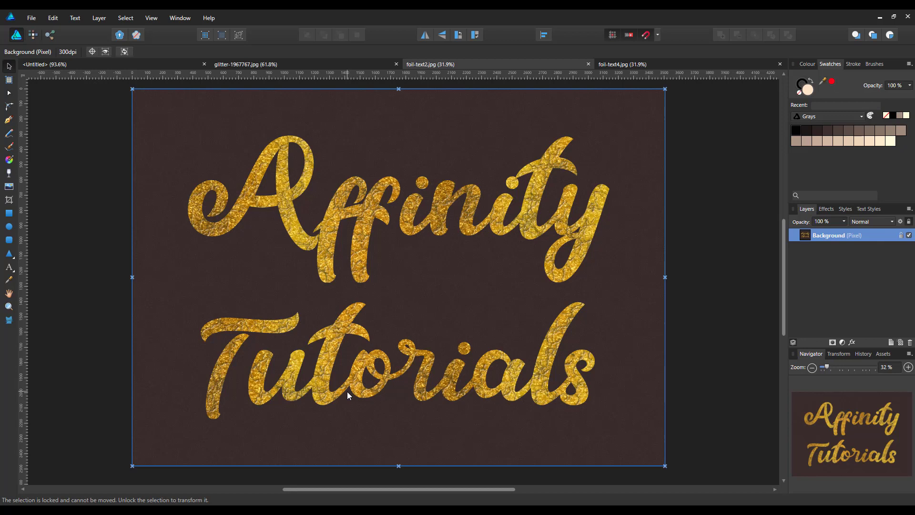
{"action": "mouse_move", "coordinate": [315, 374]}
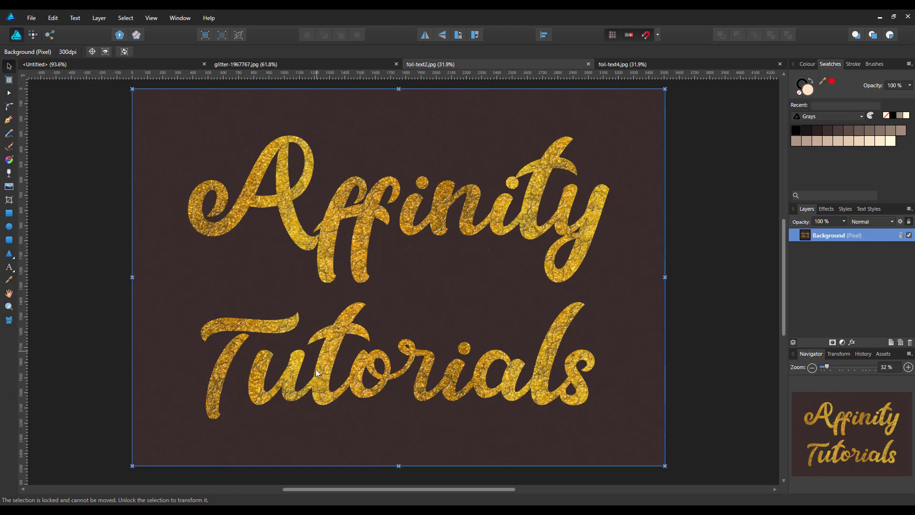
{"action": "mouse_move", "coordinate": [286, 251]}
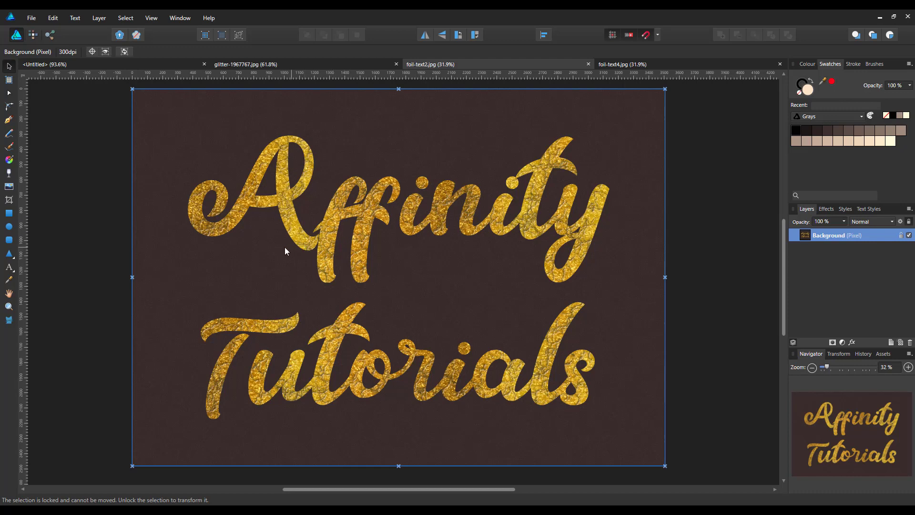
{"action": "mouse_move", "coordinate": [674, 62]}
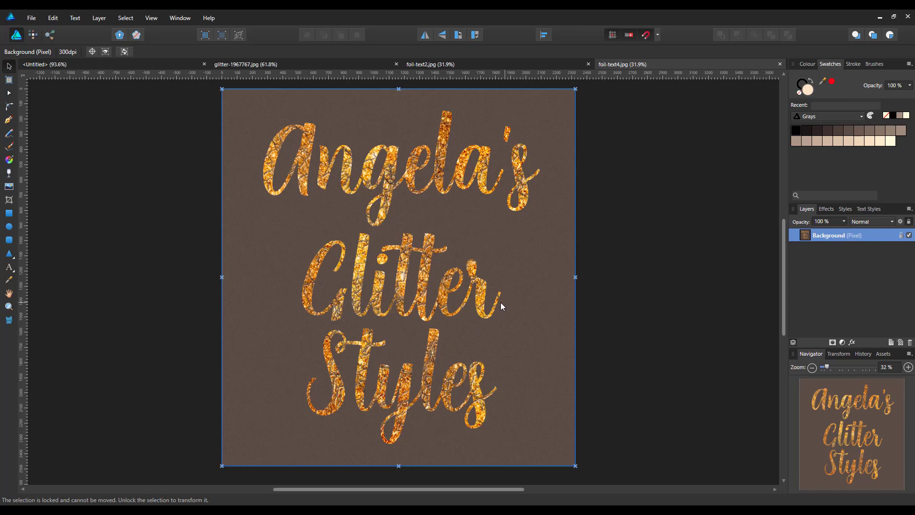
{"action": "mouse_move", "coordinate": [312, 459]}
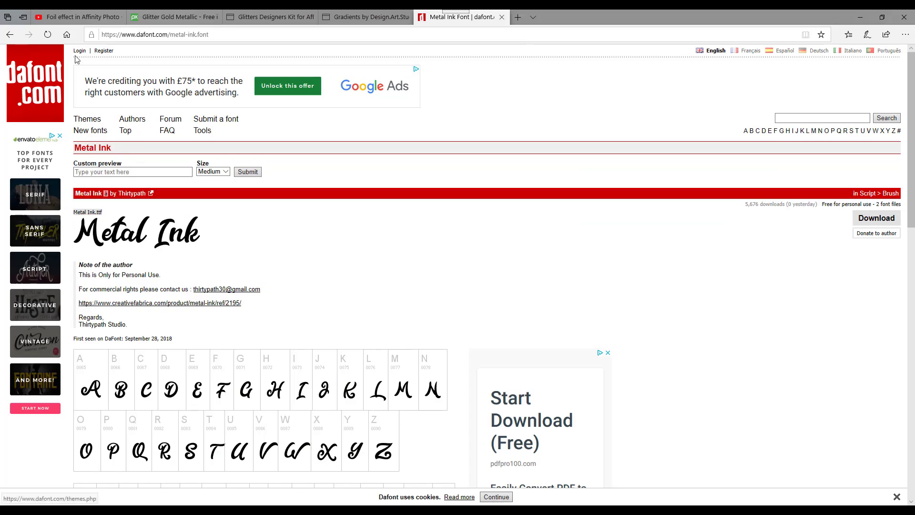
Show the 'Foil effect in Affinity Photo' YouTube tutorial with its gold foil lettering
{"action": "left_click", "coordinate": [76, 17]}
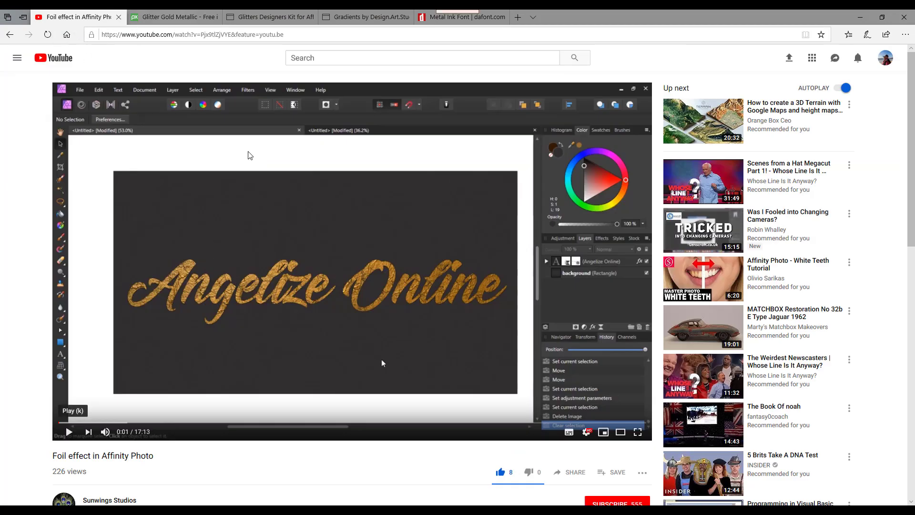
{"action": "mouse_move", "coordinate": [434, 430]}
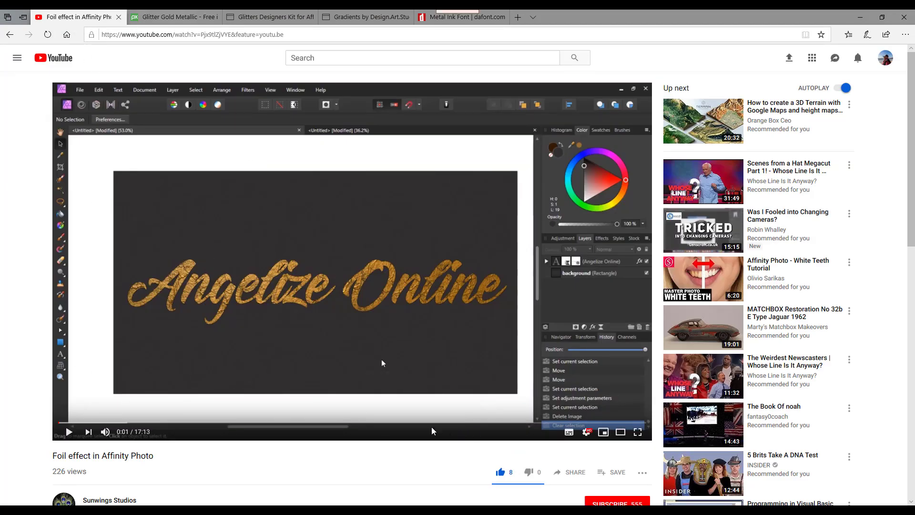
{"action": "scroll", "scroll_direction": "down", "scroll_amount": 3}
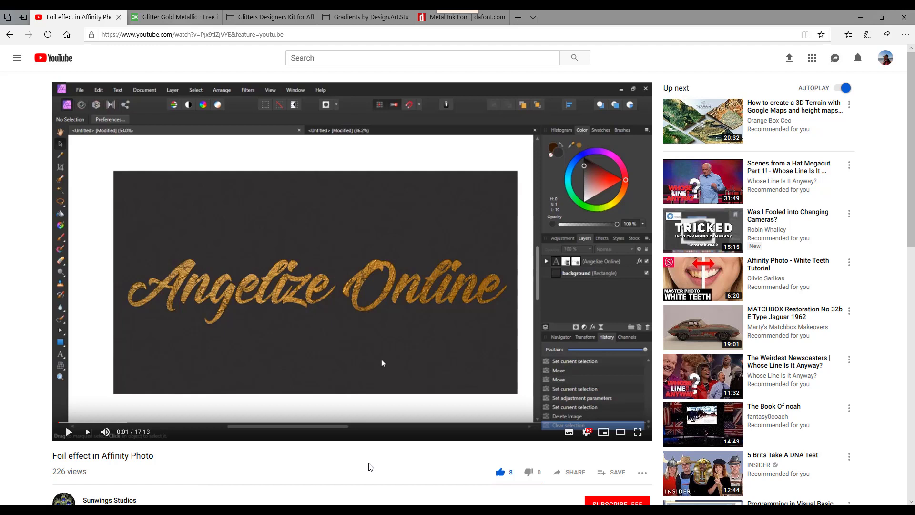
{"action": "mouse_move", "coordinate": [313, 352]}
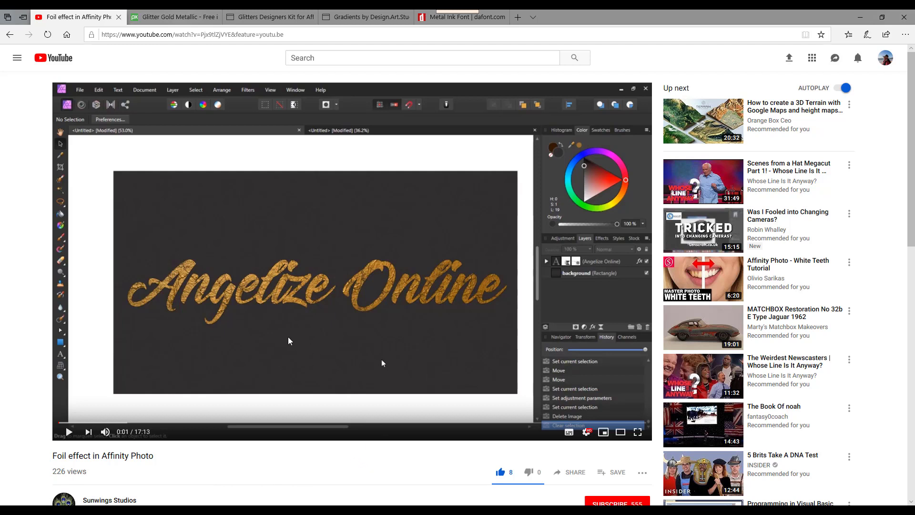
{"action": "mouse_move", "coordinate": [402, 314]}
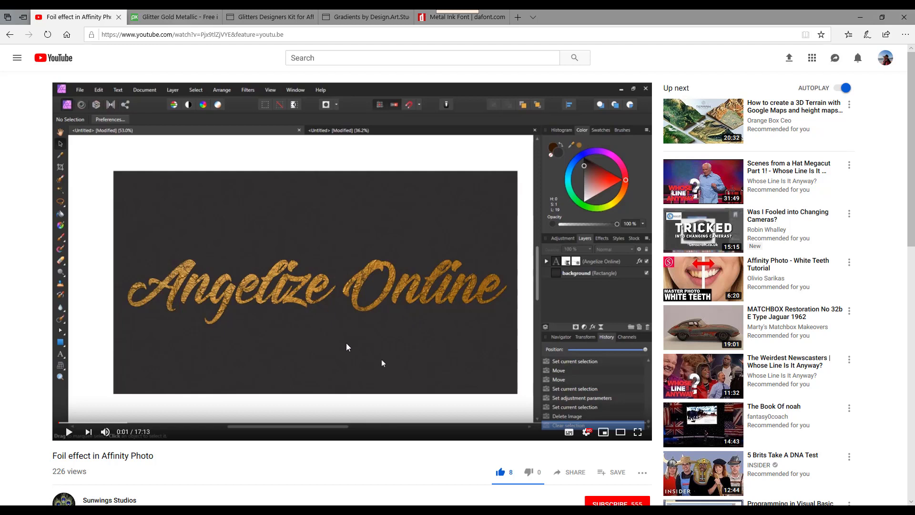
{"action": "mouse_move", "coordinate": [347, 347]}
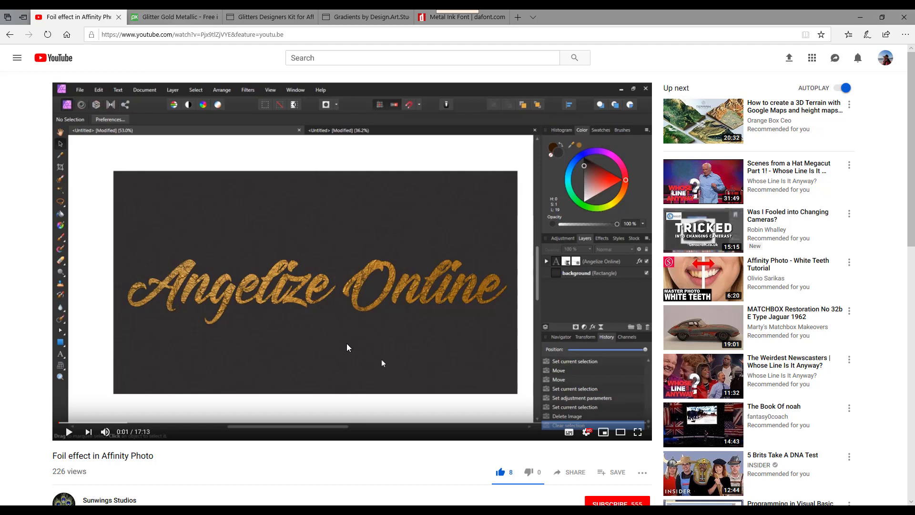
{"action": "mouse_move", "coordinate": [407, 345]}
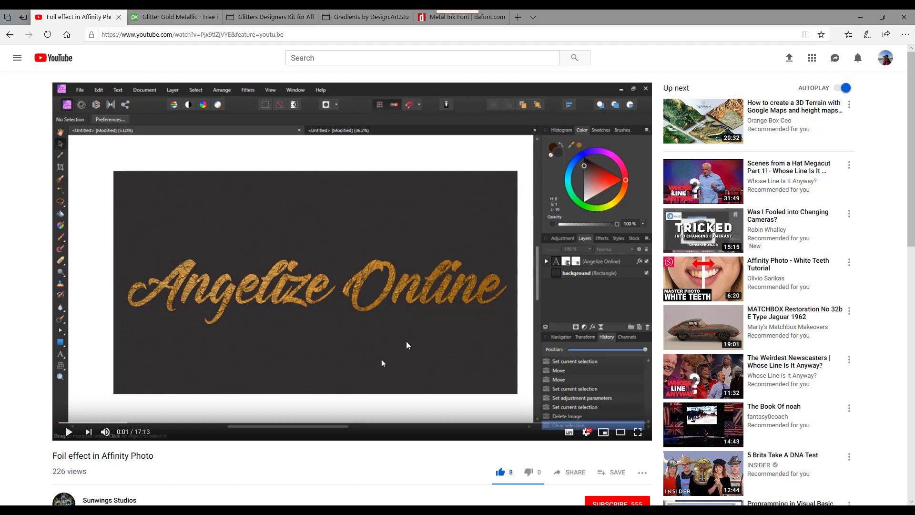
{"action": "mouse_move", "coordinate": [374, 408]}
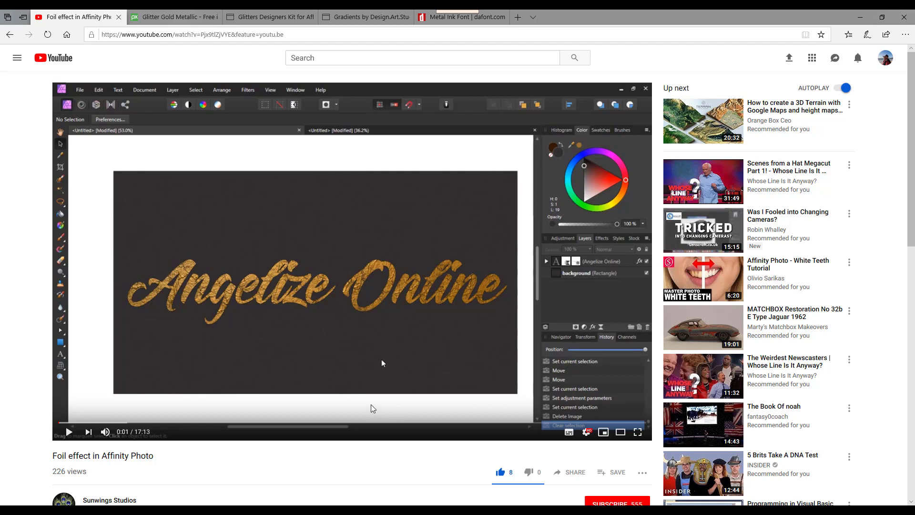
{"action": "mouse_move", "coordinate": [348, 406]}
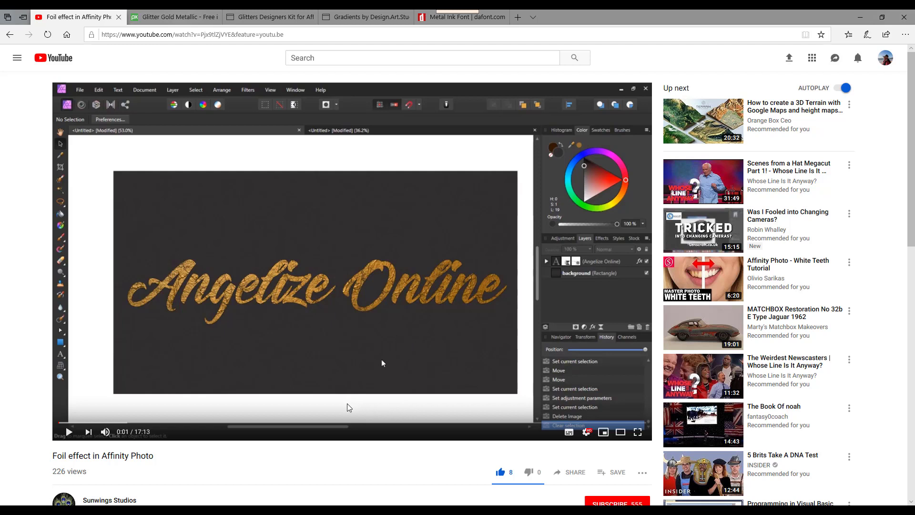
{"action": "mouse_move", "coordinate": [350, 278]}
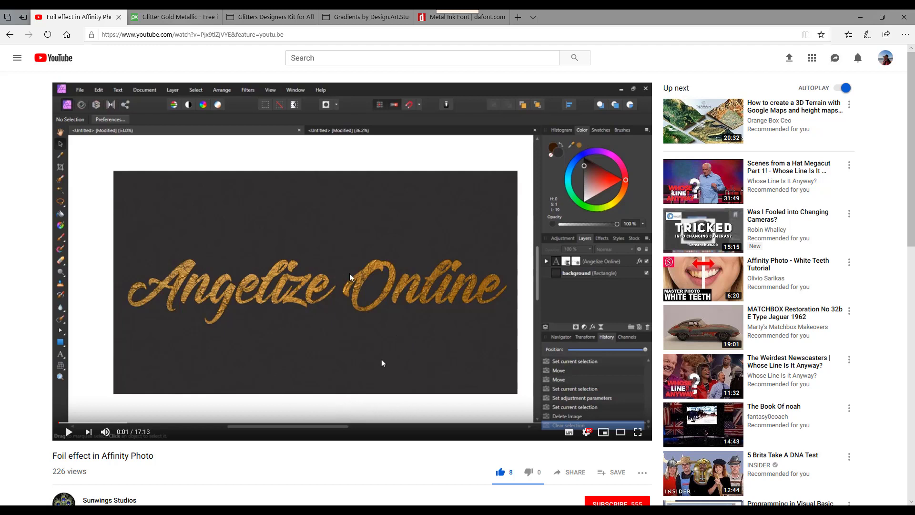
{"action": "mouse_move", "coordinate": [168, 275]}
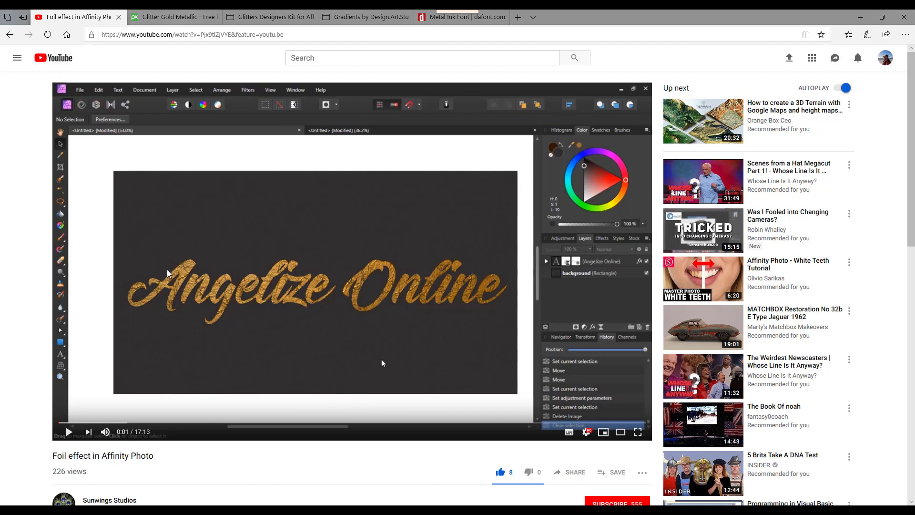
{"action": "mouse_move", "coordinate": [215, 279]}
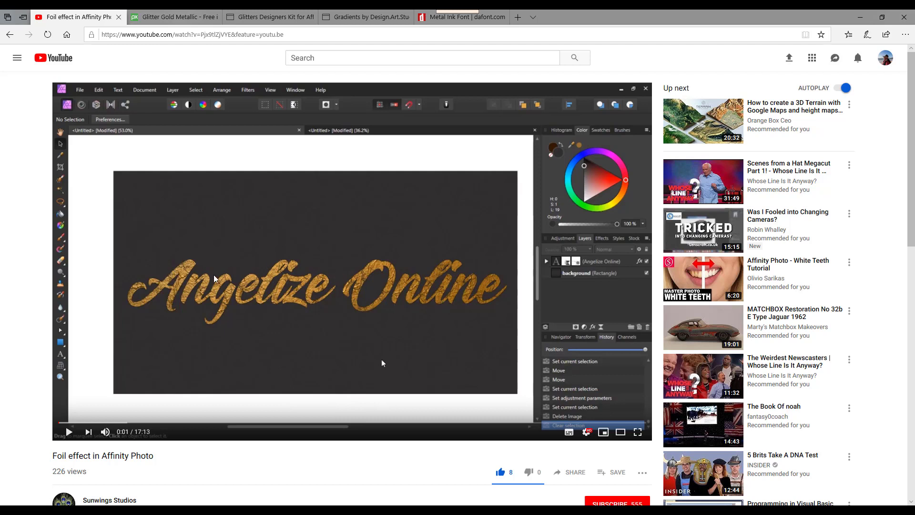
{"action": "mouse_move", "coordinate": [303, 306]}
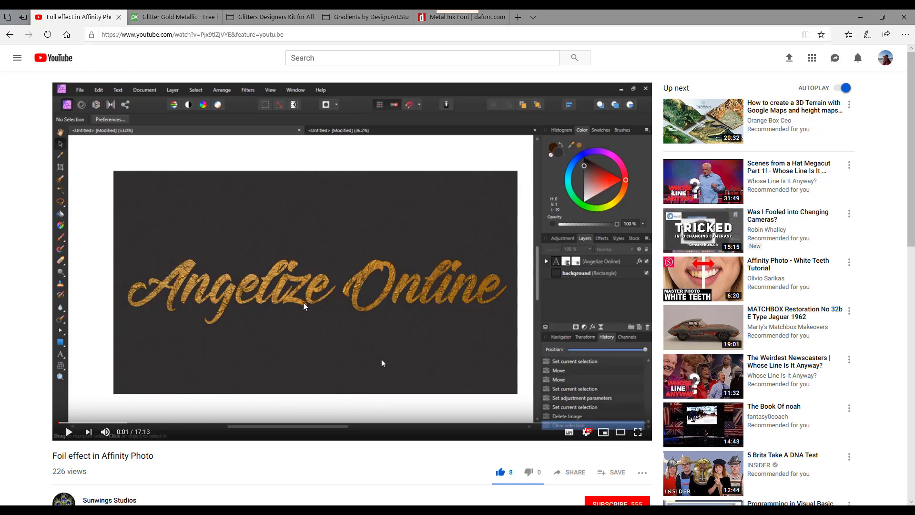
{"action": "mouse_move", "coordinate": [470, 287]}
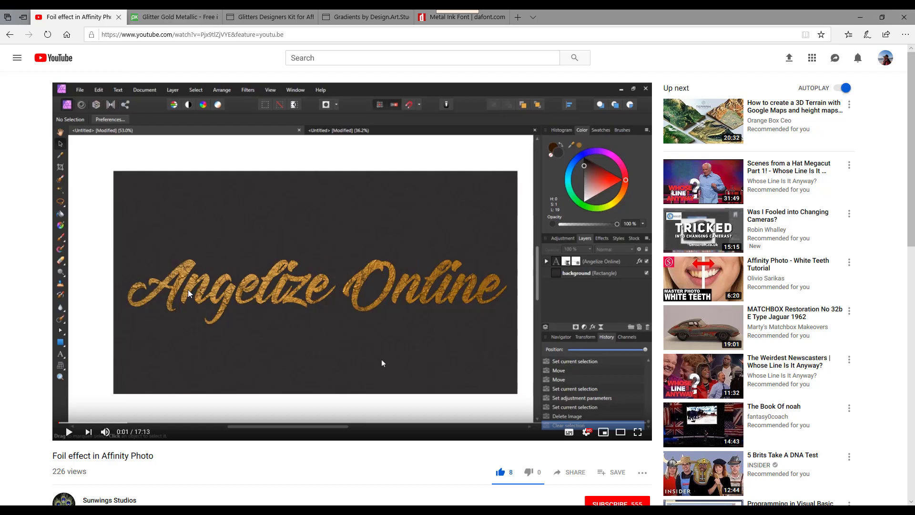
{"action": "mouse_move", "coordinate": [332, 356]}
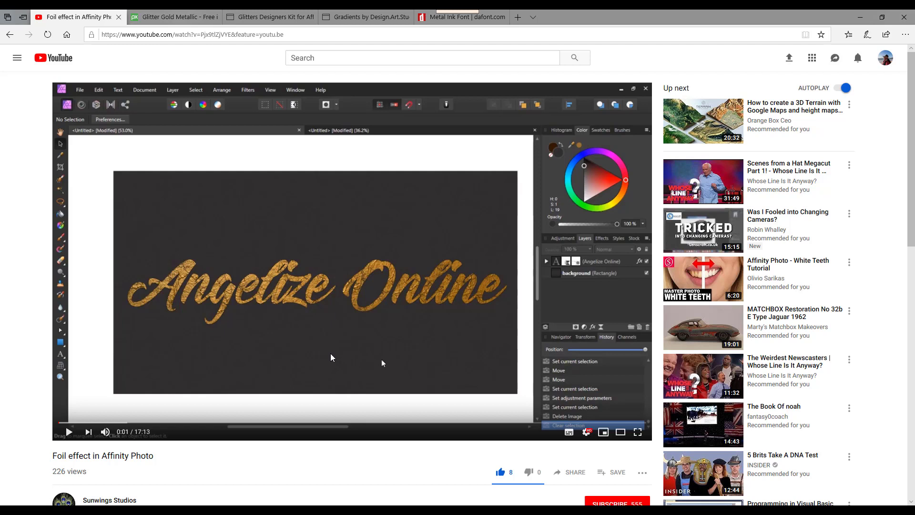
{"action": "mouse_move", "coordinate": [335, 382]}
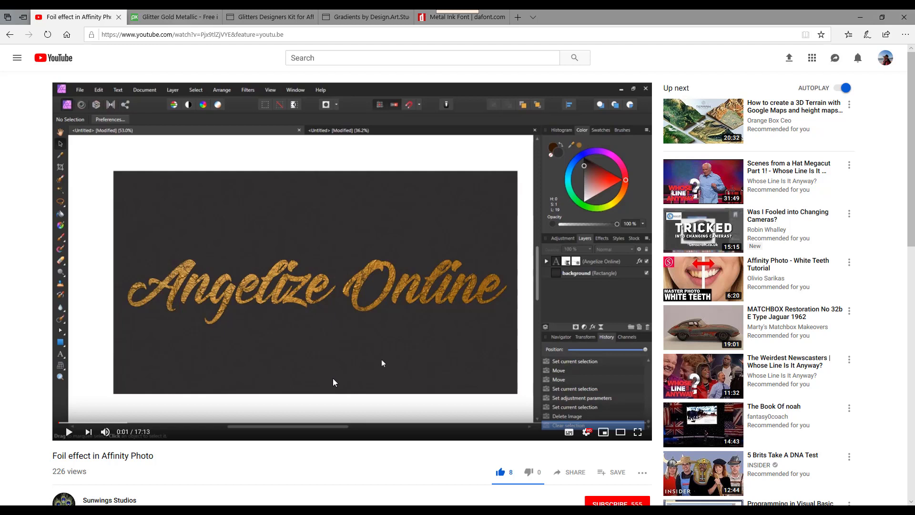
{"action": "mouse_move", "coordinate": [335, 390]}
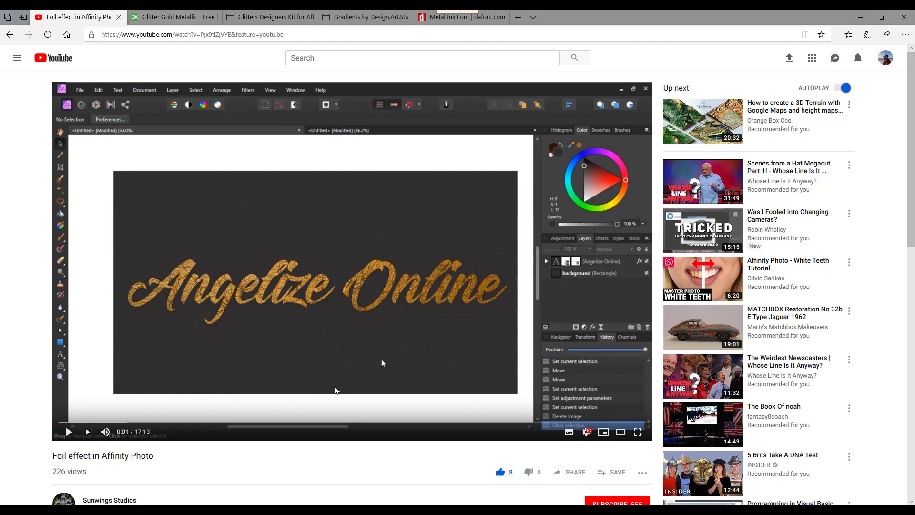
{"action": "mouse_move", "coordinate": [336, 392]}
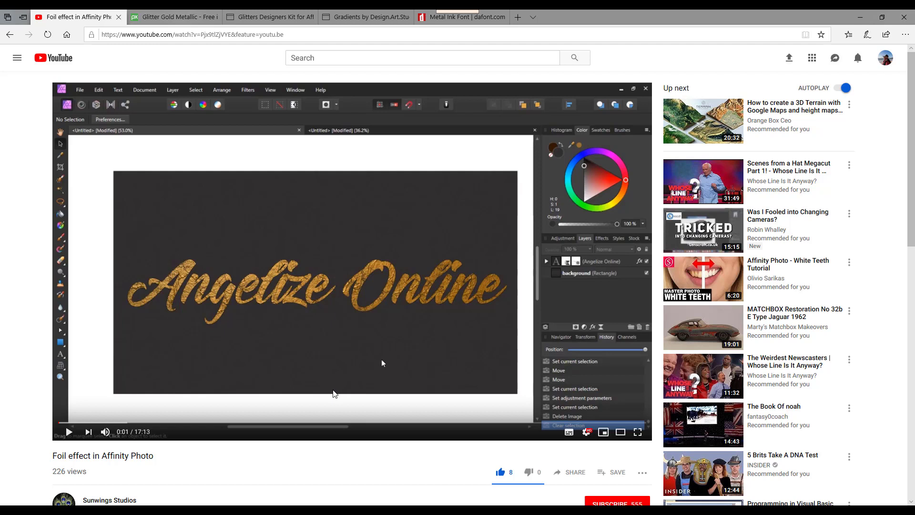
Switch to the Pixabay tab showing the Glitter Gold Metallic illustration
{"action": "left_click", "coordinate": [175, 16]}
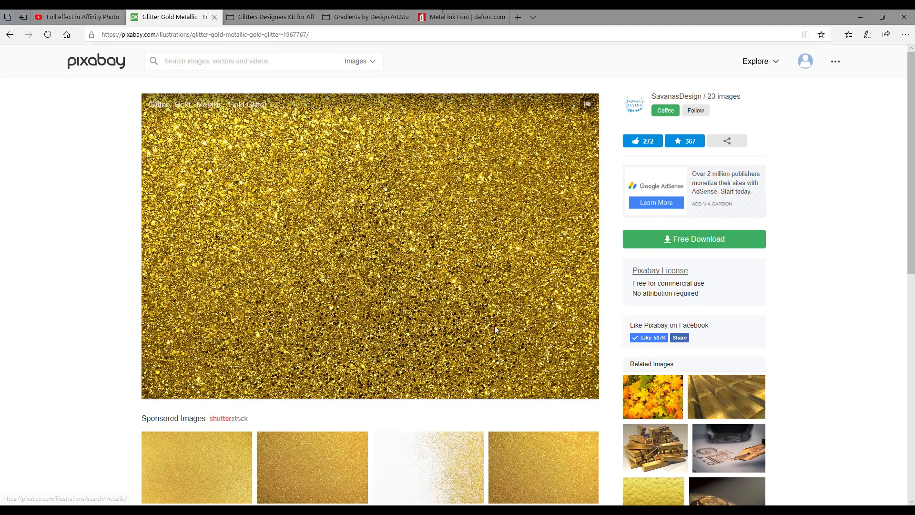
{"action": "mouse_move", "coordinate": [329, 284]}
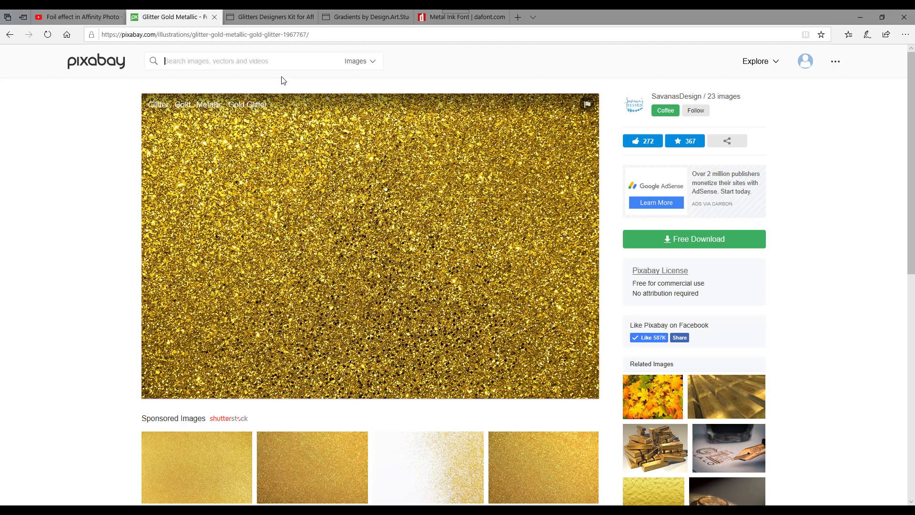
View Creative Fabrica's $5 Glitters Designers Kit page for Affinity Photo and Designer
{"action": "left_click", "coordinate": [271, 16]}
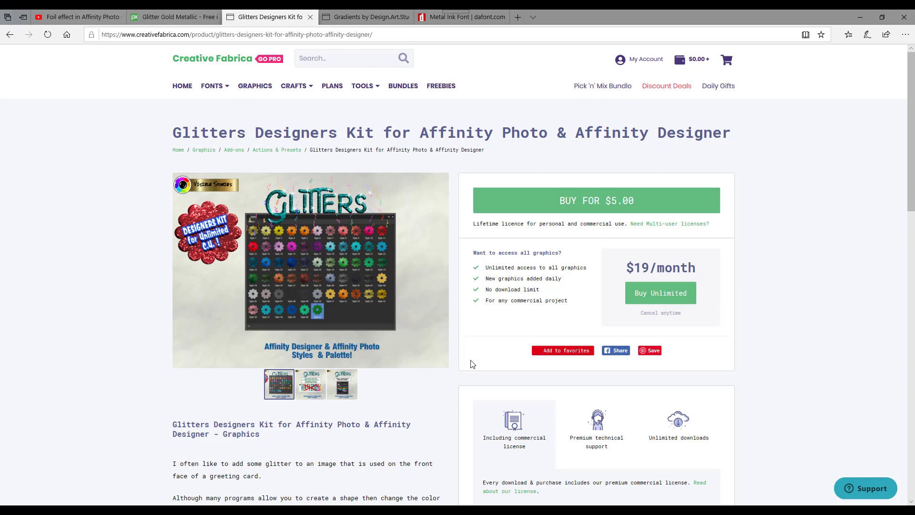
{"action": "mouse_move", "coordinate": [396, 333]}
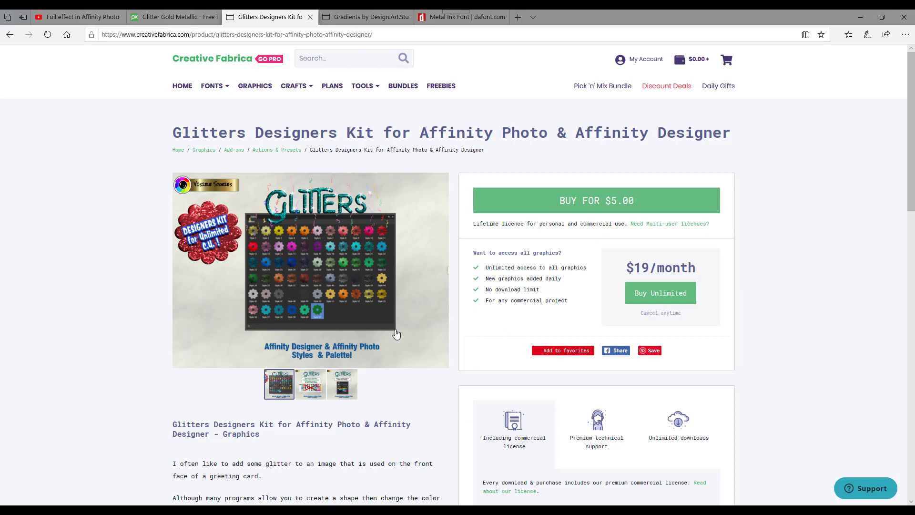
{"action": "mouse_move", "coordinate": [423, 414]}
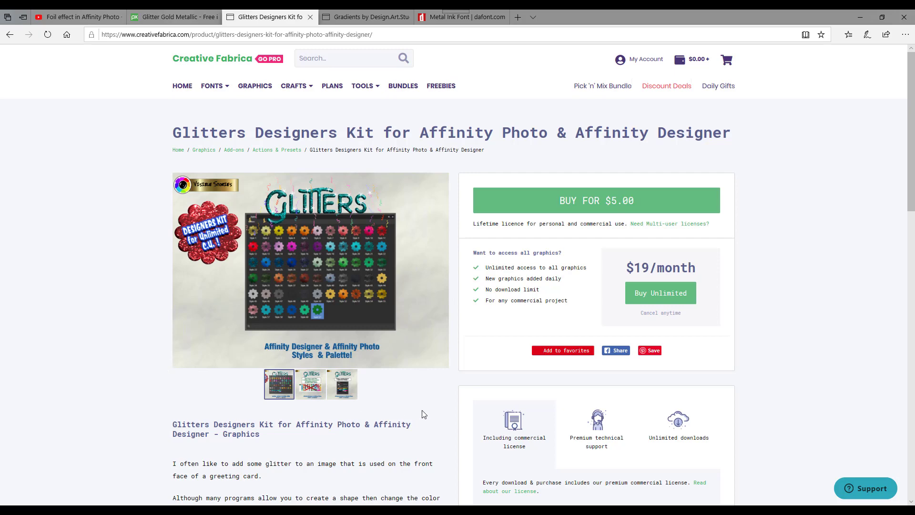
{"action": "scroll", "scroll_direction": "down", "scroll_amount": 3}
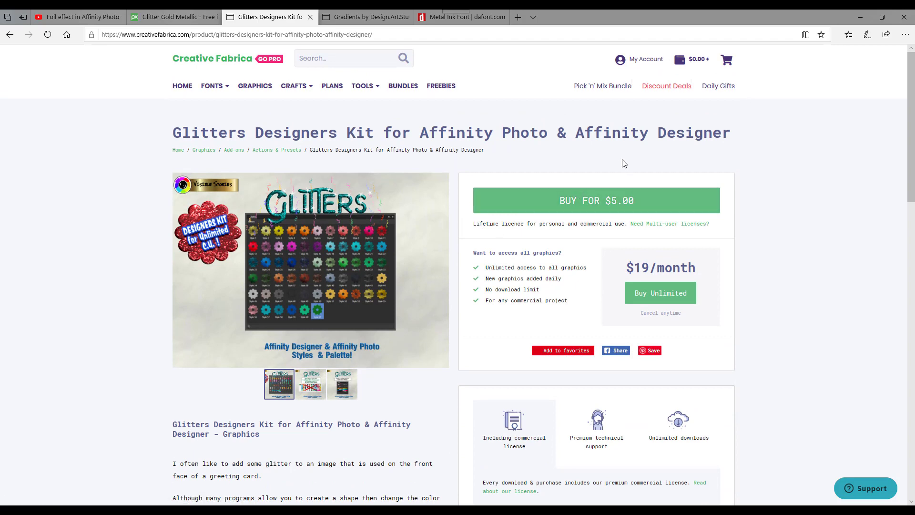
{"action": "mouse_move", "coordinate": [619, 161]}
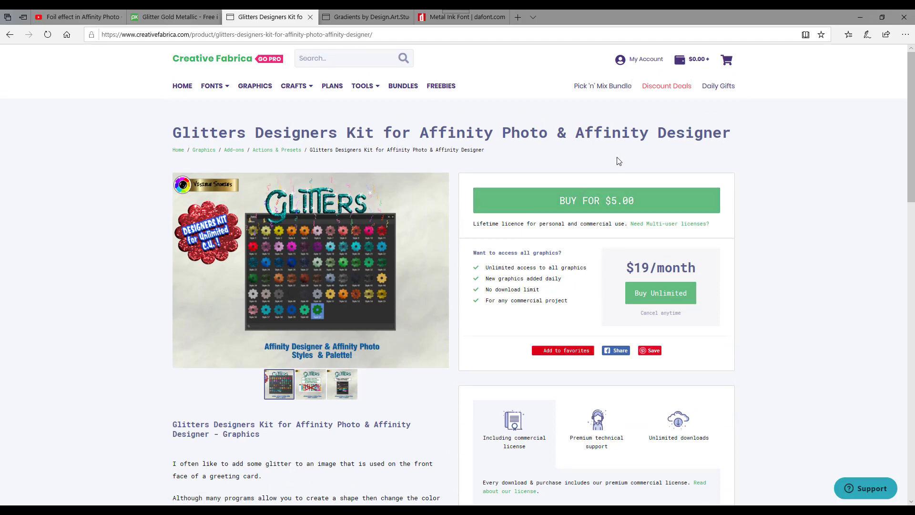
{"action": "mouse_move", "coordinate": [723, 348]}
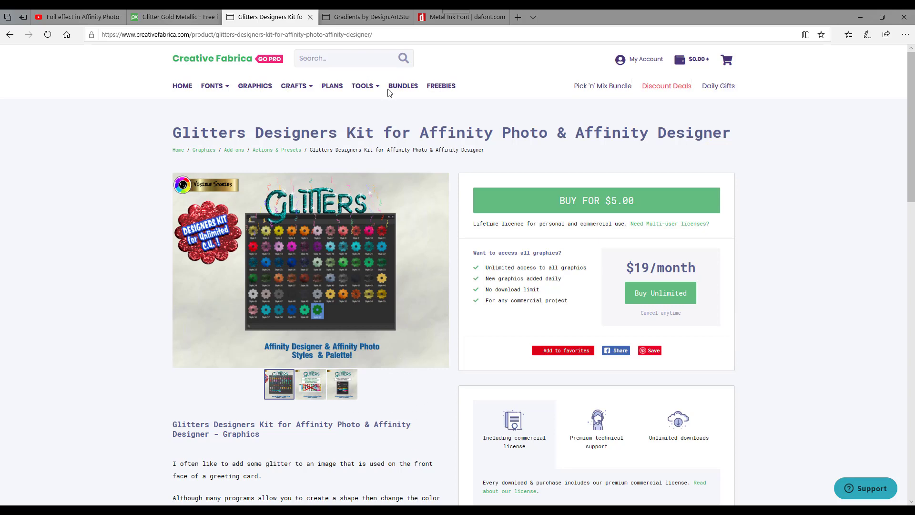
Display the MediaFire folder listing the Custom Gradients and Fancy Gradient palettes
{"action": "left_click", "coordinate": [365, 17]}
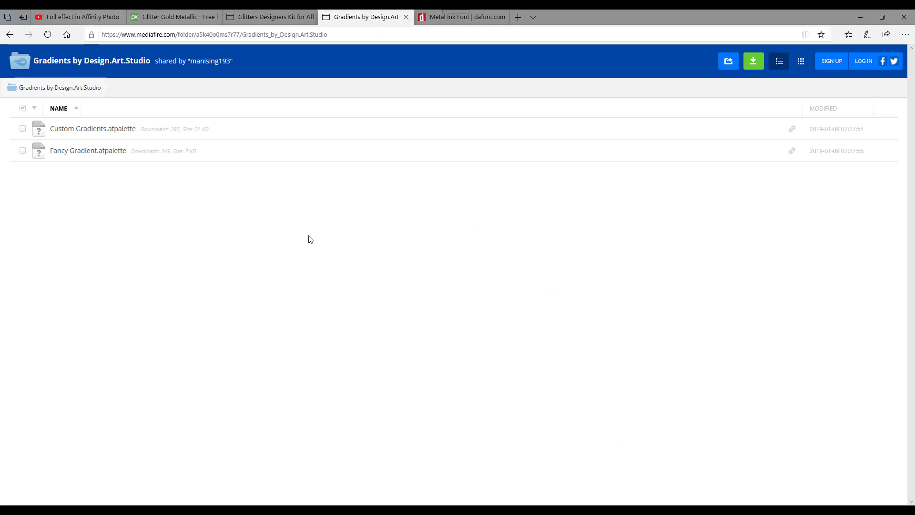
{"action": "mouse_move", "coordinate": [171, 247]}
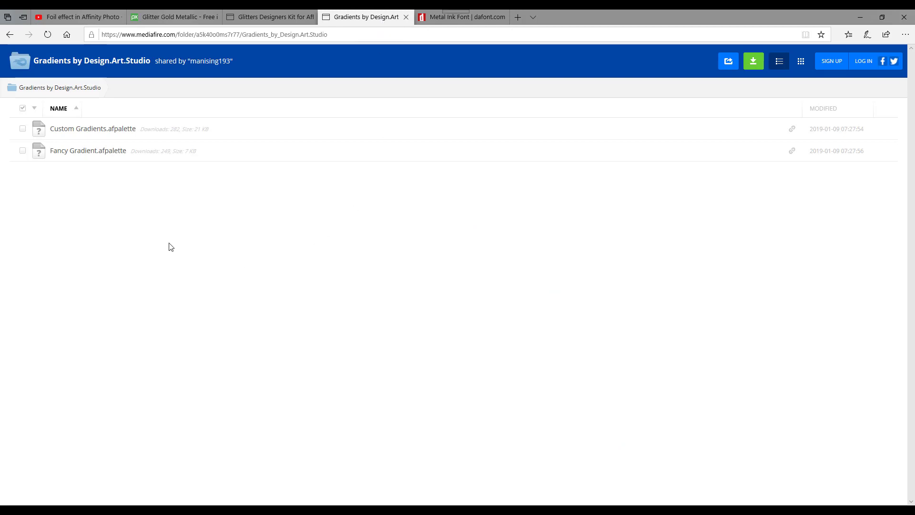
{"action": "mouse_move", "coordinate": [92, 96]}
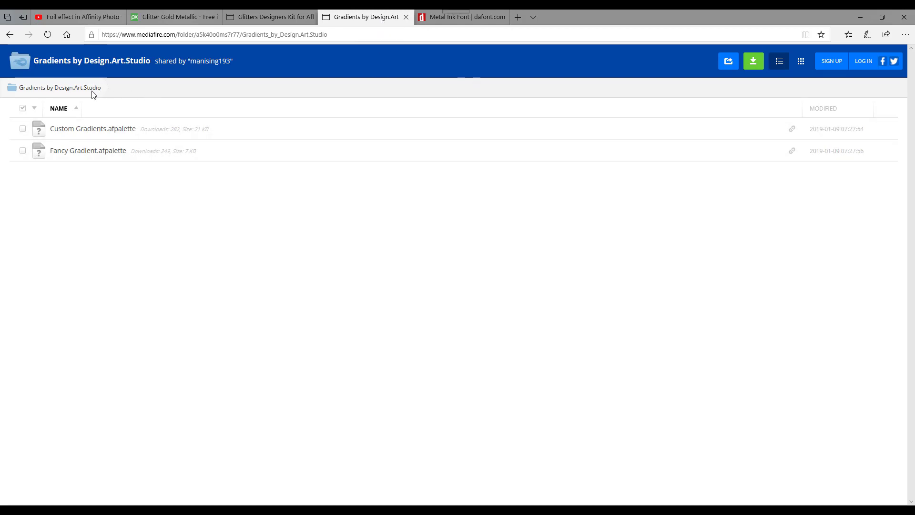
{"action": "mouse_move", "coordinate": [92, 129]}
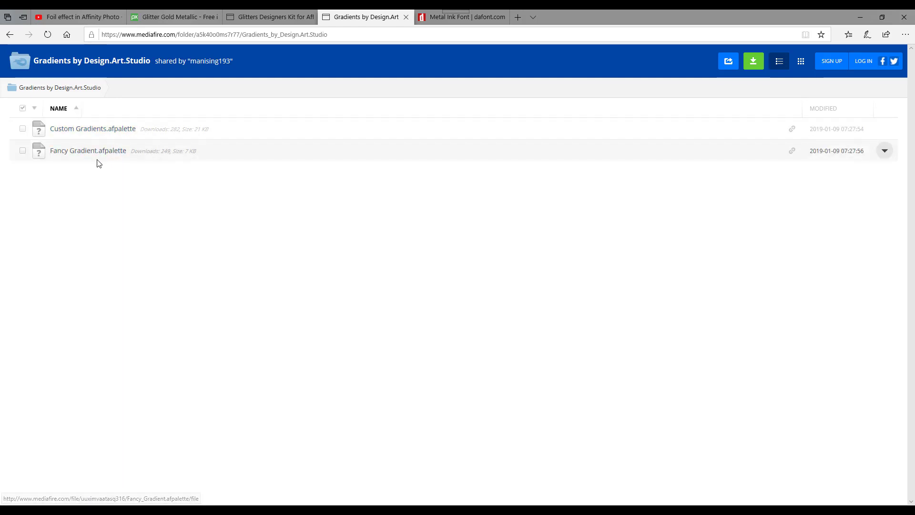
{"action": "mouse_move", "coordinate": [224, 198]}
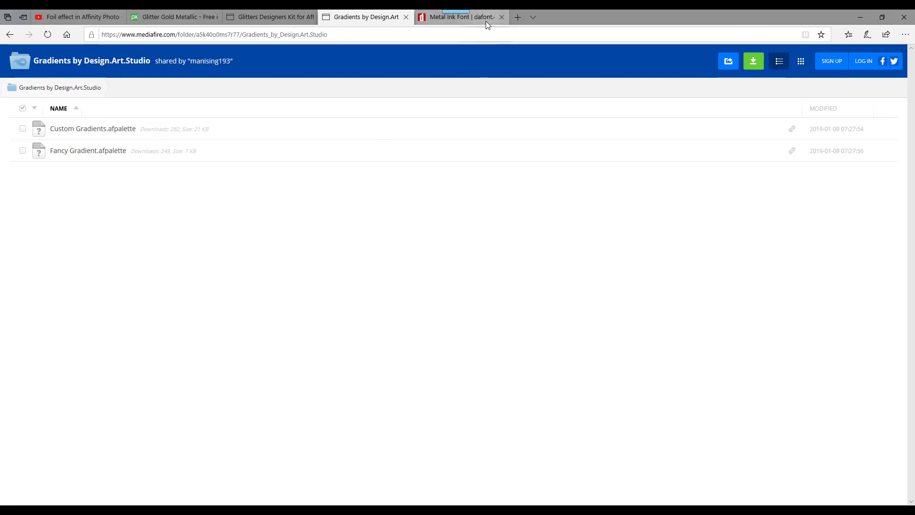
Show DaFont's Metal Ink script font page by Thirtypath
{"action": "left_click", "coordinate": [458, 16]}
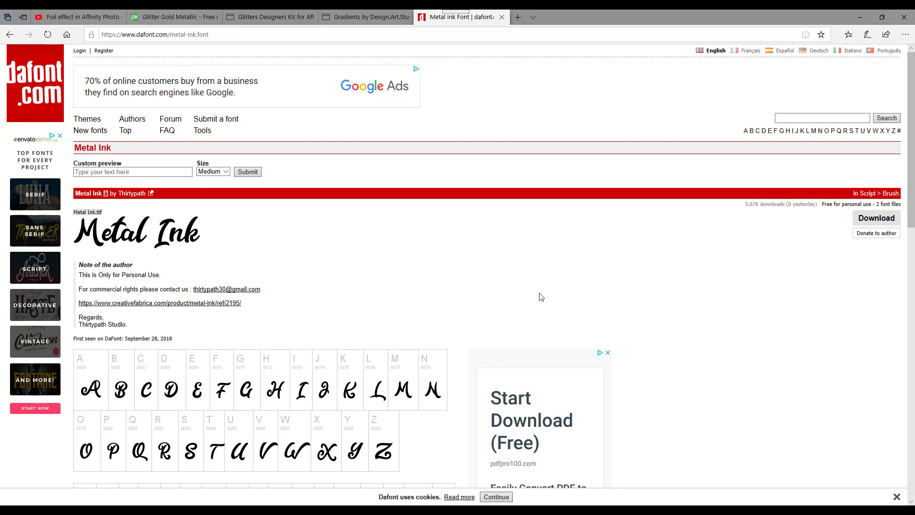
{"action": "mouse_move", "coordinate": [439, 322]}
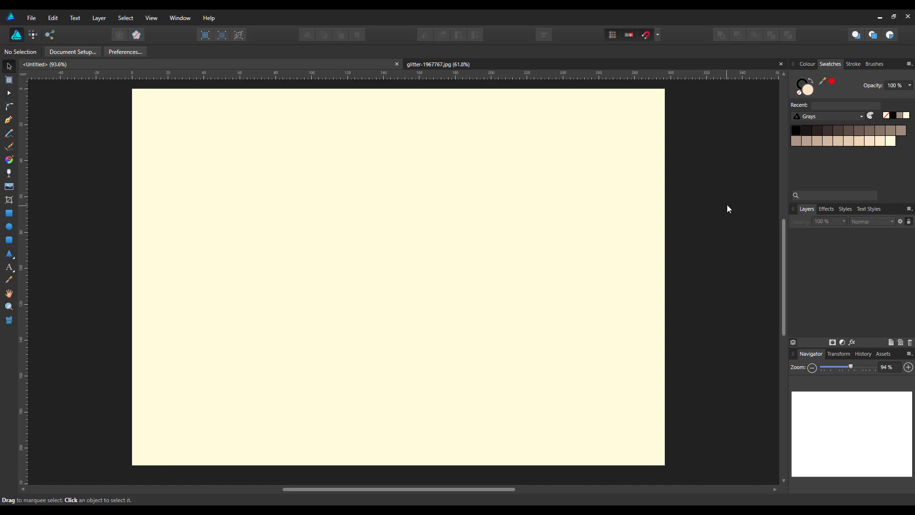
{"action": "mouse_move", "coordinate": [408, 333]}
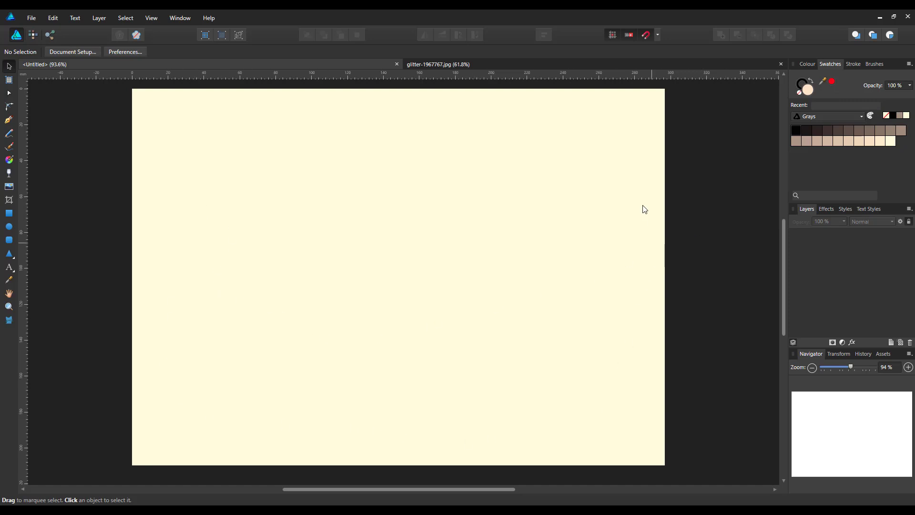
{"action": "mouse_move", "coordinate": [301, 220]}
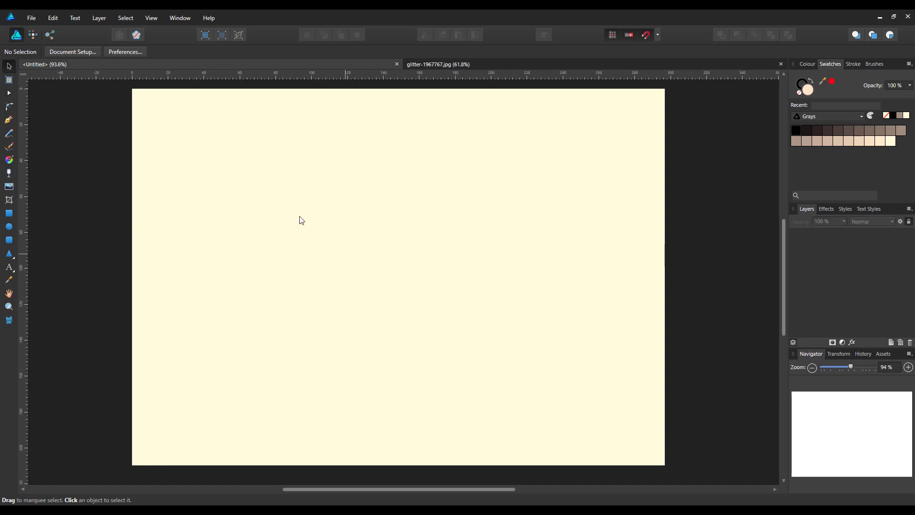
{"action": "mouse_move", "coordinate": [471, 304]}
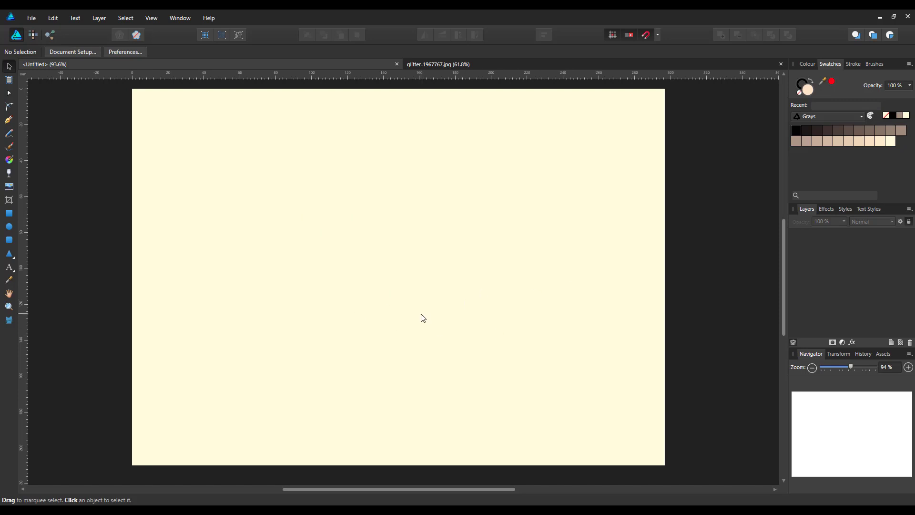
{"action": "mouse_move", "coordinate": [569, 87]}
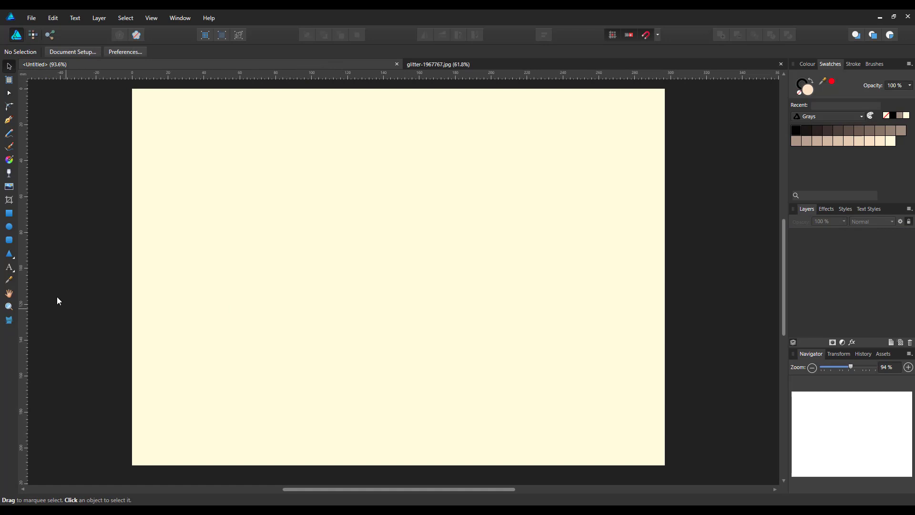
{"action": "mouse_move", "coordinate": [10, 214]}
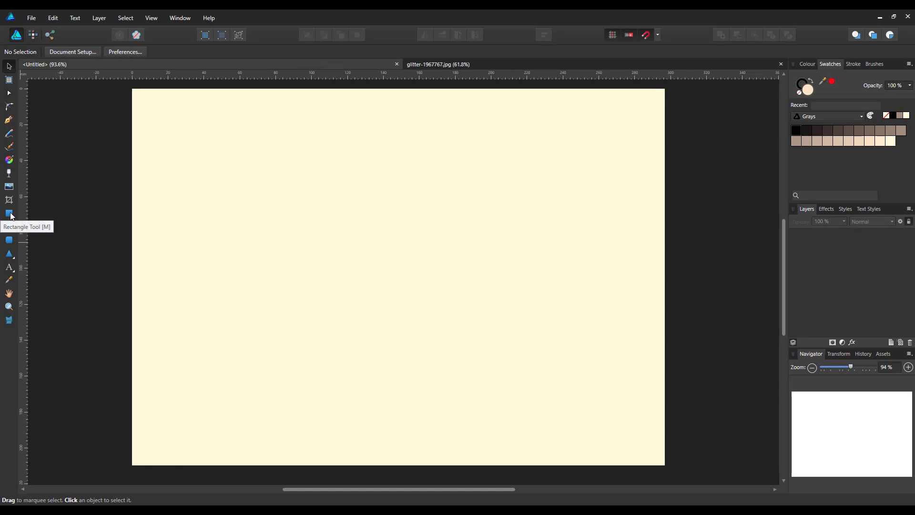
Draw a page-covering rectangle and give it a dark 2D2D2D fill
{"action": "left_click", "coordinate": [10, 214]}
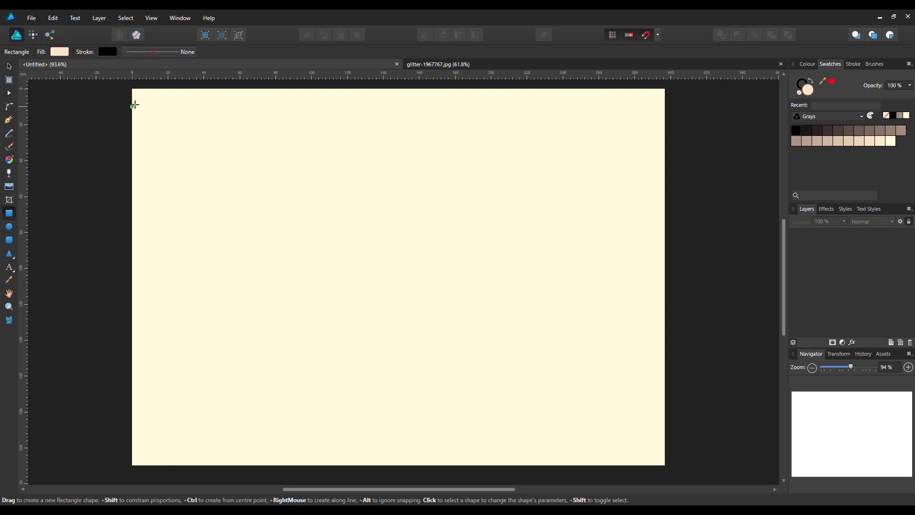
{"action": "left_click_drag", "start_coordinate": [134, 105], "coordinate": [641, 442]}
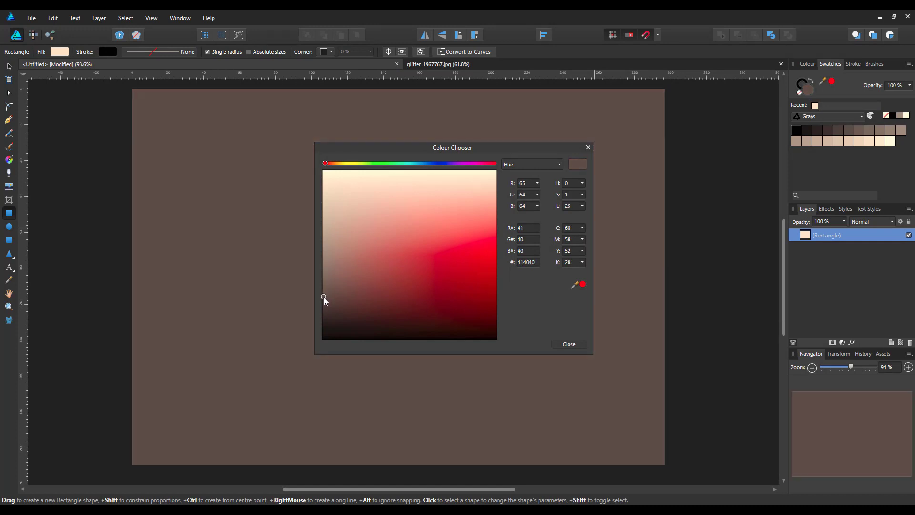
{"action": "left_click", "coordinate": [324, 306]}
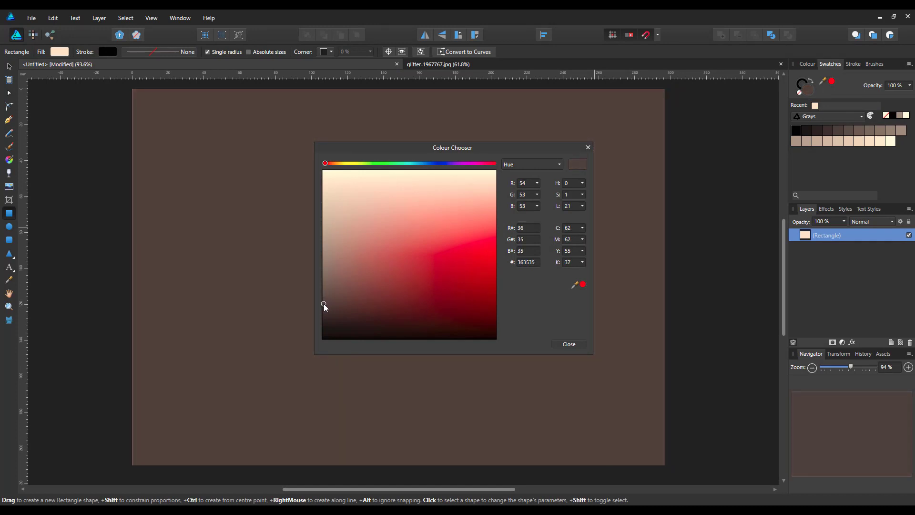
{"action": "left_click", "coordinate": [324, 312]}
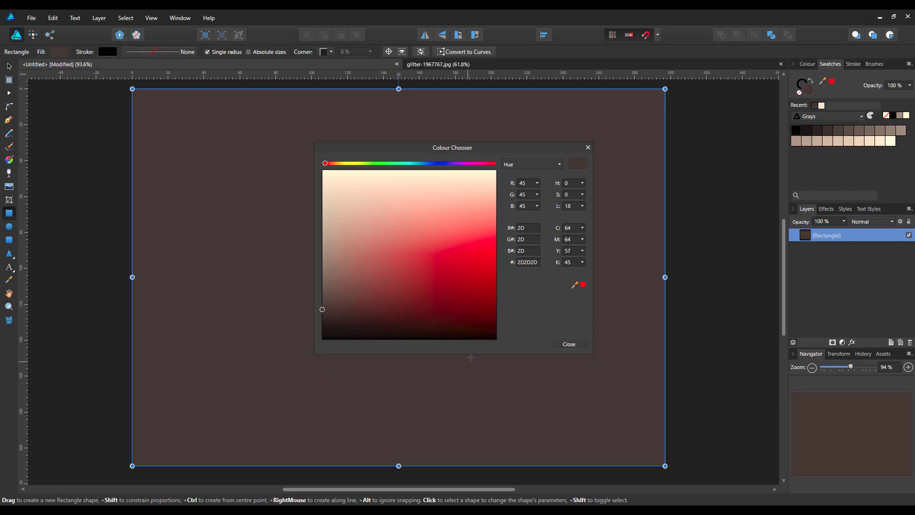
{"action": "mouse_move", "coordinate": [556, 175]}
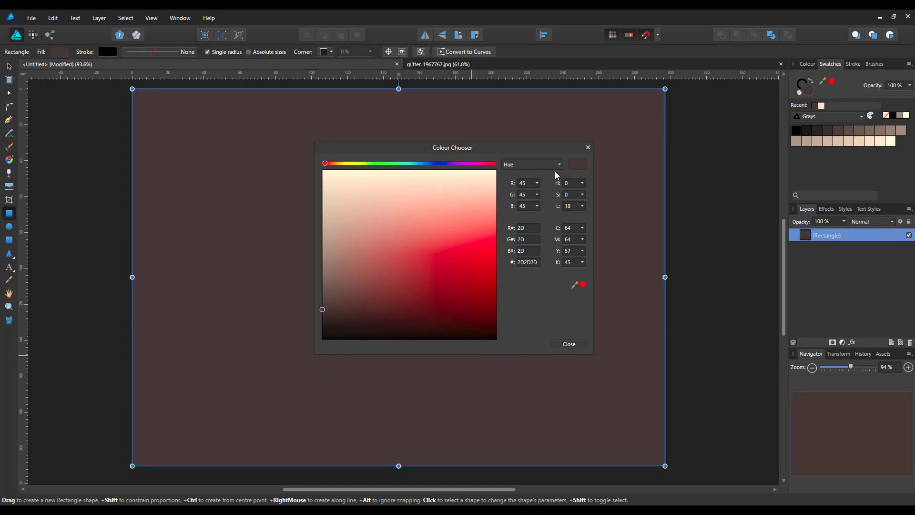
{"action": "left_click", "coordinate": [531, 164]}
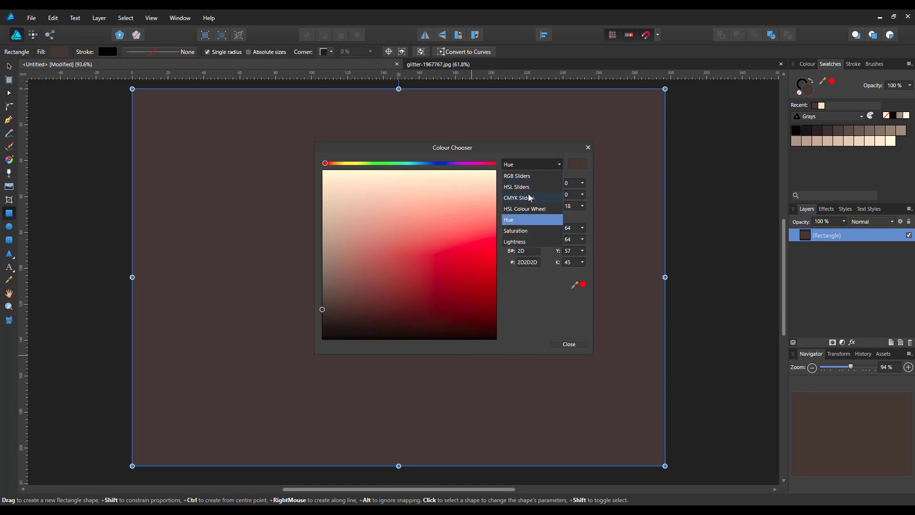
{"action": "left_click", "coordinate": [516, 186]}
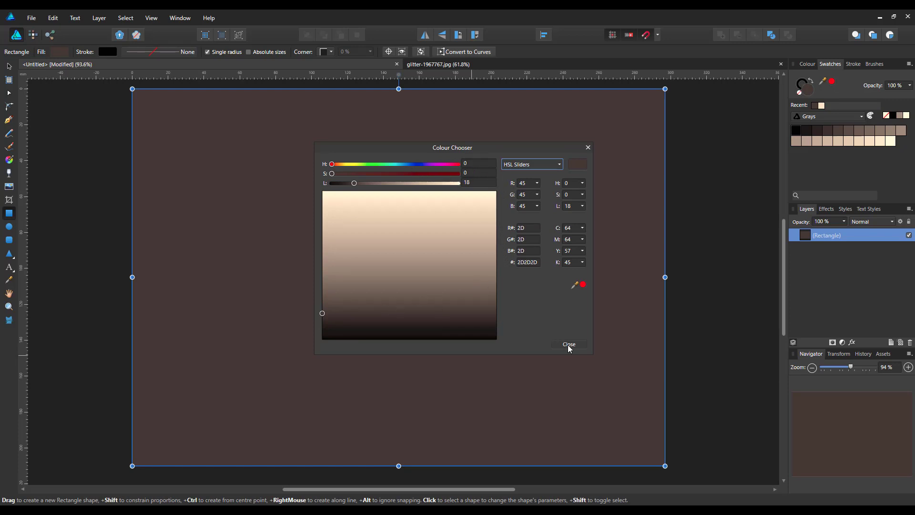
{"action": "left_click", "coordinate": [568, 344]}
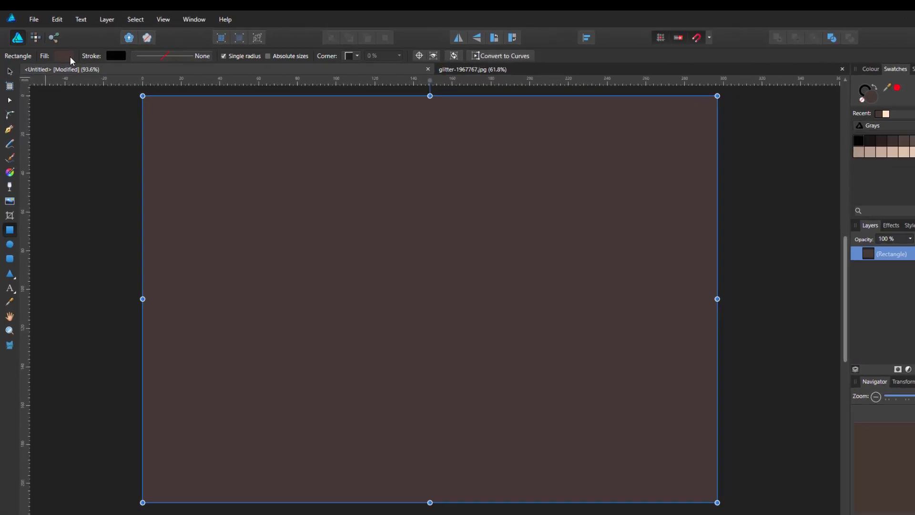
Add strong noise to the rectangle's fill for a grainy brown texture
{"action": "left_click", "coordinate": [63, 56]}
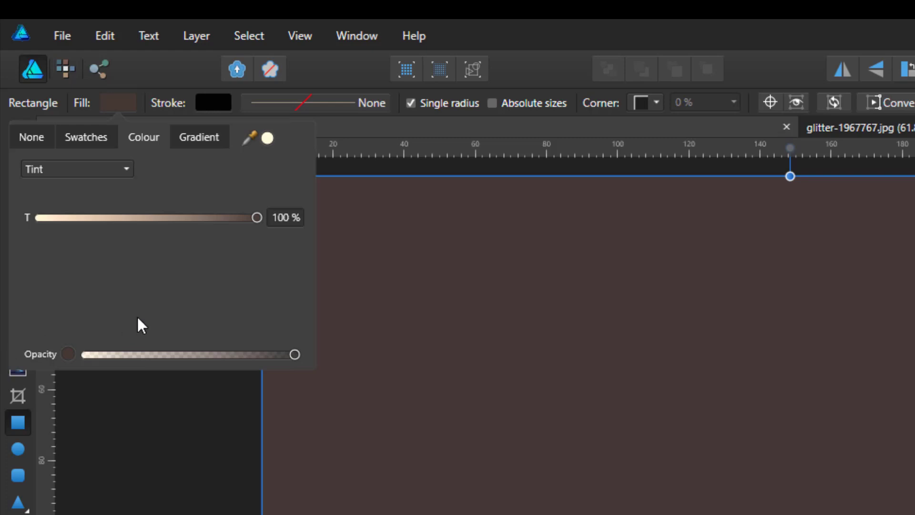
{"action": "mouse_move", "coordinate": [70, 356]}
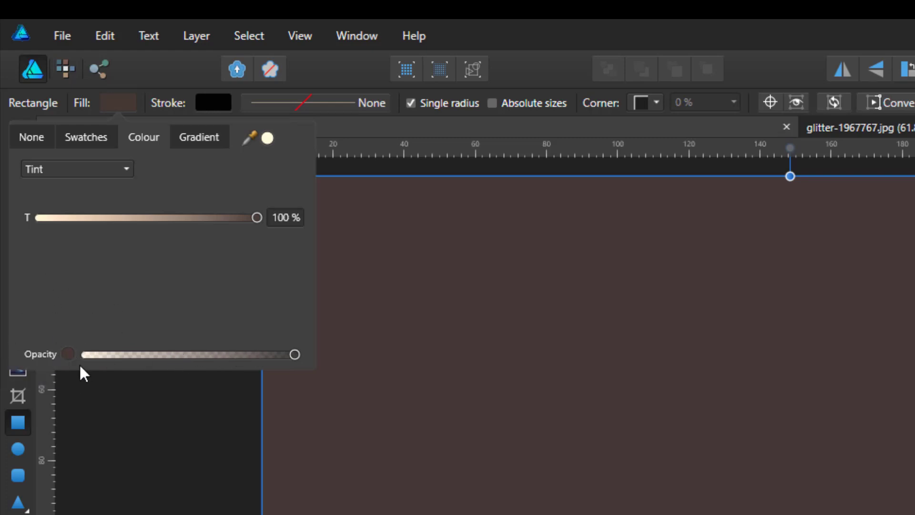
{"action": "mouse_move", "coordinate": [70, 362]}
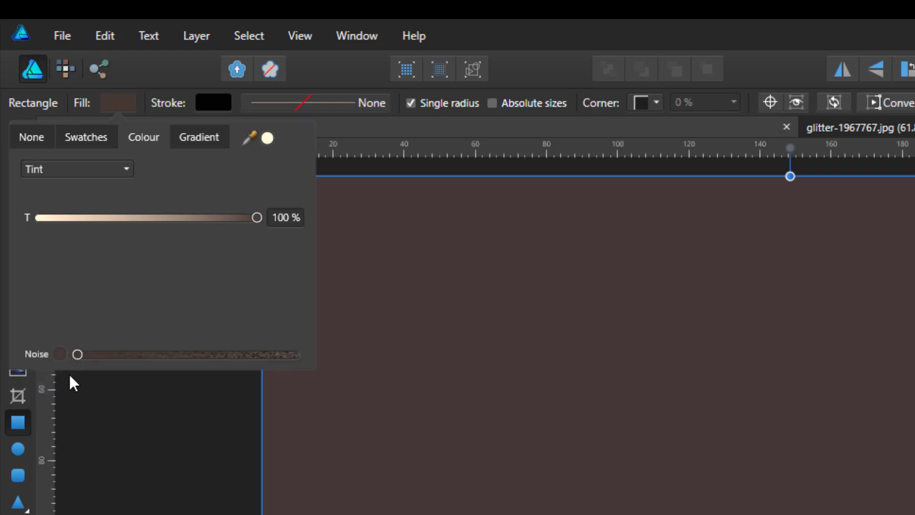
{"action": "left_click_drag", "start_coordinate": [78, 354], "coordinate": [115, 354]}
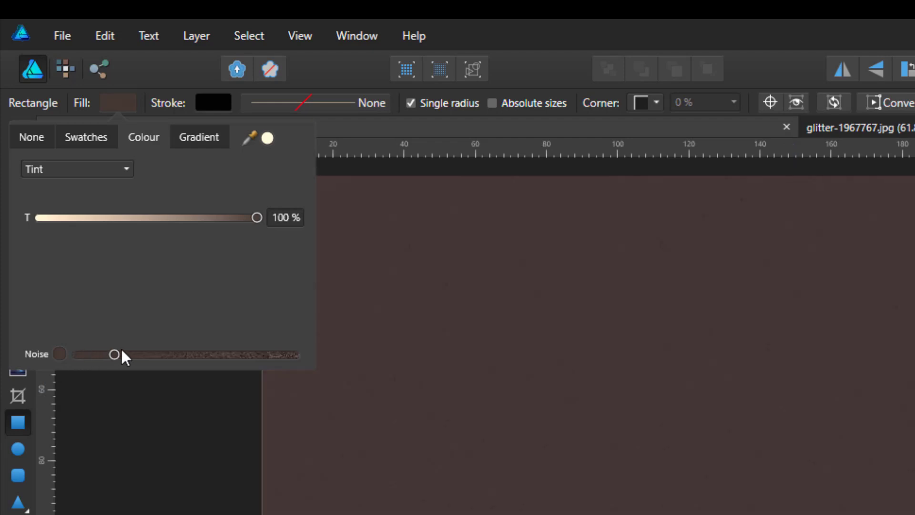
{"action": "left_click_drag", "start_coordinate": [114, 354], "coordinate": [220, 354]}
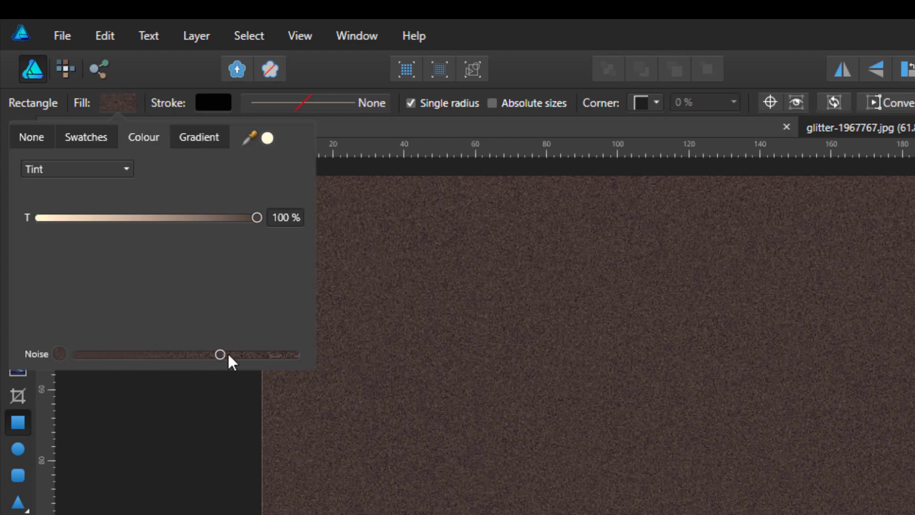
{"action": "left_click_drag", "start_coordinate": [220, 354], "coordinate": [234, 355]}
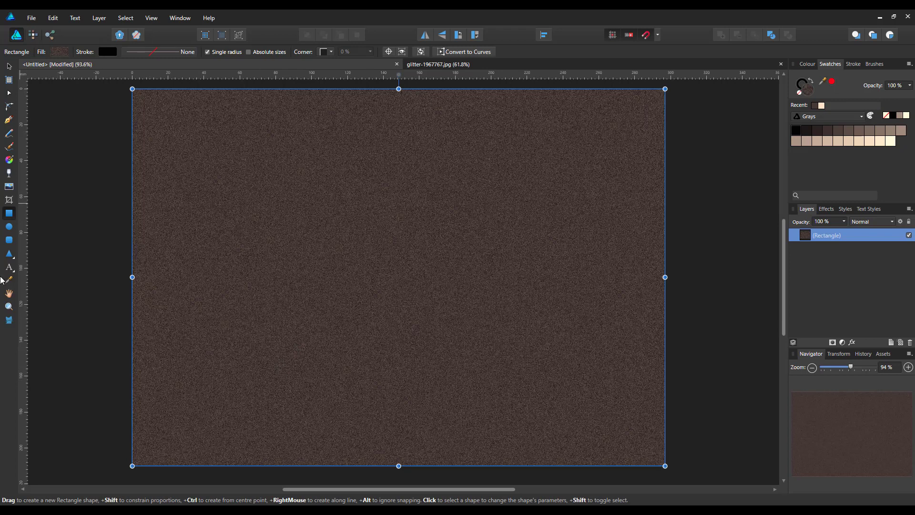
Type 'Fun With' and 'Text 2019' on two lines as Metal Ink artistic text
{"action": "left_click", "coordinate": [9, 253]}
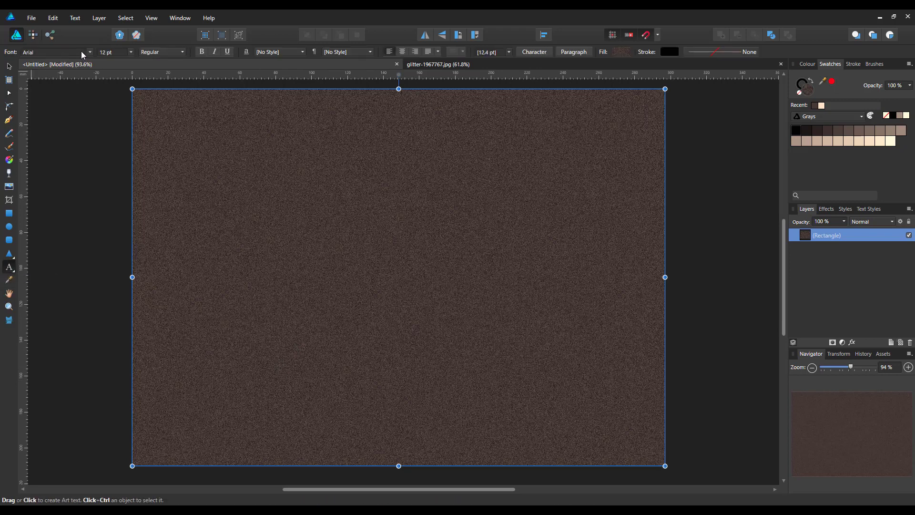
{"action": "left_click", "coordinate": [53, 52]}
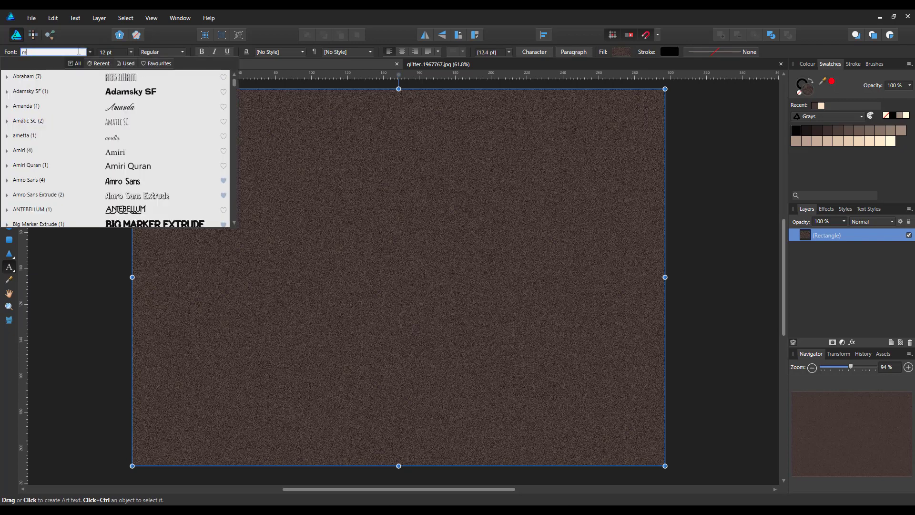
{"action": "type", "text": "etal Ink"}
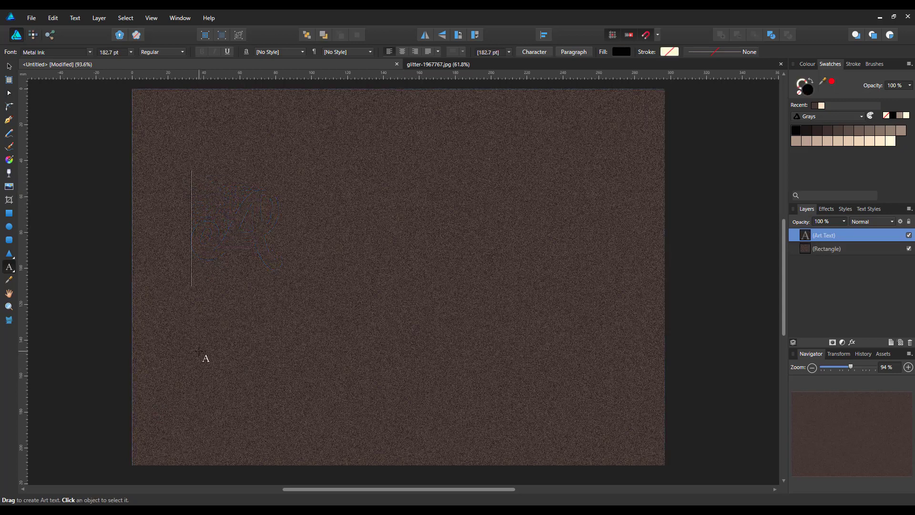
{"action": "type", "text": "Fun"}
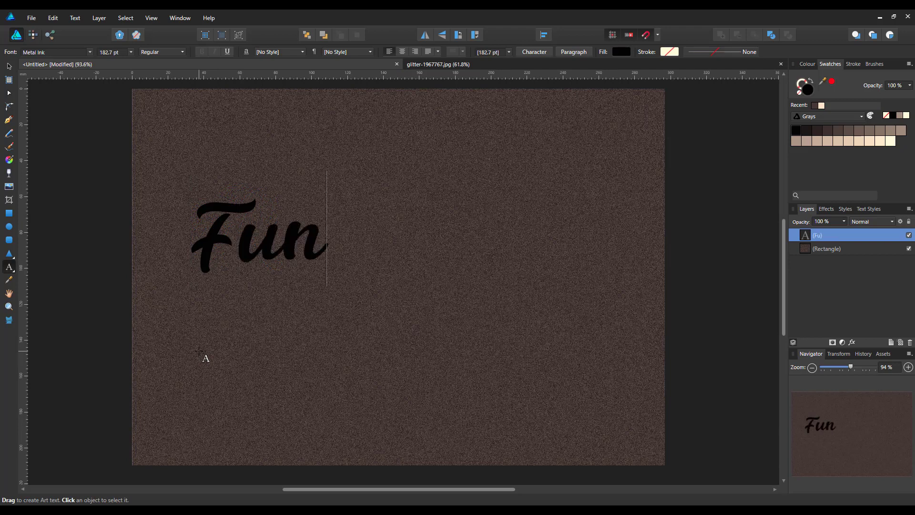
{"action": "type", "text": "Wit"}
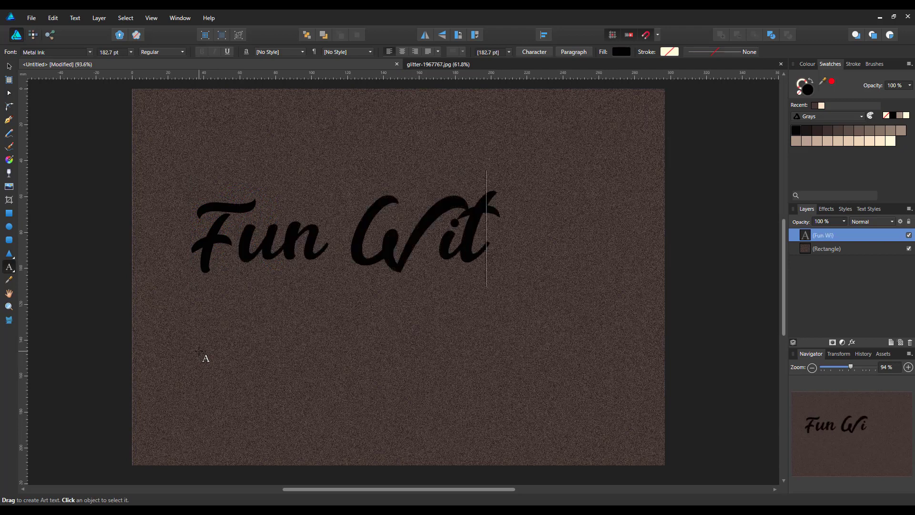
{"action": "type", "text": "h"}
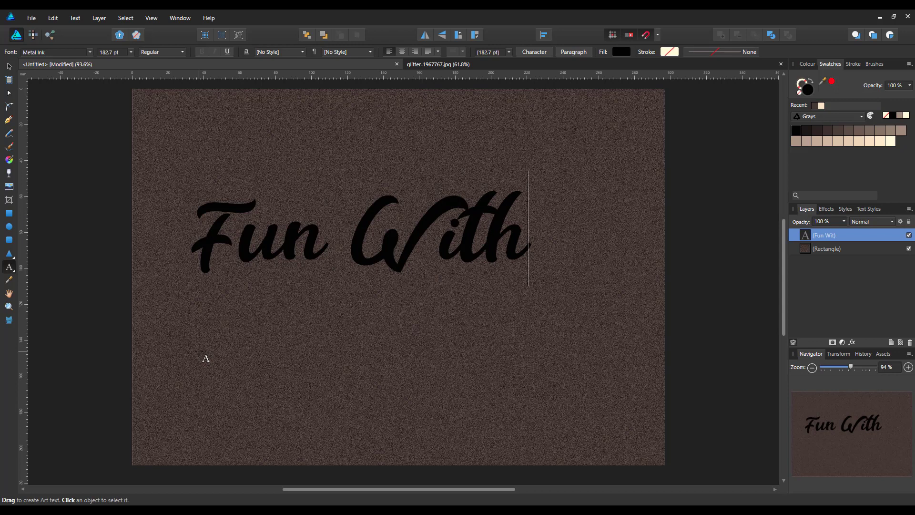
{"action": "type", "text": "Te"}
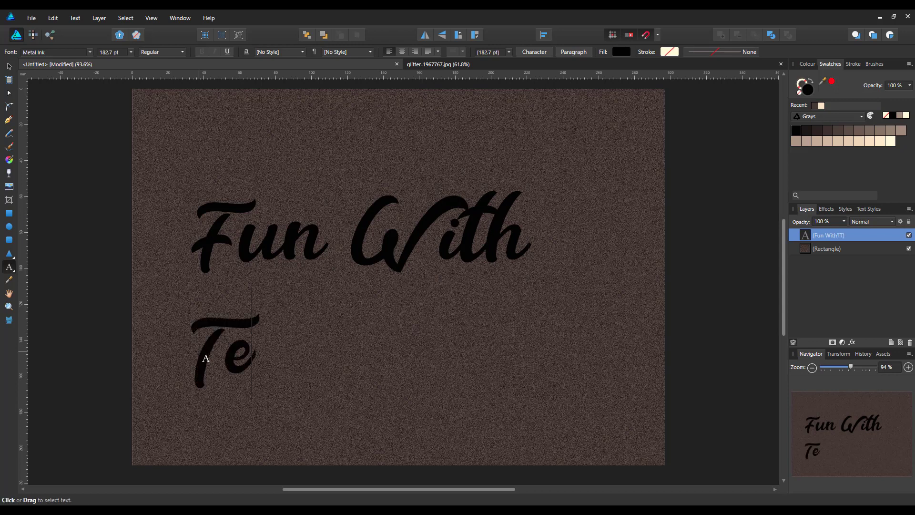
{"action": "type", "text": "xt 20"}
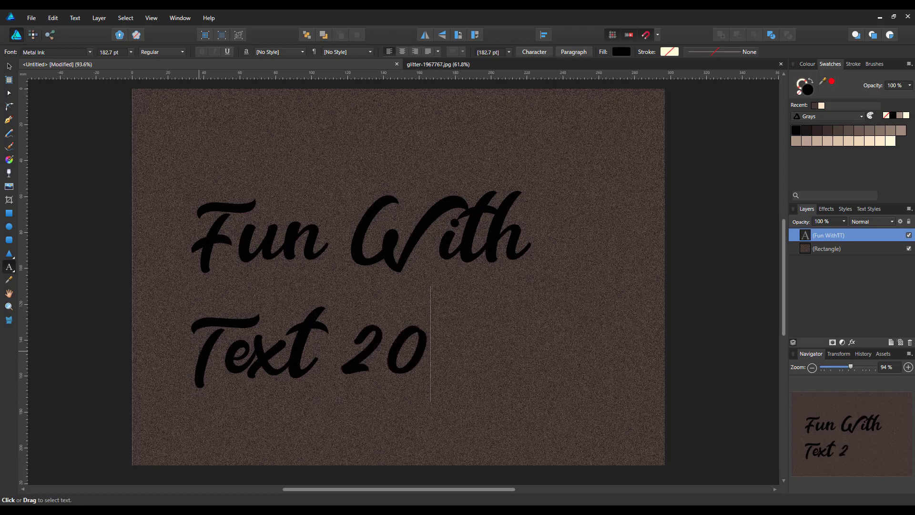
{"action": "type", "text": "19"}
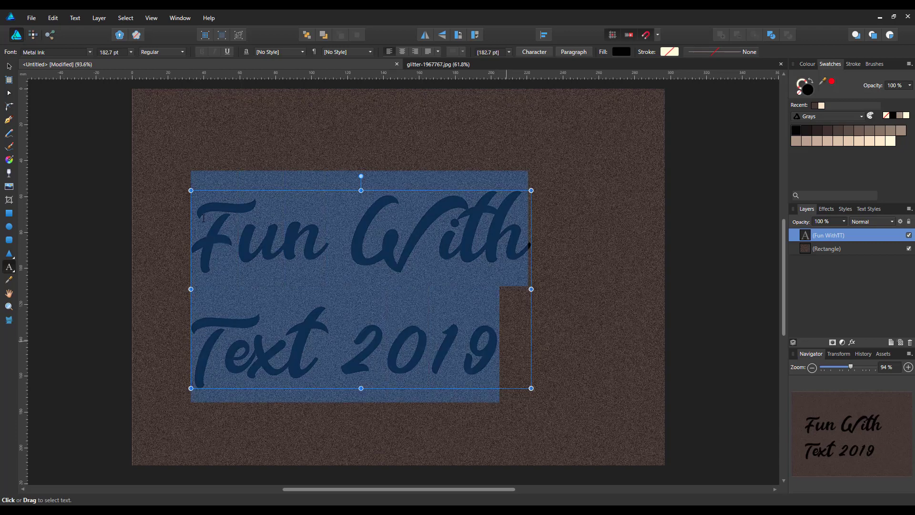
{"action": "mouse_move", "coordinate": [401, 51]}
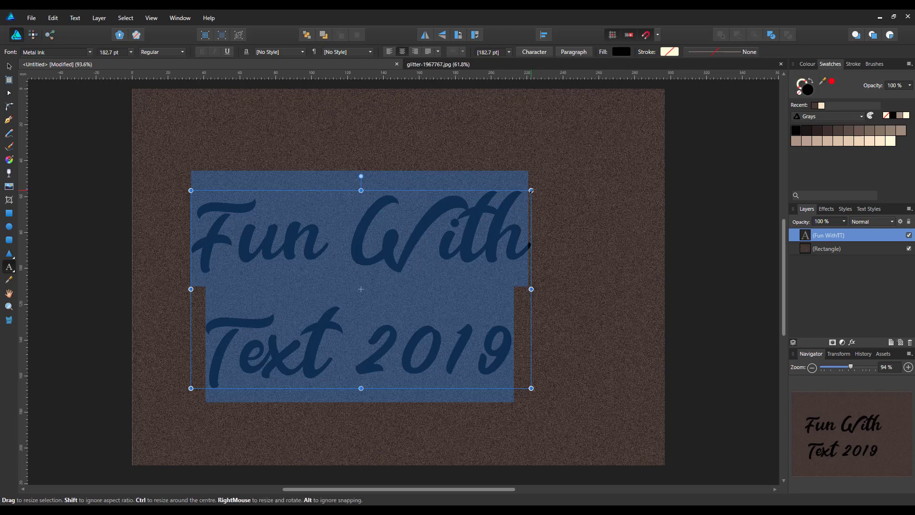
Scale the two-line text up to about 258 pt and center it on the page
{"action": "left_click_drag", "start_coordinate": [530, 190], "coordinate": [585, 158]}
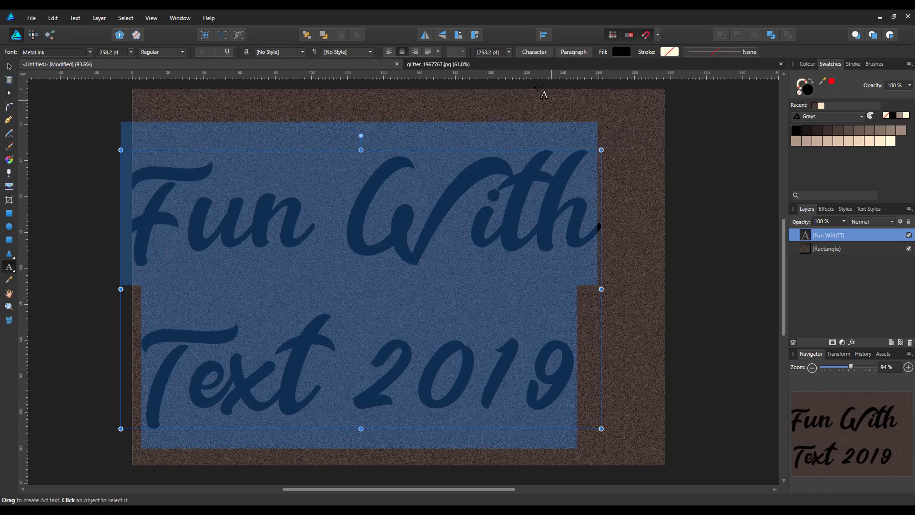
{"action": "left_click", "coordinate": [543, 34]}
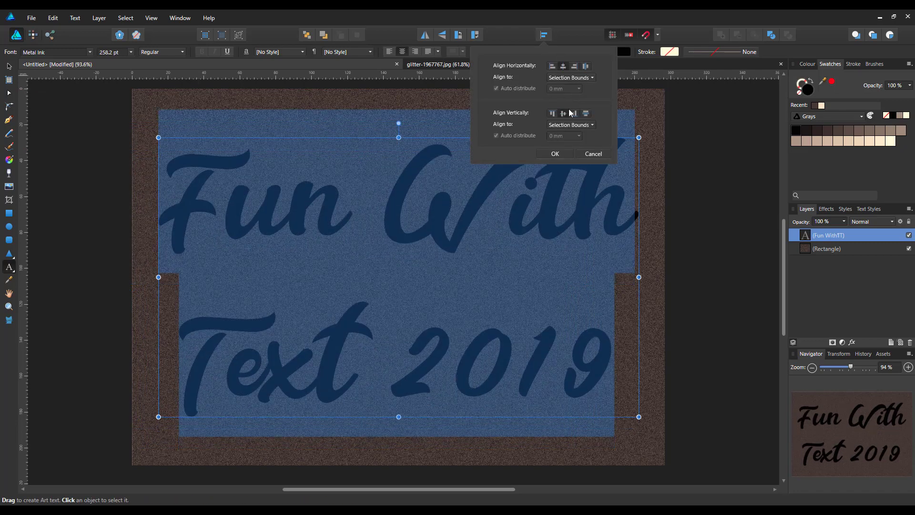
{"action": "left_click", "coordinate": [554, 153]}
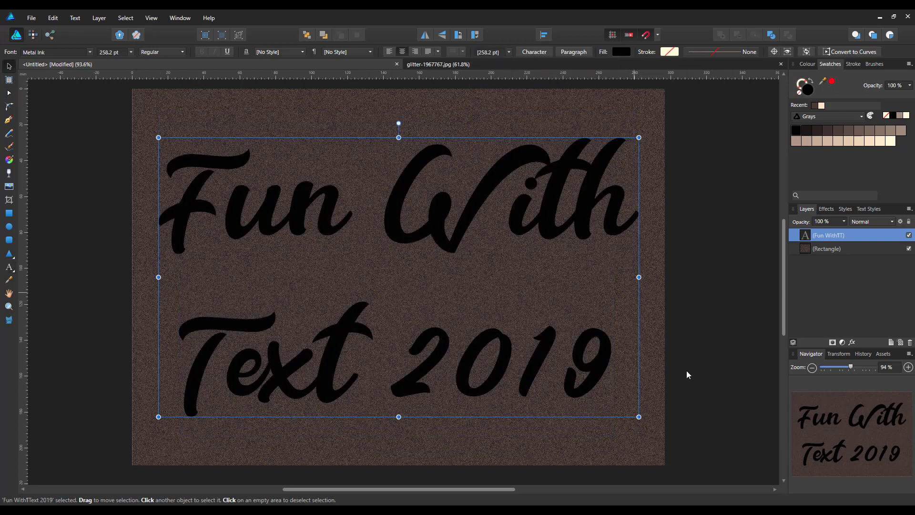
{"action": "mouse_move", "coordinate": [298, 340]}
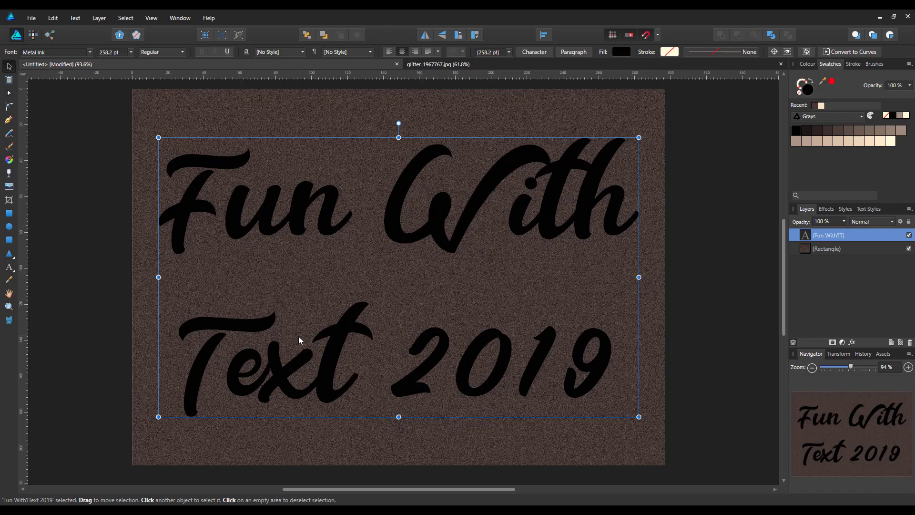
{"action": "mouse_move", "coordinate": [342, 381]}
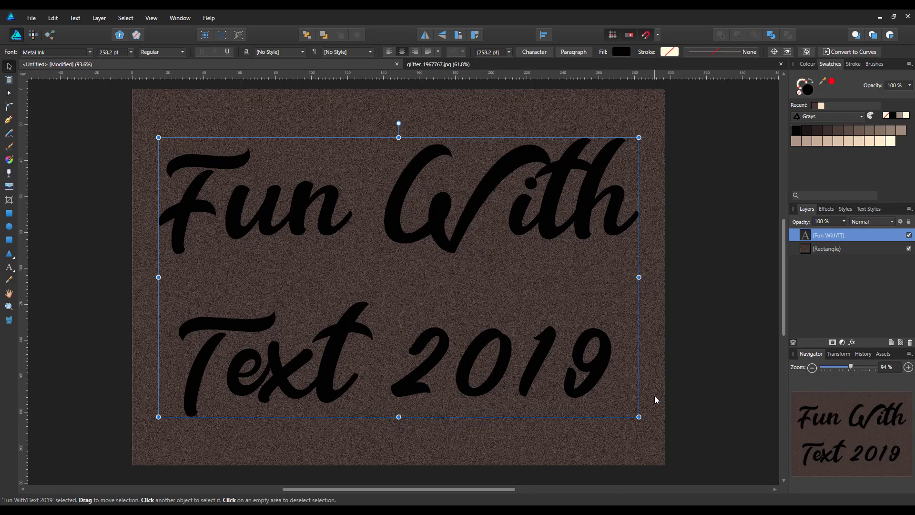
{"action": "mouse_move", "coordinate": [723, 339]}
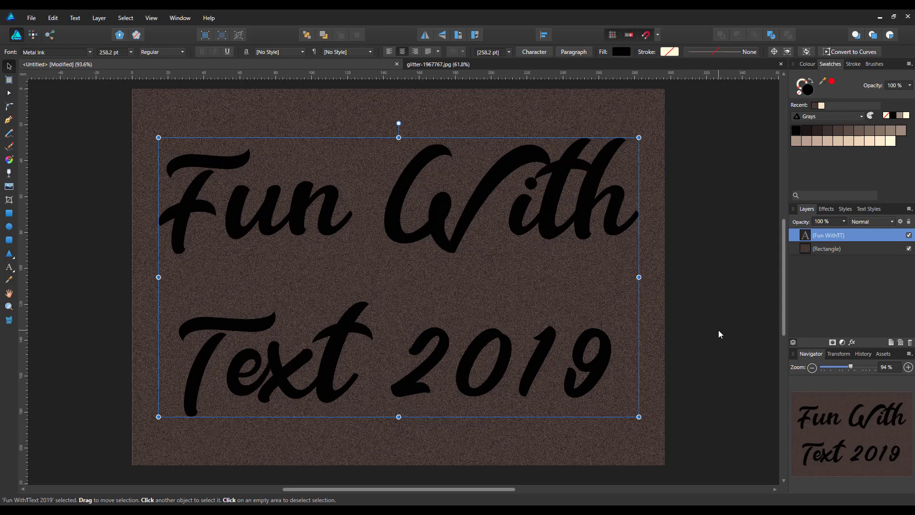
{"action": "mouse_move", "coordinate": [720, 335]}
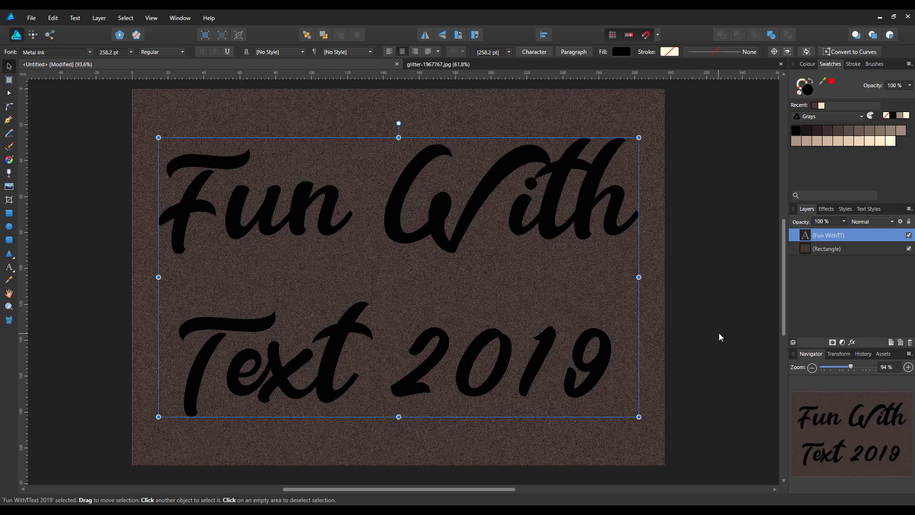
{"action": "mouse_move", "coordinate": [707, 264]}
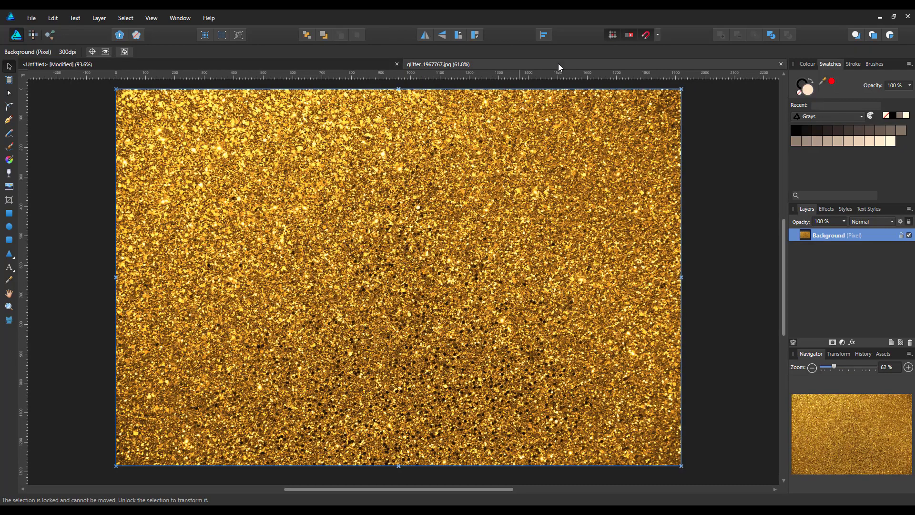
{"action": "mouse_move", "coordinate": [810, 283]}
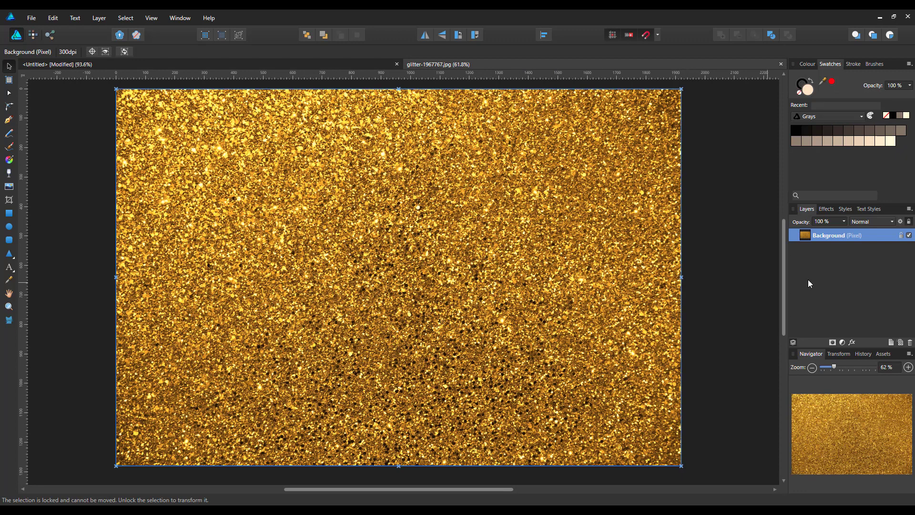
Copy the glitter-1967767.jpg Background layer and return to the Untitled document
{"action": "right_click", "coordinate": [837, 235]}
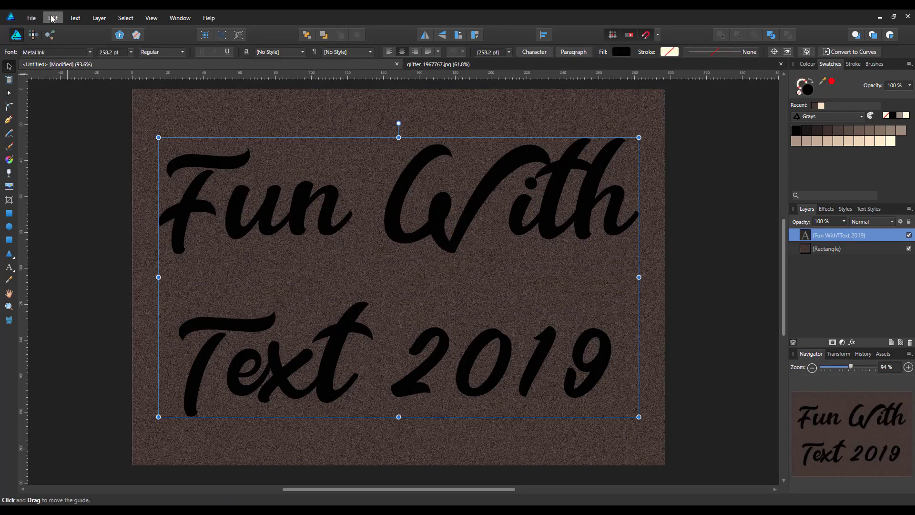
Paste the gold glitter image and position it over the center of the text
{"action": "left_click", "coordinate": [52, 18]}
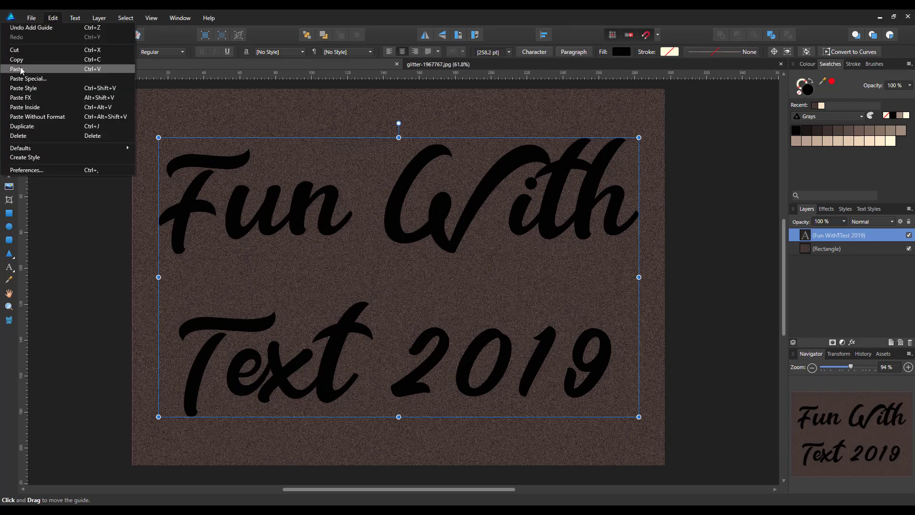
{"action": "left_click", "coordinate": [15, 69]}
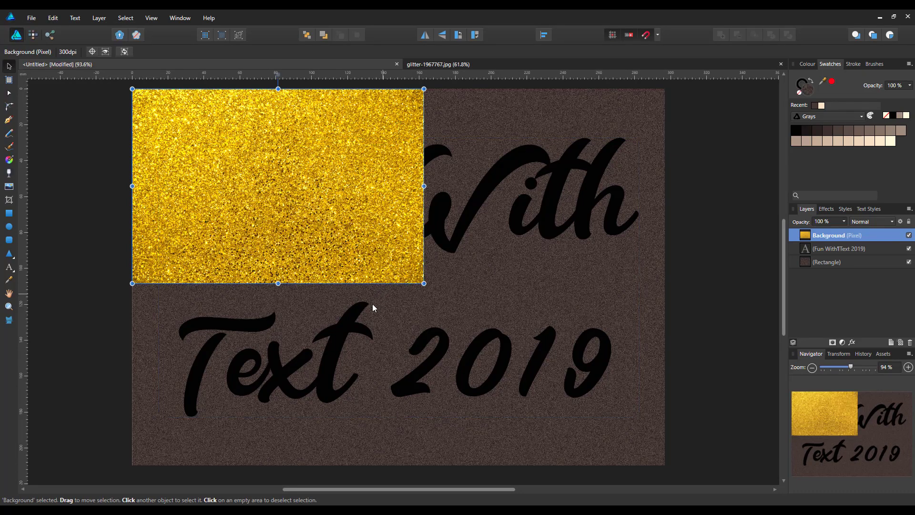
{"action": "mouse_move", "coordinate": [280, 163]}
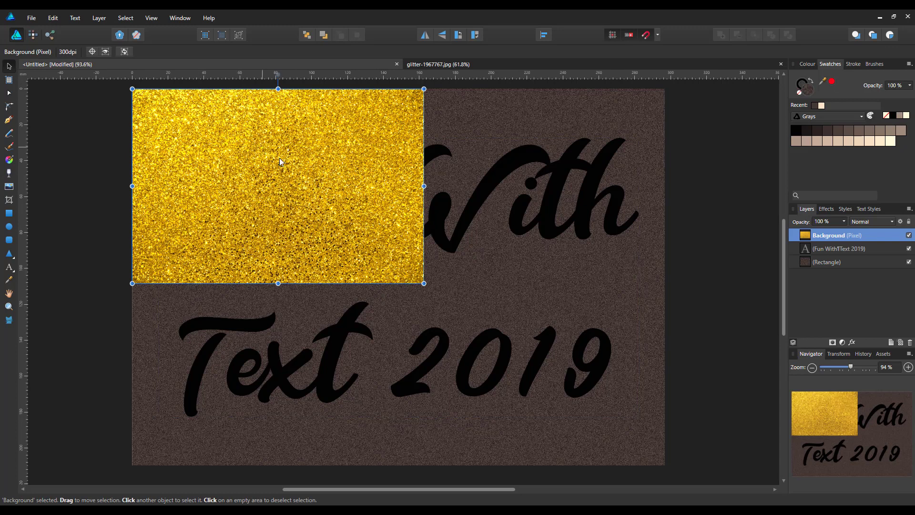
{"action": "left_click_drag", "start_coordinate": [277, 187], "coordinate": [403, 286]}
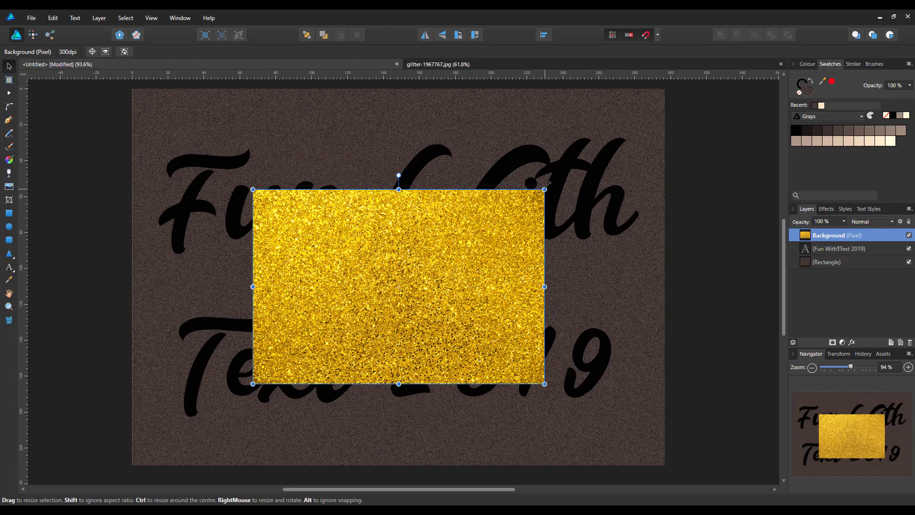
{"action": "left_click_drag", "start_coordinate": [544, 189], "coordinate": [639, 126]}
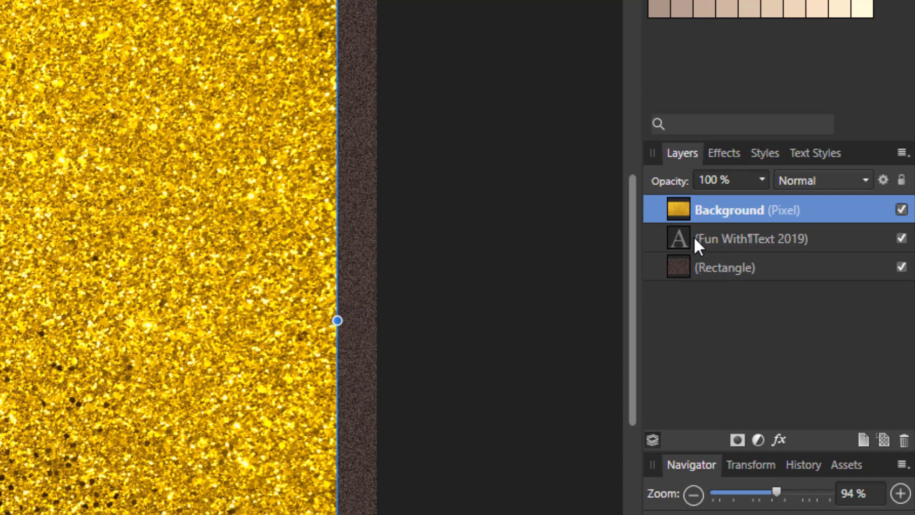
{"action": "mouse_move", "coordinate": [710, 246]}
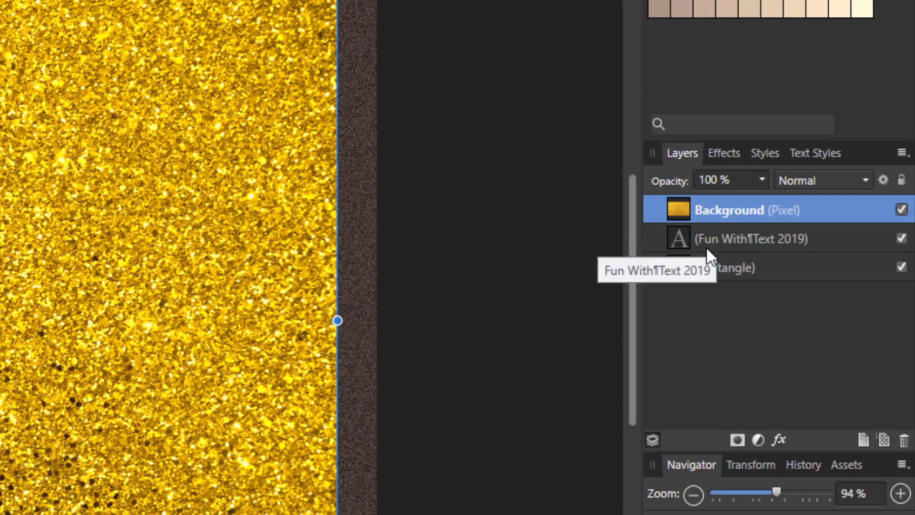
{"action": "mouse_move", "coordinate": [908, 256]}
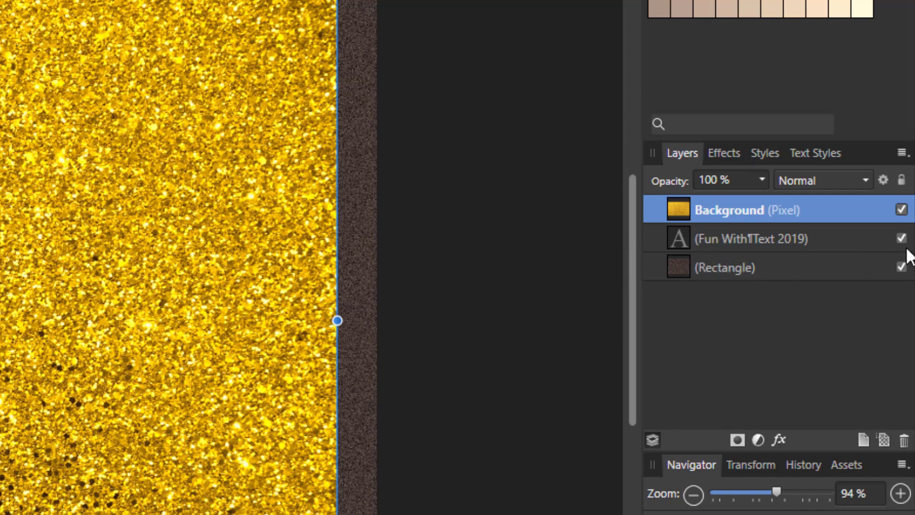
{"action": "mouse_move", "coordinate": [697, 264]}
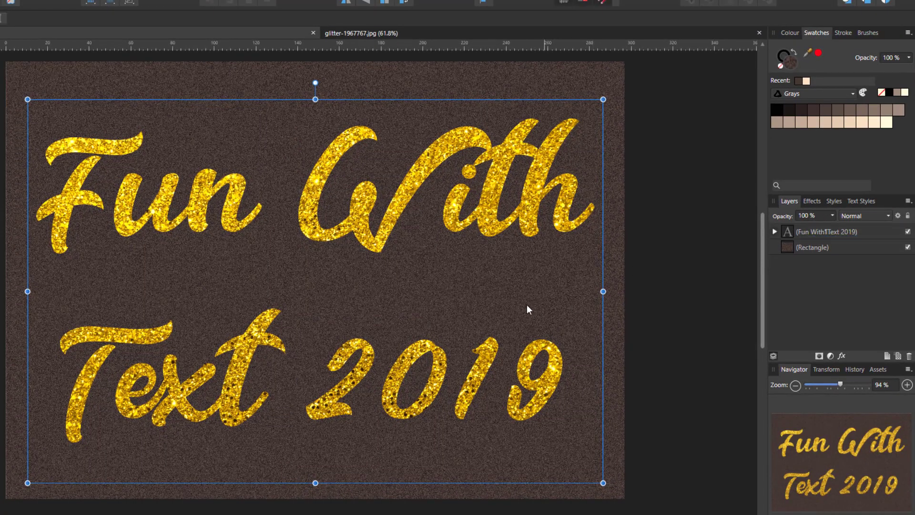
{"action": "mouse_move", "coordinate": [205, 198]}
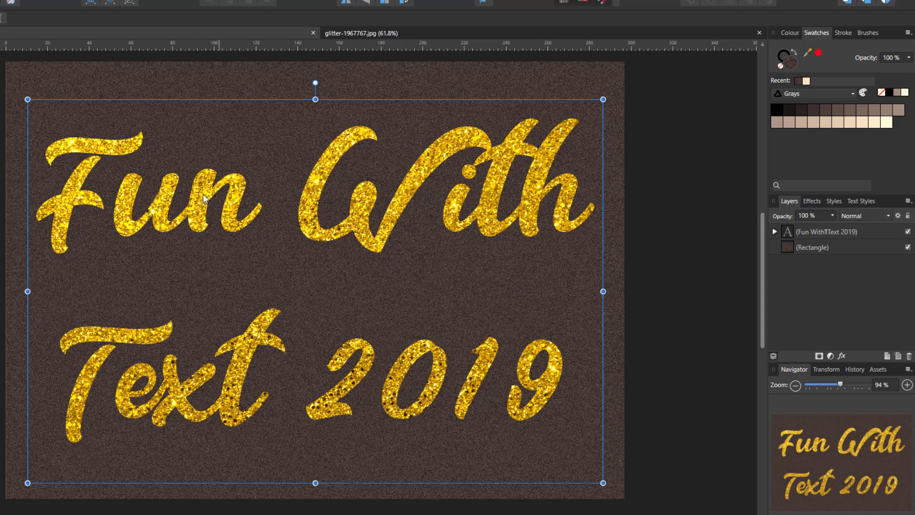
{"action": "mouse_move", "coordinate": [215, 419]}
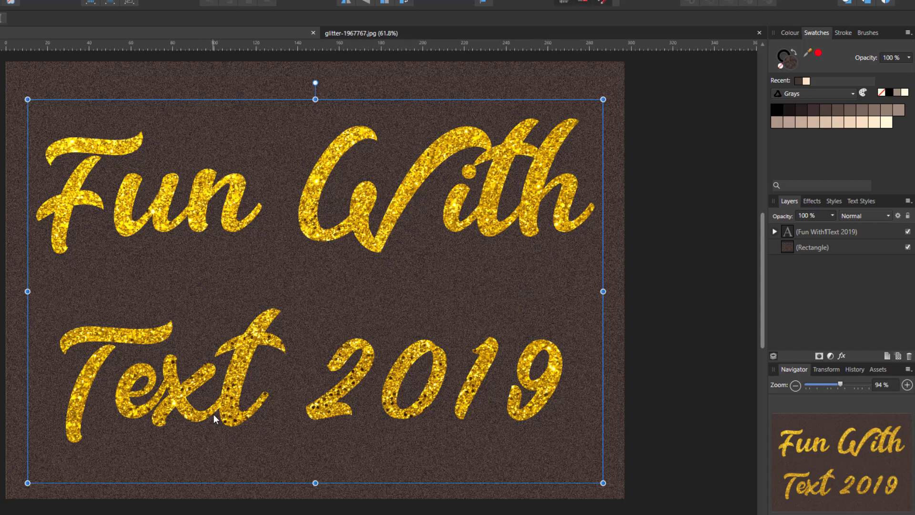
{"action": "mouse_move", "coordinate": [476, 268]}
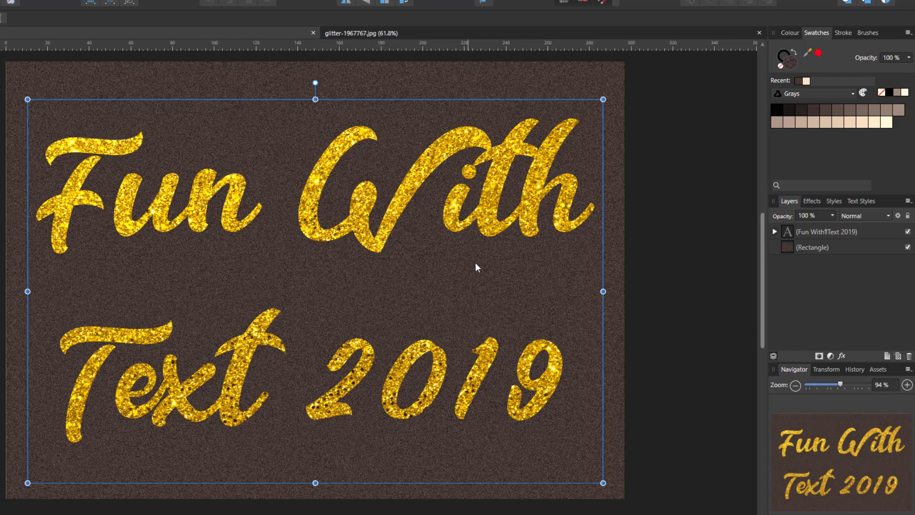
{"action": "mouse_move", "coordinate": [426, 464]}
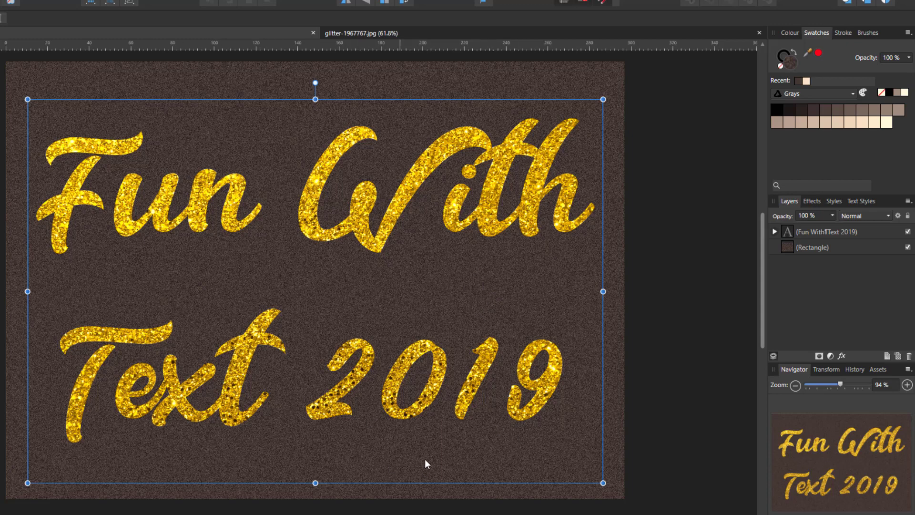
{"action": "mouse_move", "coordinate": [592, 490]}
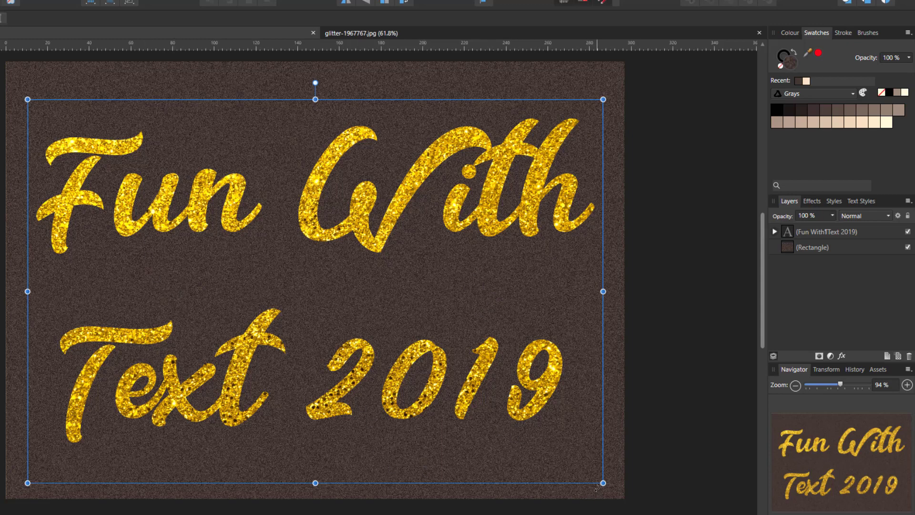
{"action": "mouse_move", "coordinate": [360, 374]}
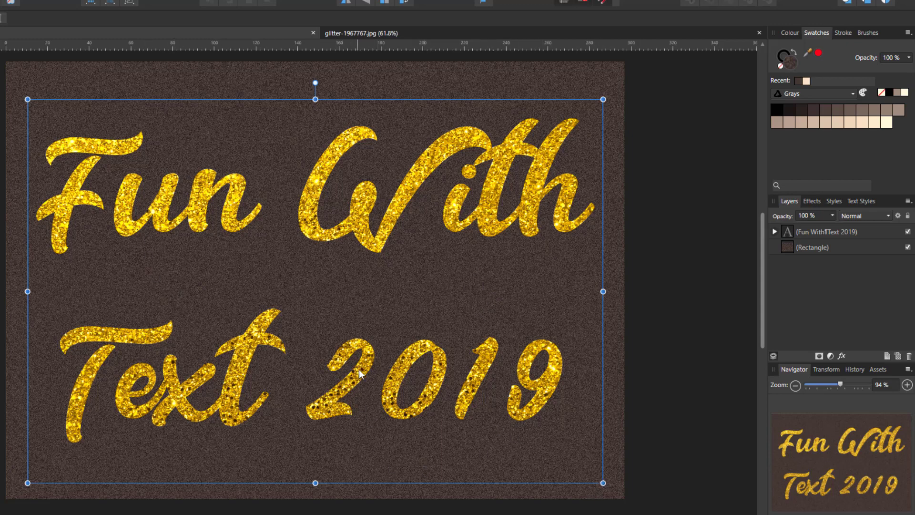
{"action": "mouse_move", "coordinate": [305, 402]}
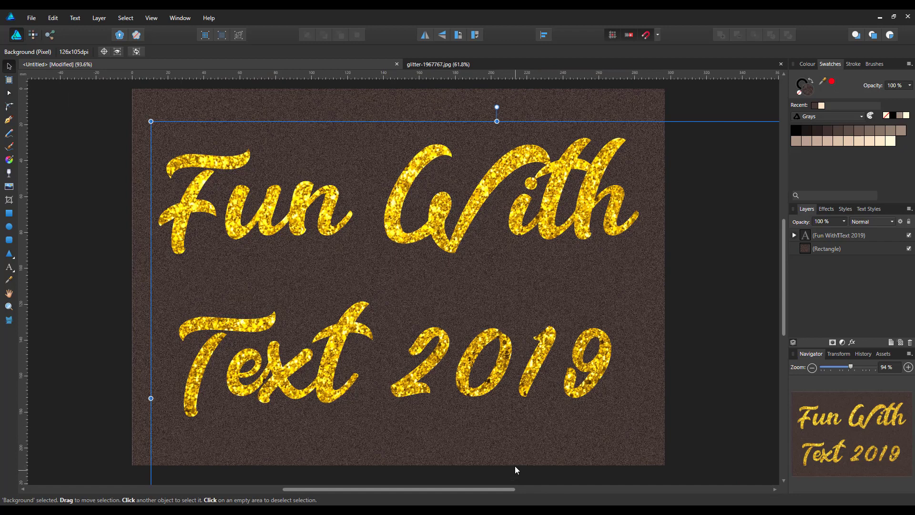
{"action": "mouse_move", "coordinate": [164, 301]}
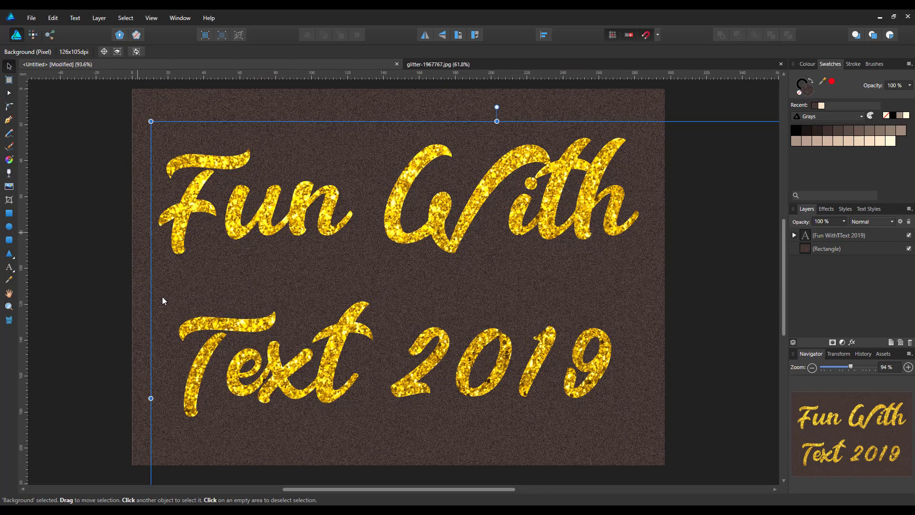
{"action": "mouse_move", "coordinate": [452, 419]}
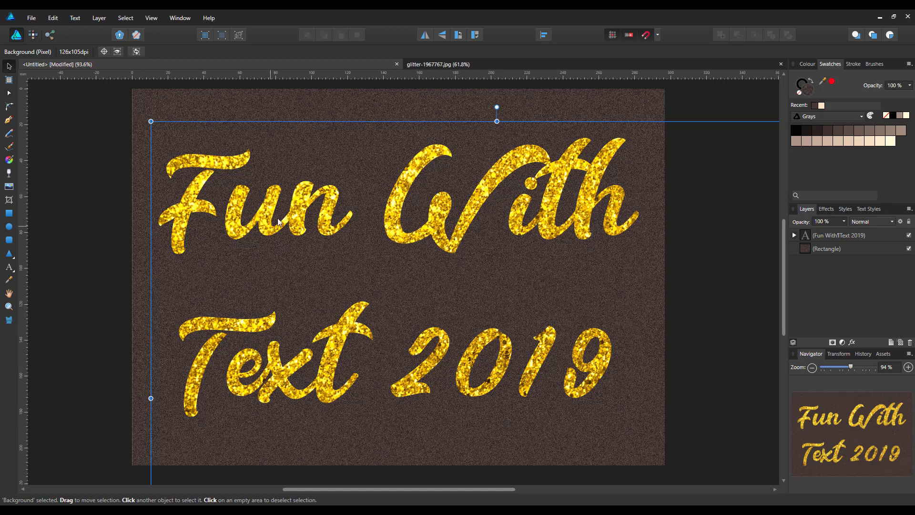
{"action": "mouse_move", "coordinate": [302, 260]}
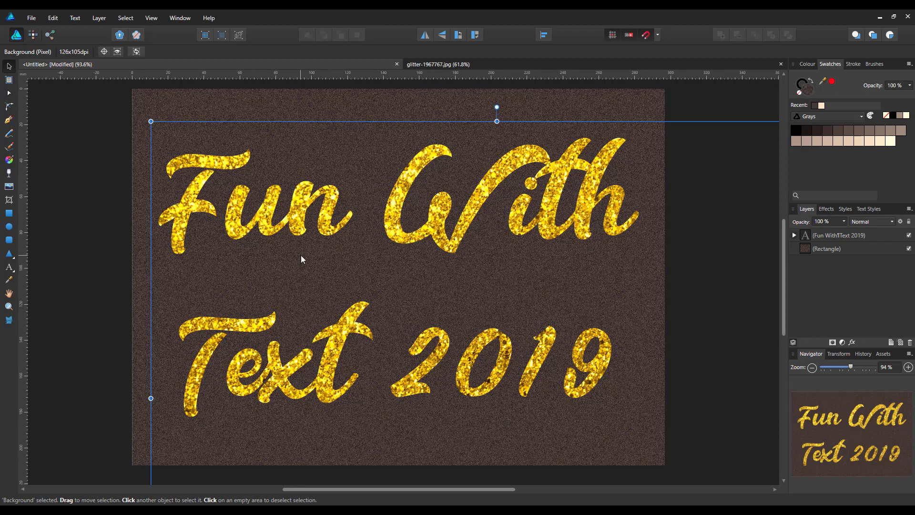
{"action": "mouse_move", "coordinate": [307, 264]}
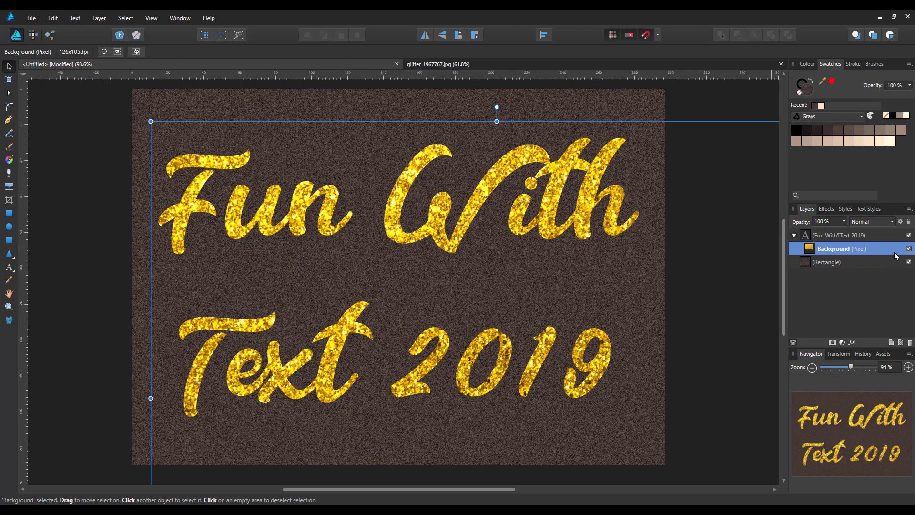
Delete the glitter Background layer, select the text layer and draw a rectangle over it
{"action": "left_click", "coordinate": [909, 235]}
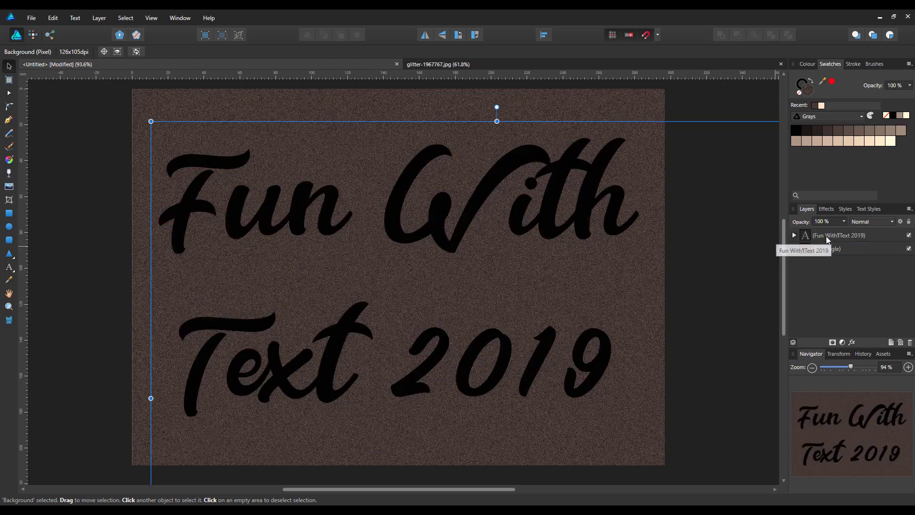
{"action": "left_click", "coordinate": [839, 235]}
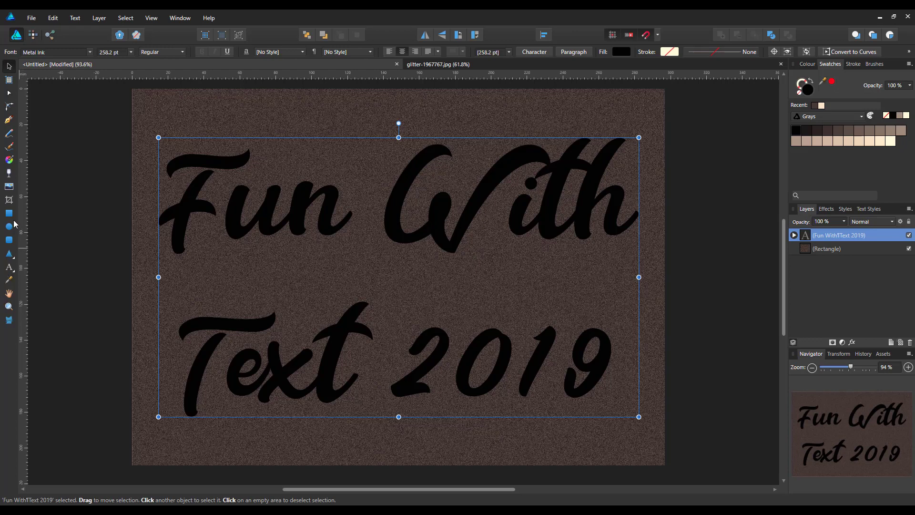
{"action": "mouse_move", "coordinate": [8, 216]}
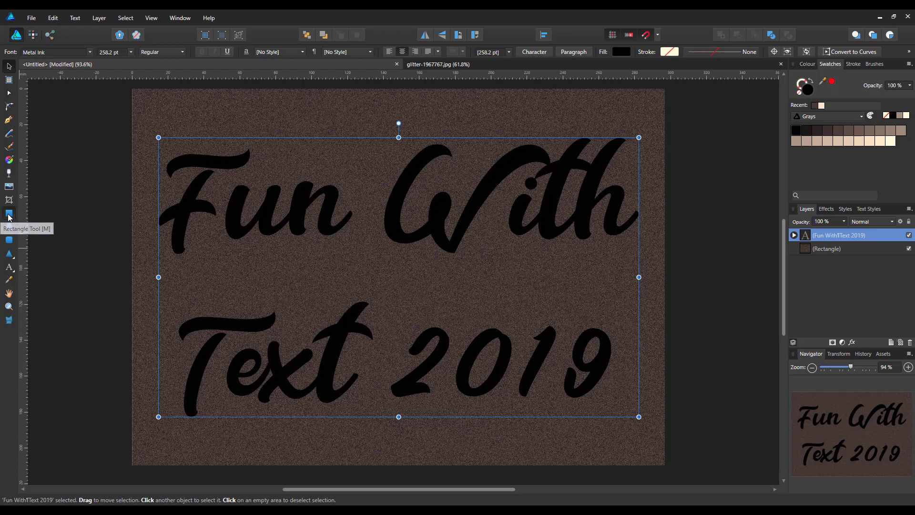
{"action": "left_click", "coordinate": [9, 215]}
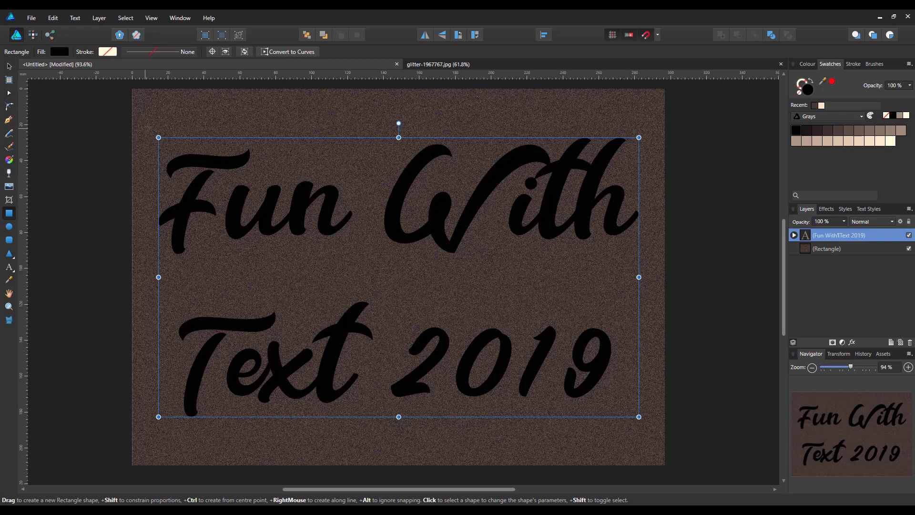
{"action": "mouse_move", "coordinate": [354, 294]}
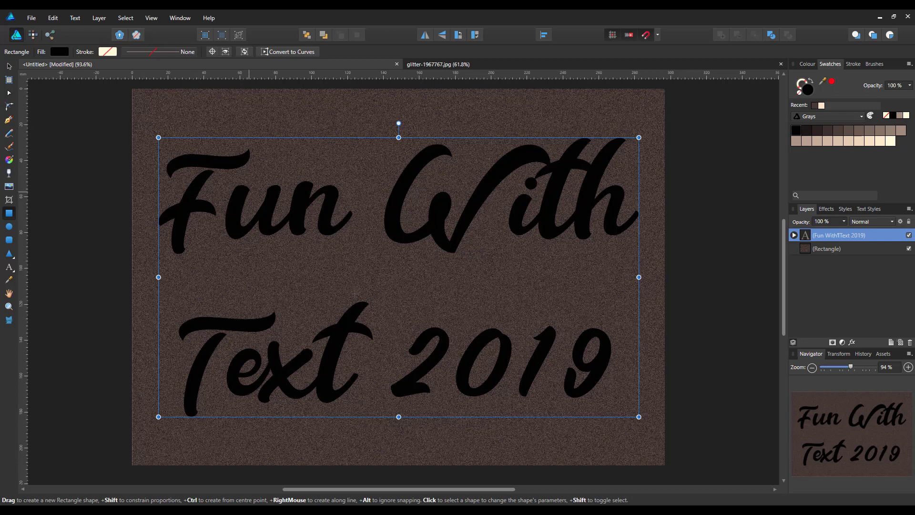
{"action": "mouse_move", "coordinate": [151, 135]}
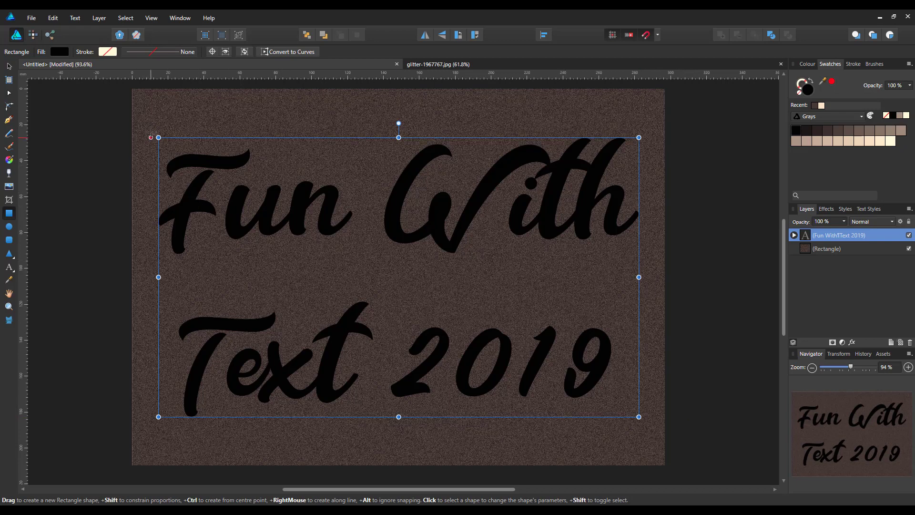
{"action": "left_click_drag", "start_coordinate": [151, 124], "coordinate": [246, 221]}
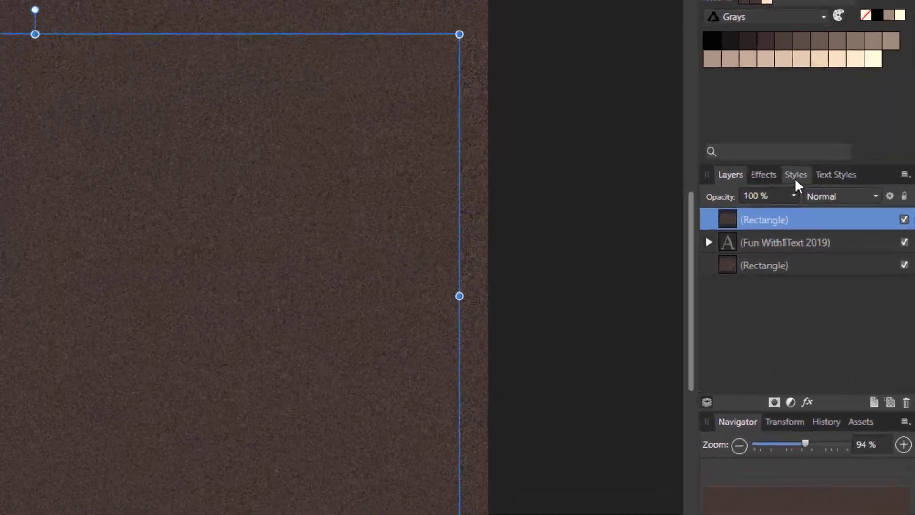
Apply Glitters Style 51 to the rectangle, after trying Styles 55 and 54
{"action": "left_click", "coordinate": [796, 174]}
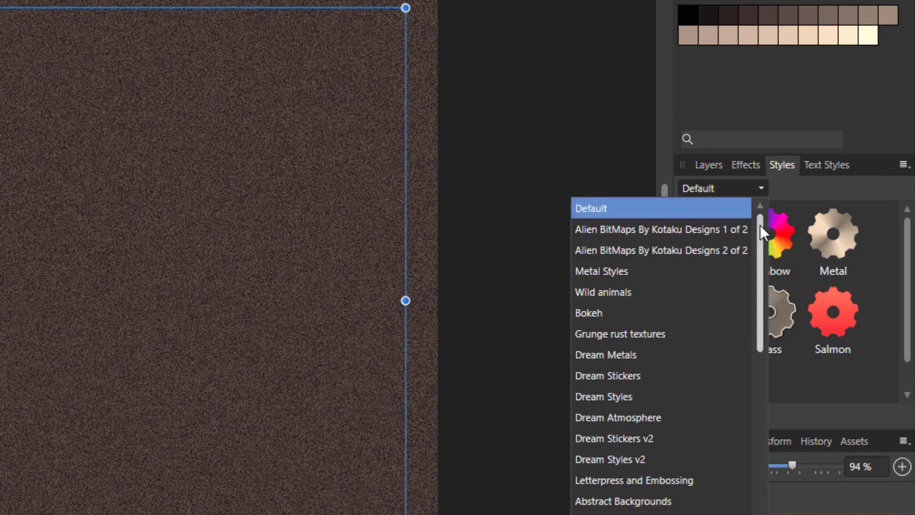
{"action": "scroll", "scroll_direction": "down", "scroll_amount": 3}
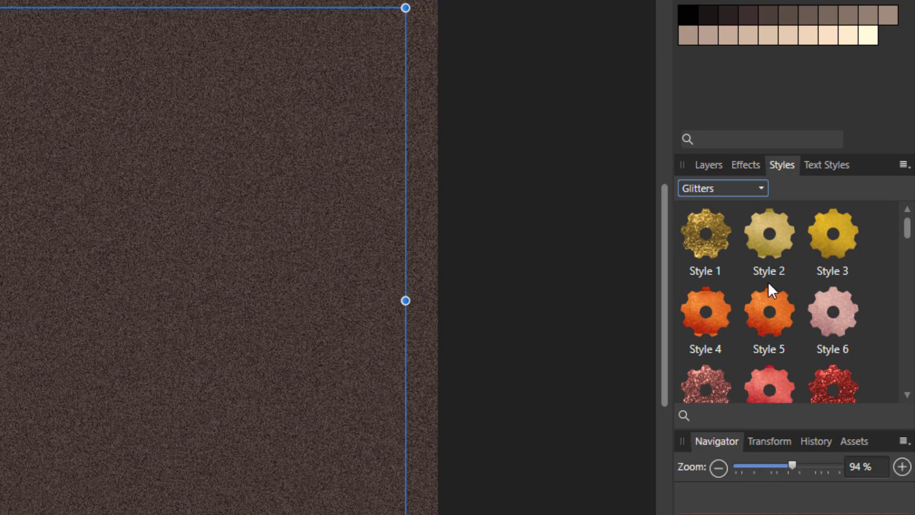
{"action": "mouse_move", "coordinate": [712, 254]}
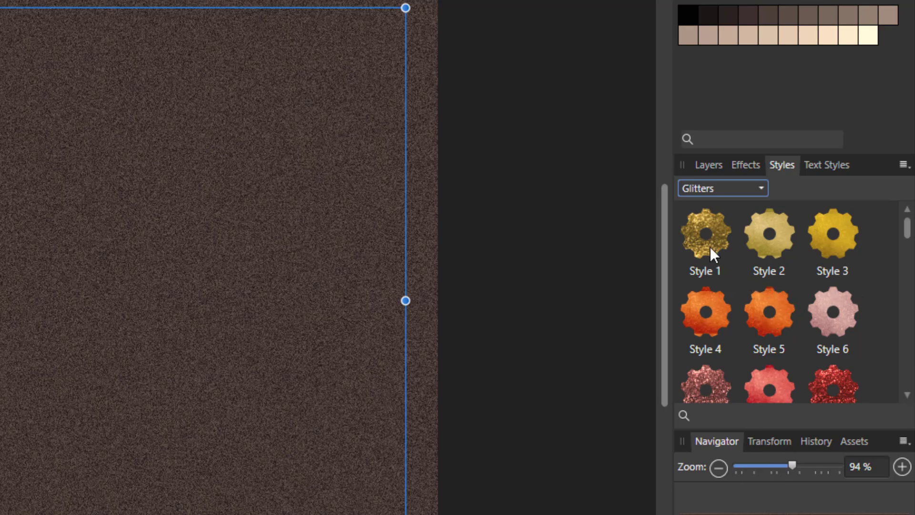
{"action": "left_click", "coordinate": [705, 234]}
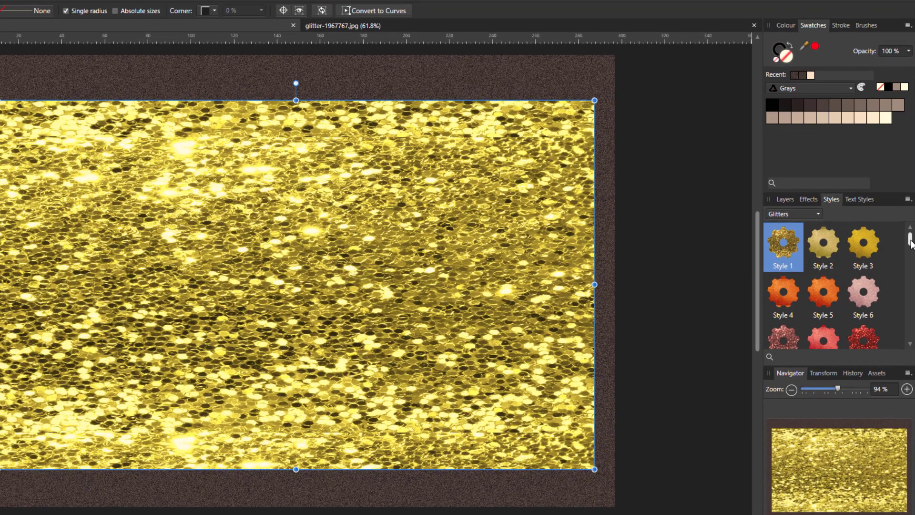
{"action": "scroll", "scroll_direction": "down", "scroll_amount": 3}
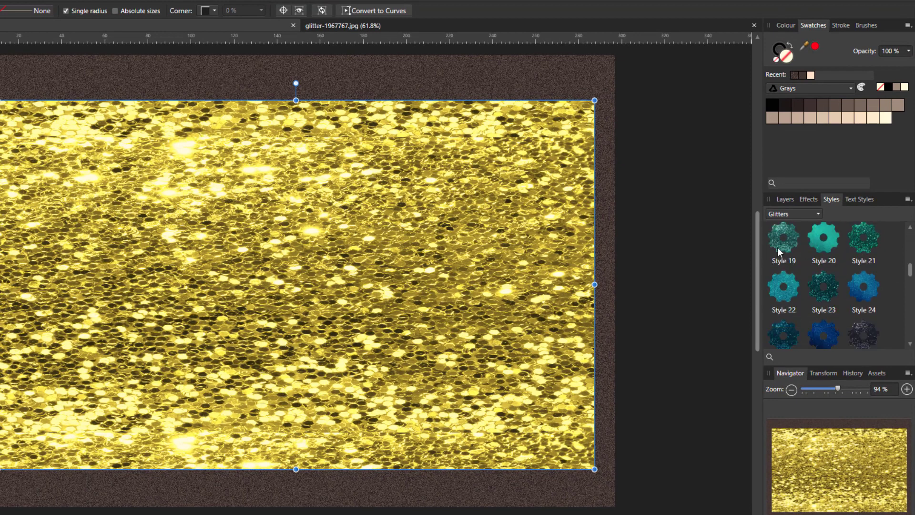
{"action": "mouse_move", "coordinate": [827, 299]}
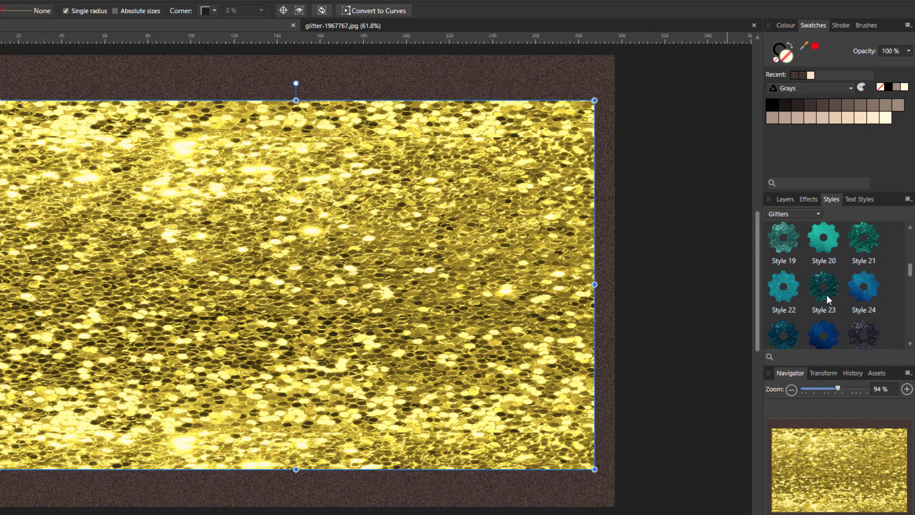
{"action": "left_click", "coordinate": [823, 291]}
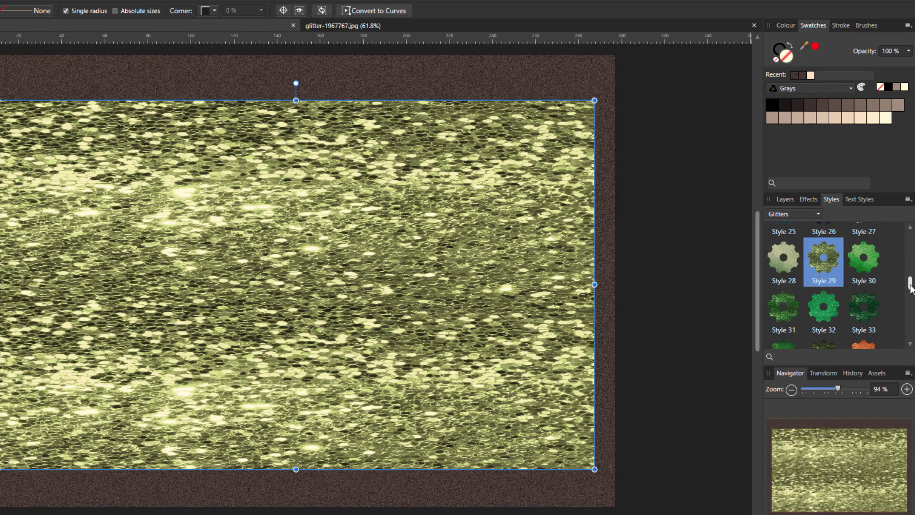
{"action": "scroll", "scroll_direction": "down", "scroll_amount": 3}
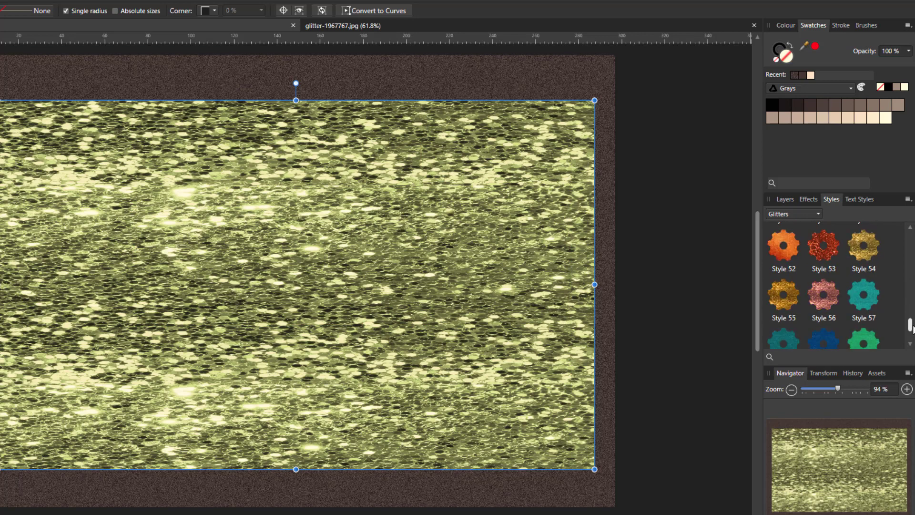
{"action": "left_click", "coordinate": [783, 299]}
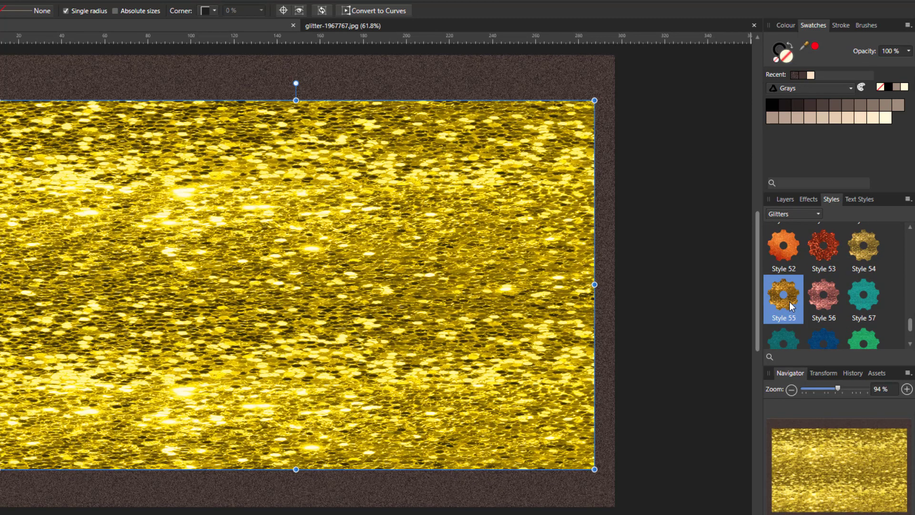
{"action": "scroll", "scroll_direction": "down", "scroll_amount": 3}
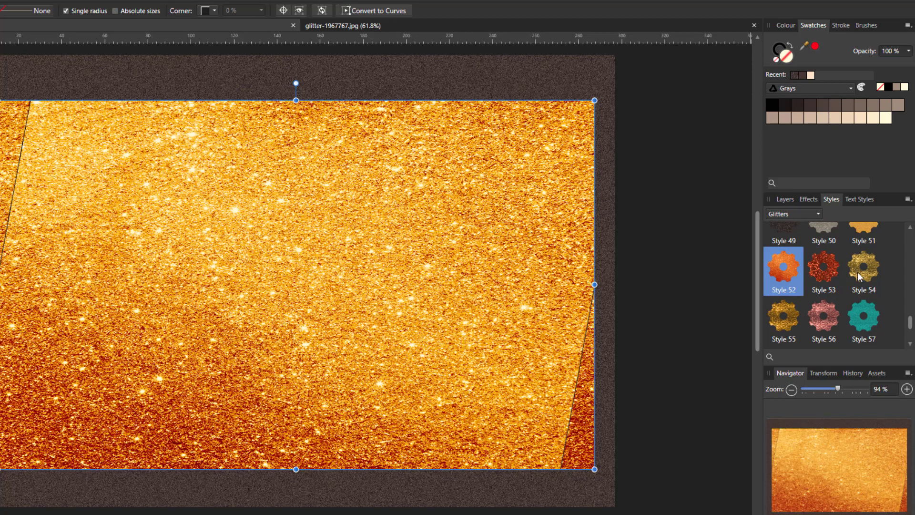
{"action": "left_click", "coordinate": [864, 270]}
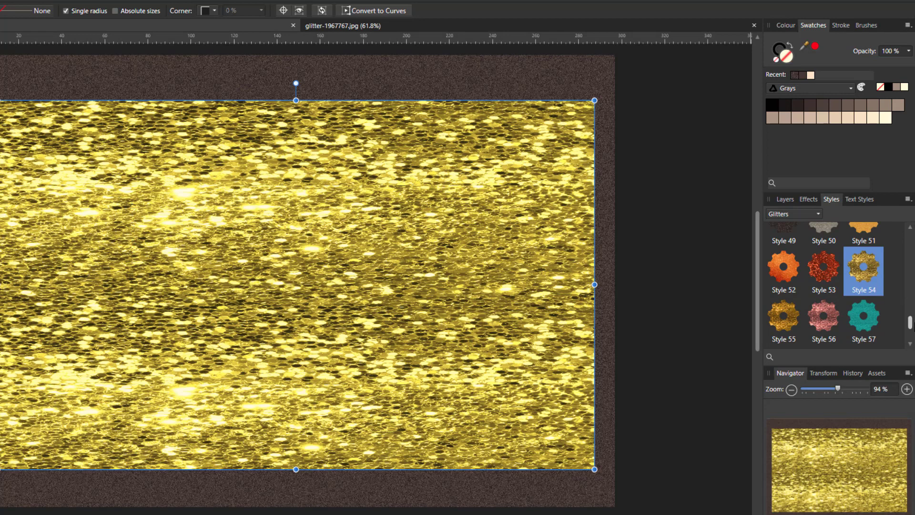
{"action": "left_click", "coordinate": [864, 317]}
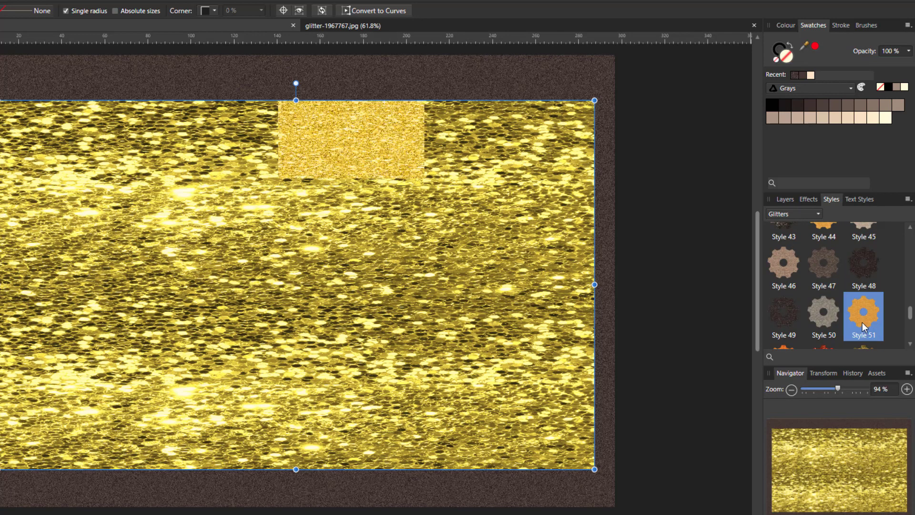
{"action": "left_click", "coordinate": [864, 312]}
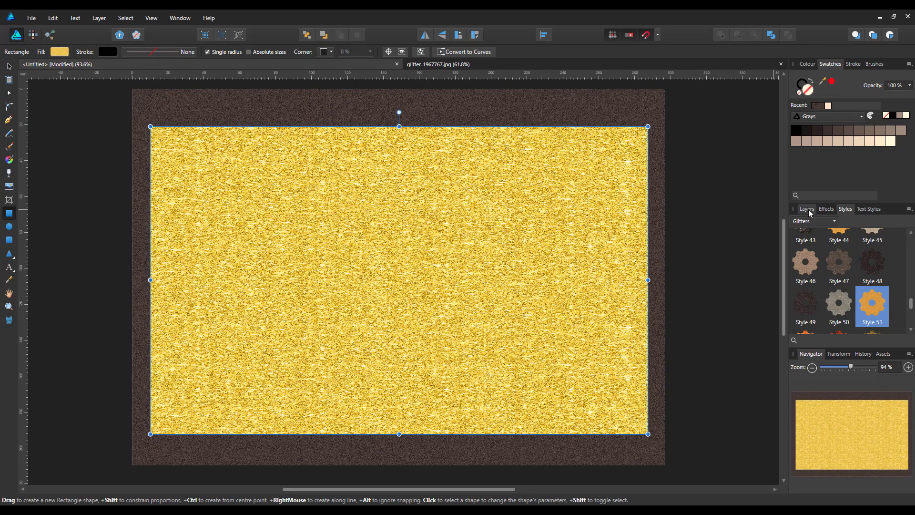
Hide and reshow the fine glitter rectangle in the Layers panel to compare fills
{"action": "left_click", "coordinate": [806, 208]}
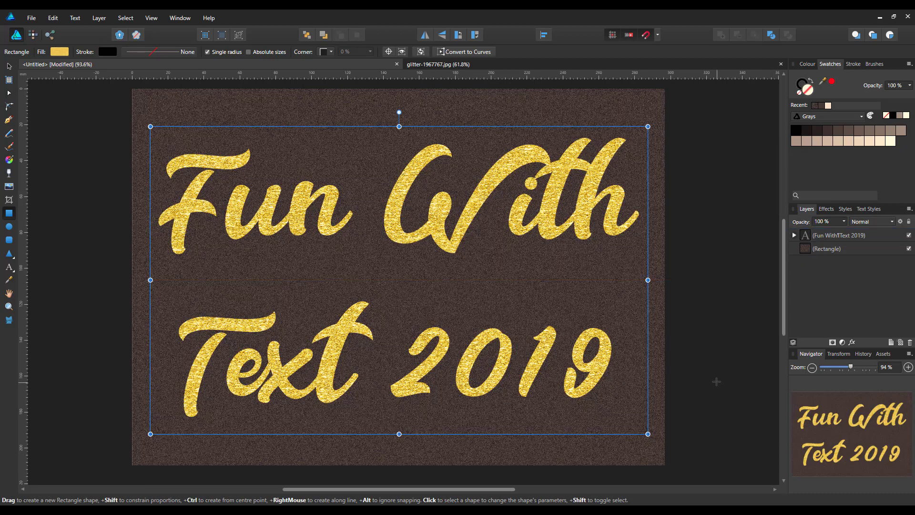
{"action": "mouse_move", "coordinate": [635, 292]}
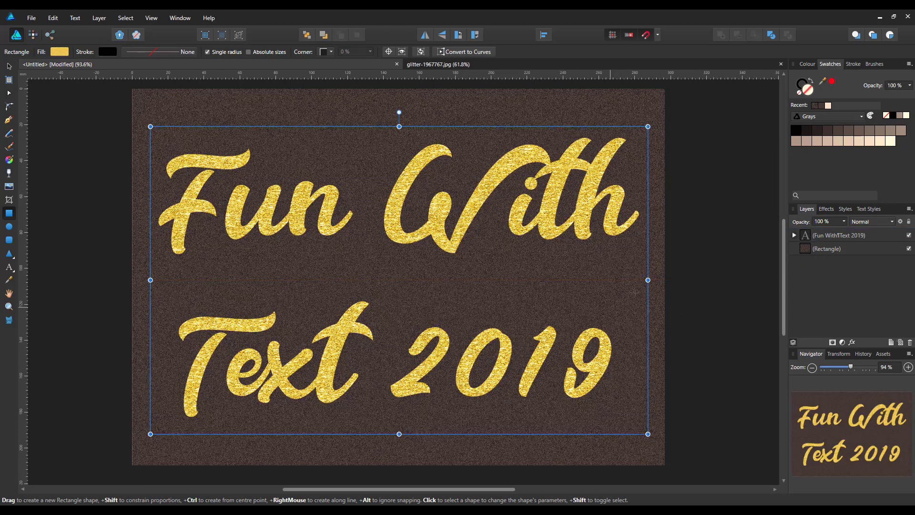
{"action": "mouse_move", "coordinate": [704, 273]}
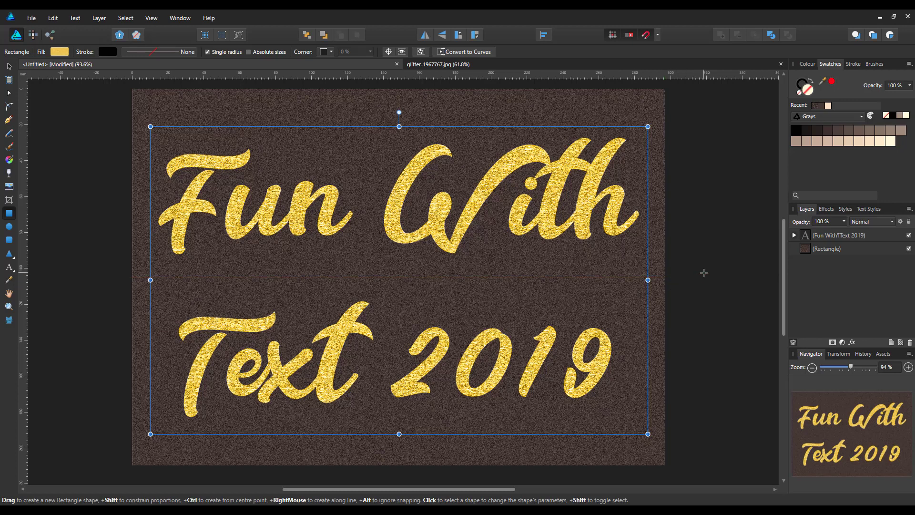
{"action": "left_click", "coordinate": [794, 234]}
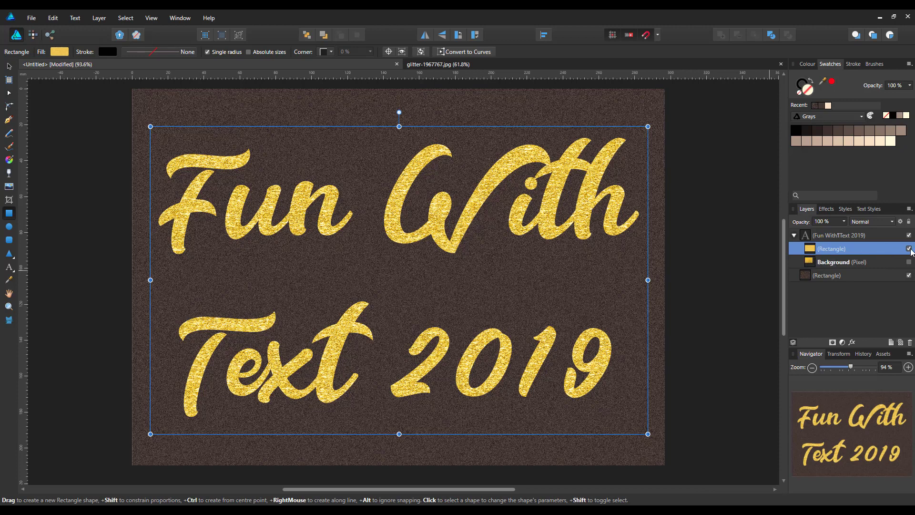
{"action": "left_click", "coordinate": [909, 248]}
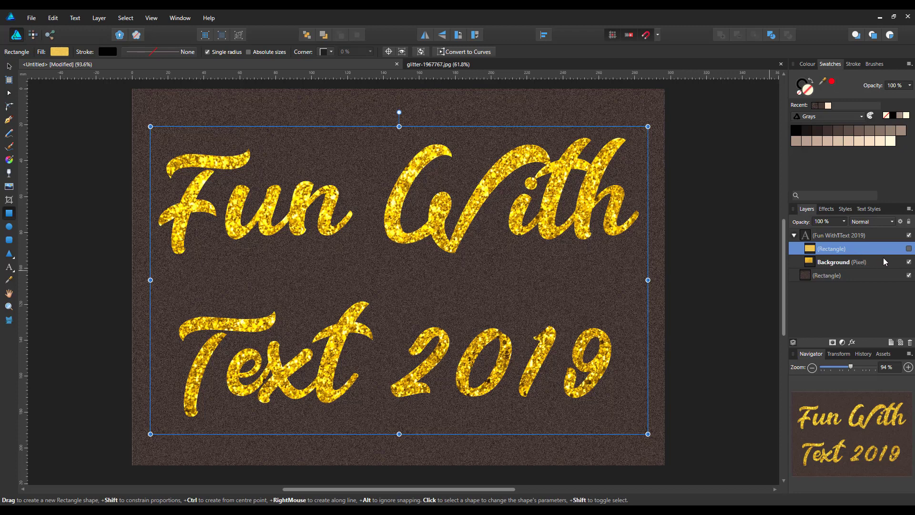
{"action": "double_click", "coordinate": [831, 247]}
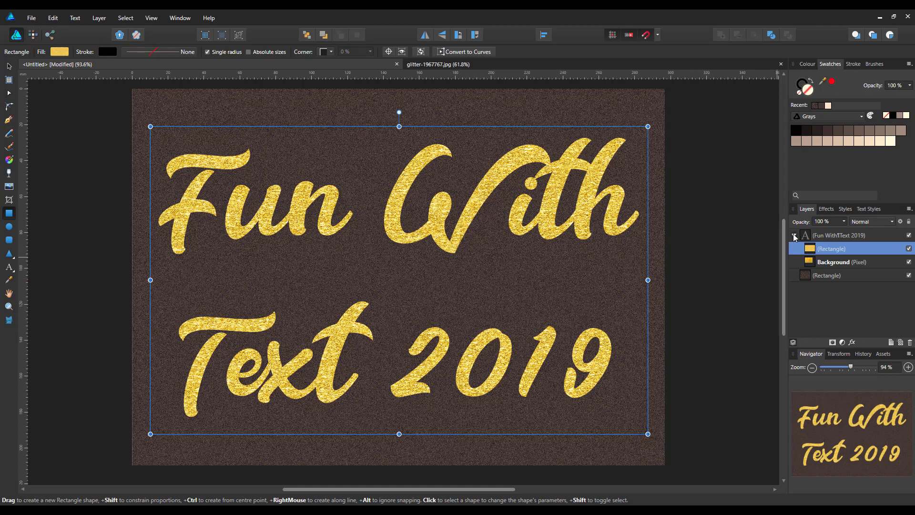
{"action": "left_click", "coordinate": [794, 235]}
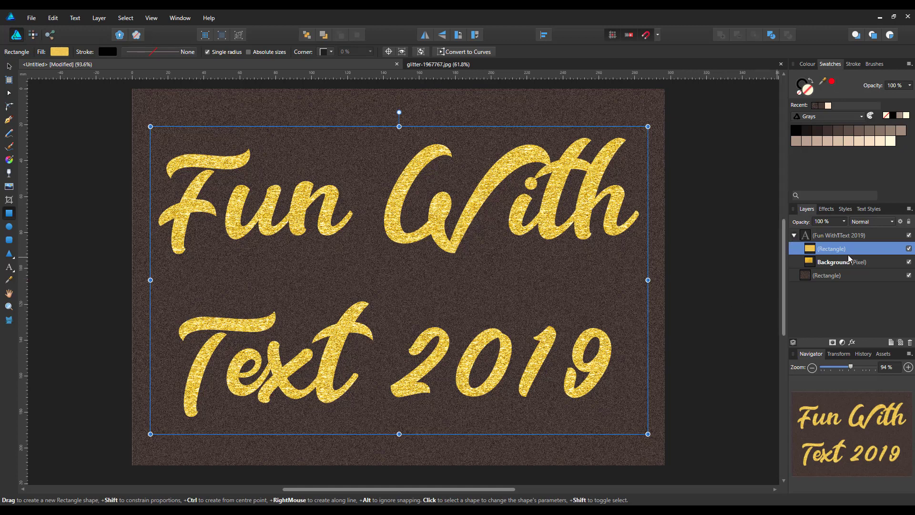
{"action": "mouse_move", "coordinate": [863, 250]}
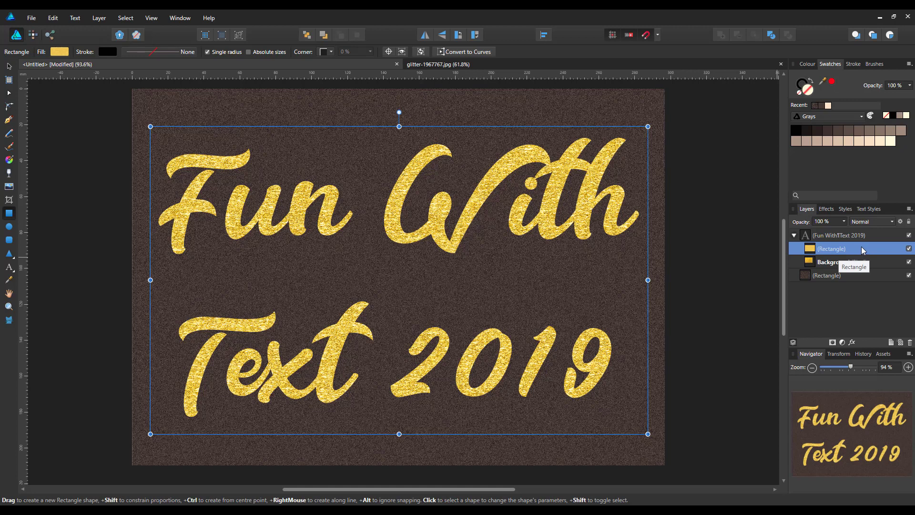
{"action": "mouse_move", "coordinate": [798, 241]}
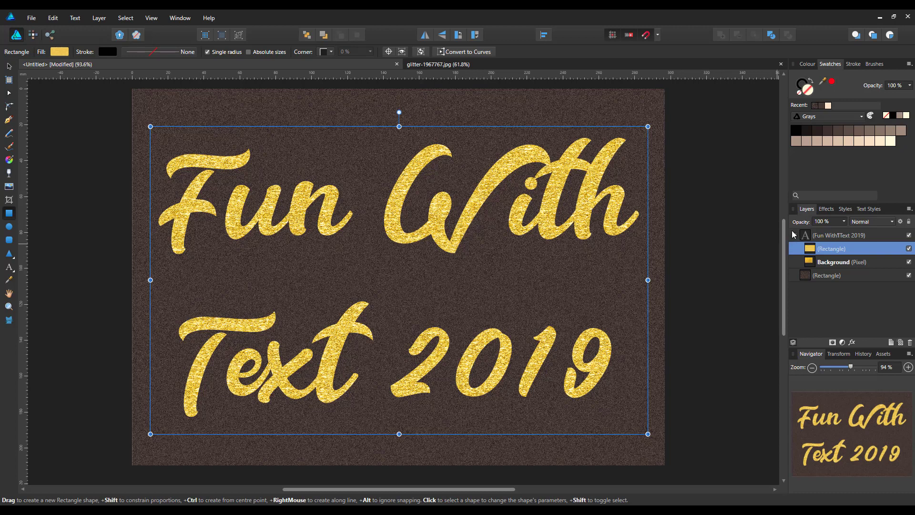
Fill the rectangle with a bright gold gradient from the Custom Gradients swatches
{"action": "left_click", "coordinate": [839, 234]}
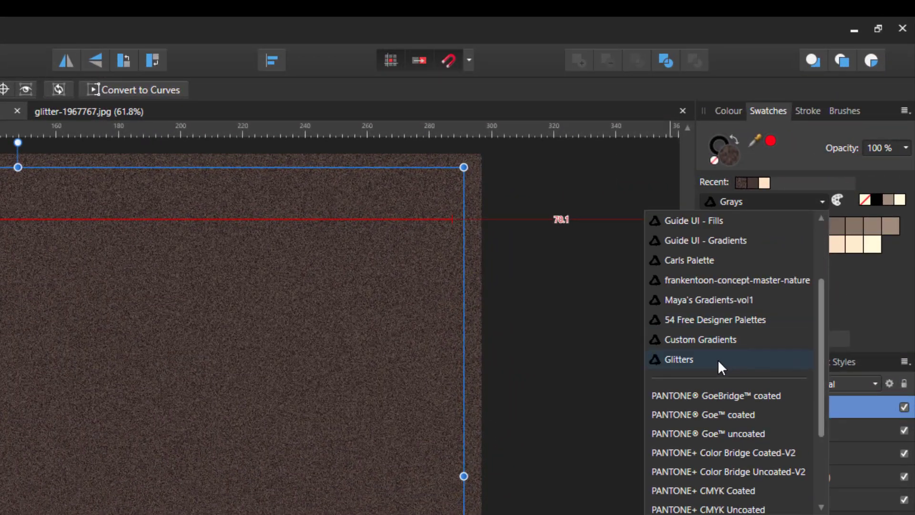
{"action": "left_click", "coordinate": [718, 338]}
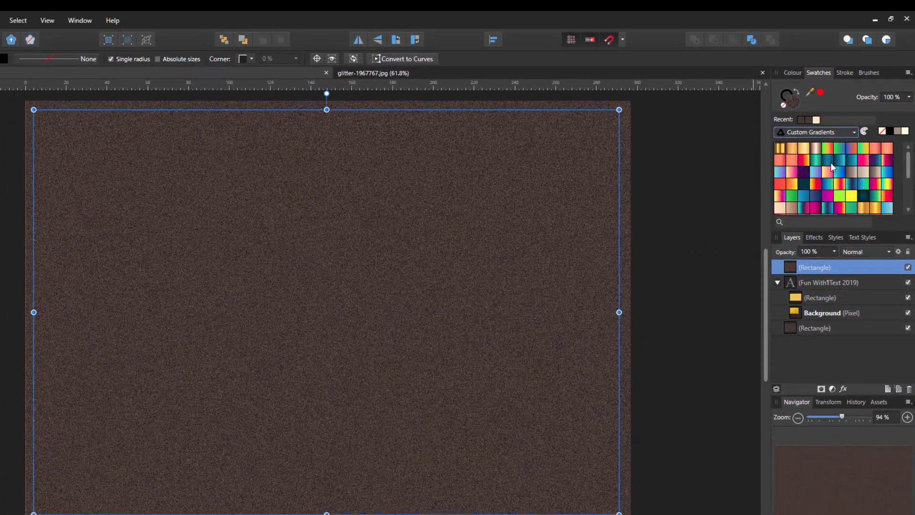
{"action": "scroll", "scroll_direction": "down", "scroll_amount": 3}
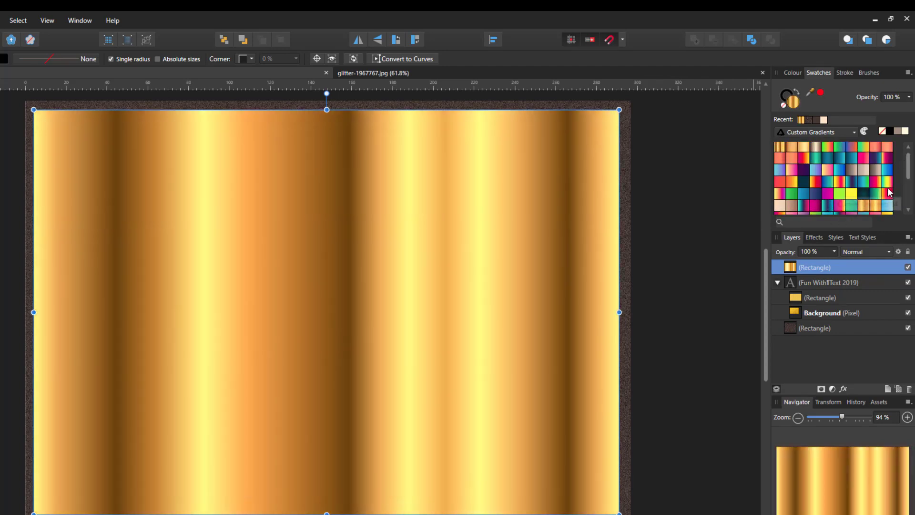
{"action": "left_click", "coordinate": [852, 194]}
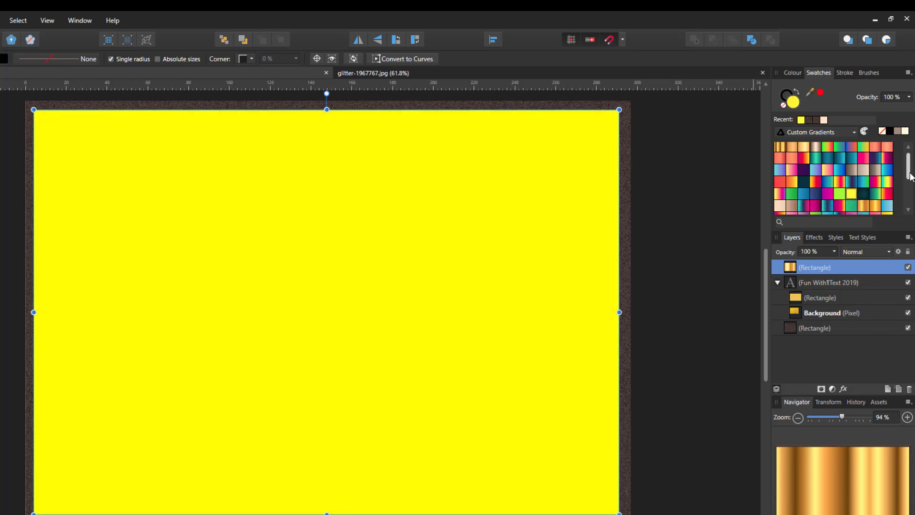
{"action": "scroll", "scroll_direction": "down", "scroll_amount": 3}
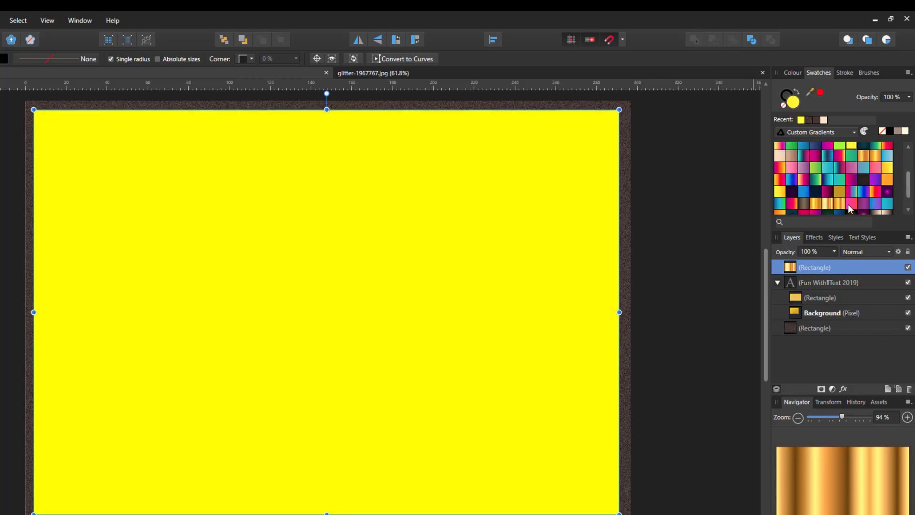
{"action": "left_click", "coordinate": [823, 202]}
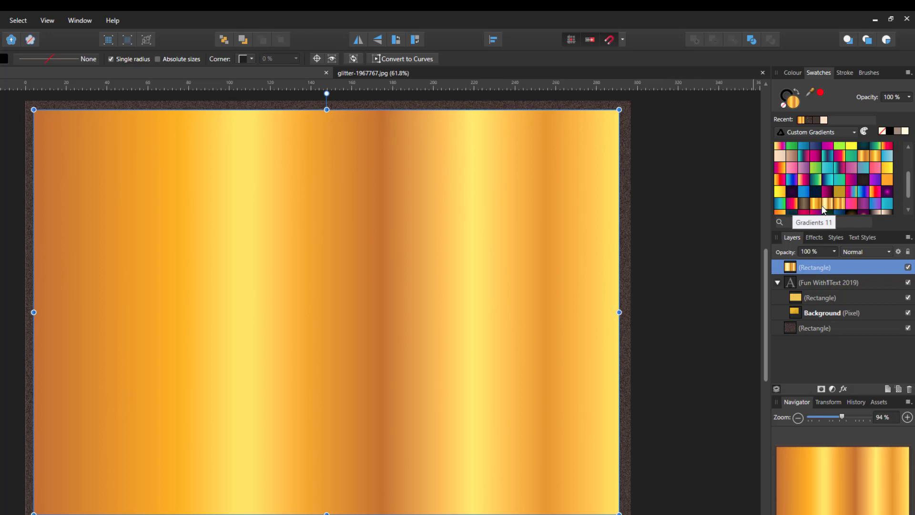
{"action": "left_click", "coordinate": [823, 203]}
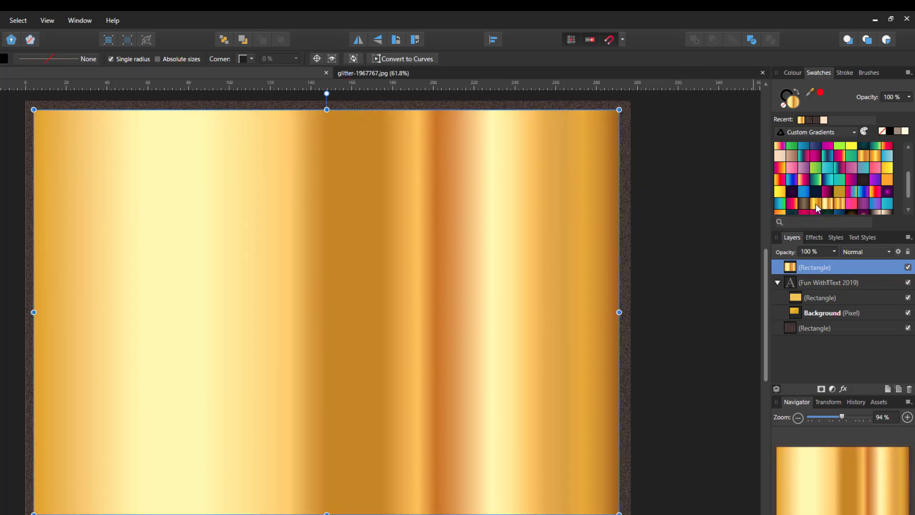
{"action": "left_click", "coordinate": [836, 204]}
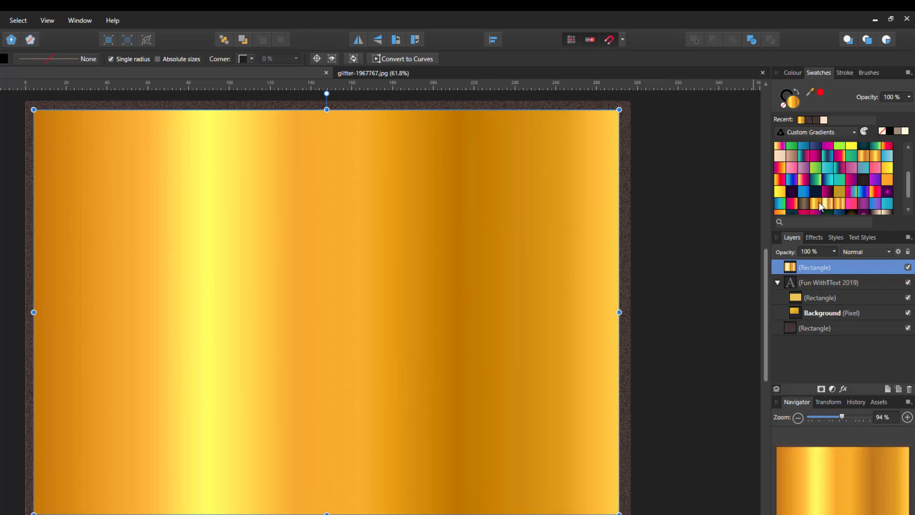
{"action": "mouse_move", "coordinate": [819, 205]}
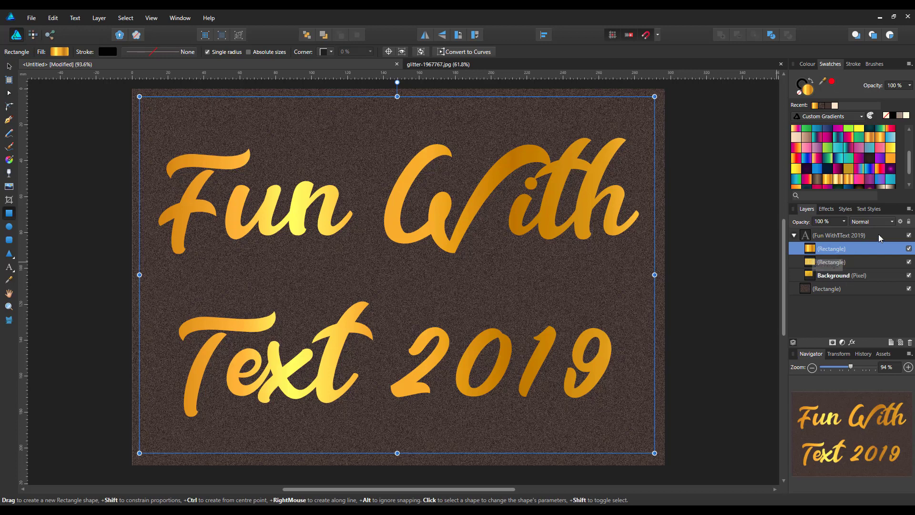
Set the gradient rectangle's blend mode to Colour Burn and hide the yellow rectangle
{"action": "left_click", "coordinate": [869, 221]}
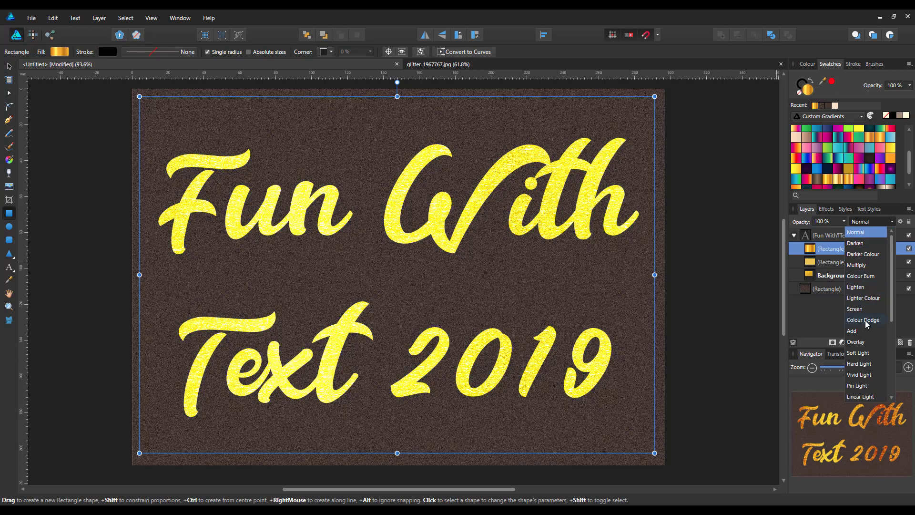
{"action": "left_click", "coordinate": [858, 353]}
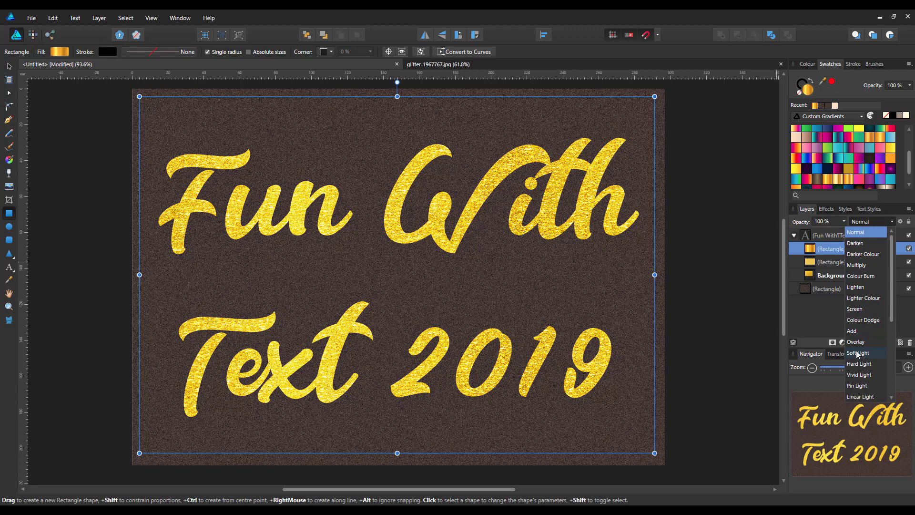
{"action": "mouse_move", "coordinate": [856, 342]}
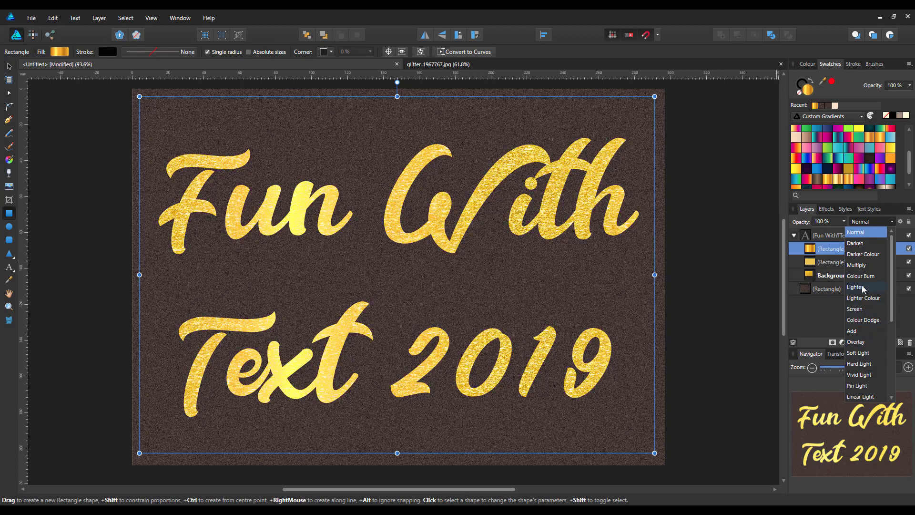
{"action": "left_click", "coordinate": [861, 276]}
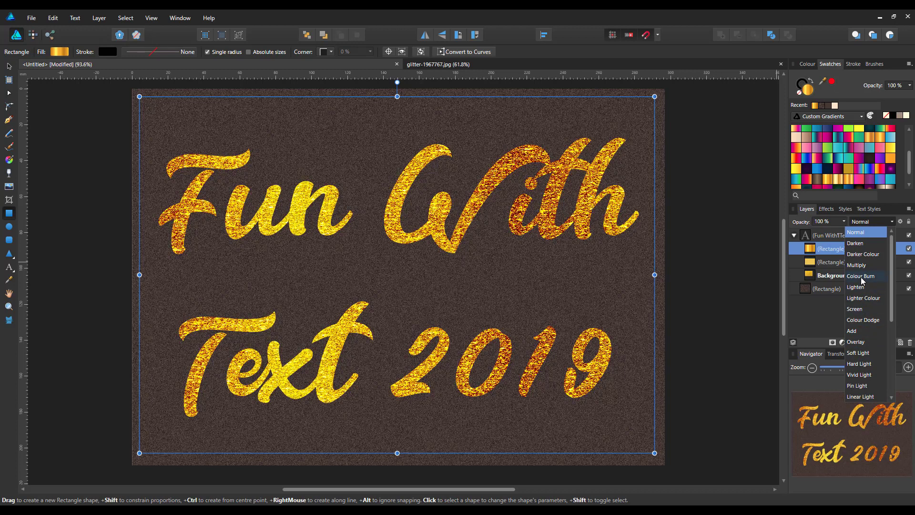
{"action": "left_click", "coordinate": [861, 276]}
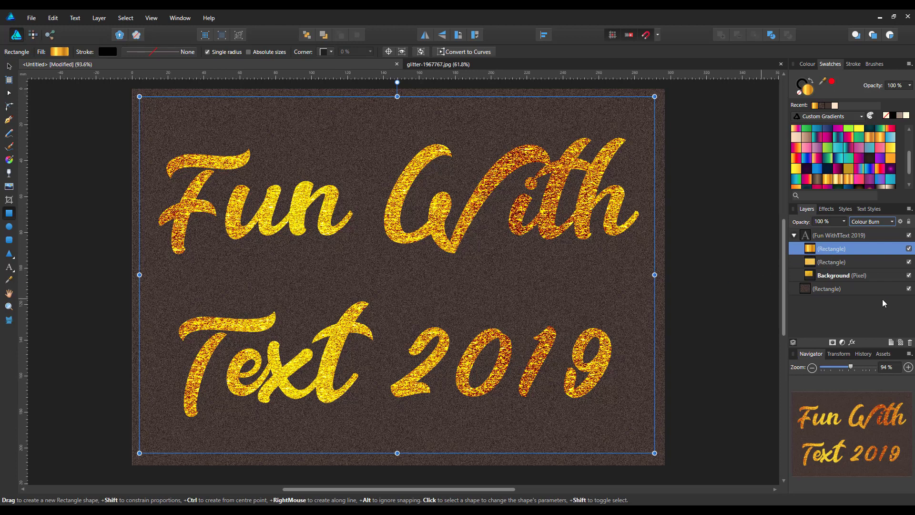
{"action": "mouse_move", "coordinate": [886, 268]}
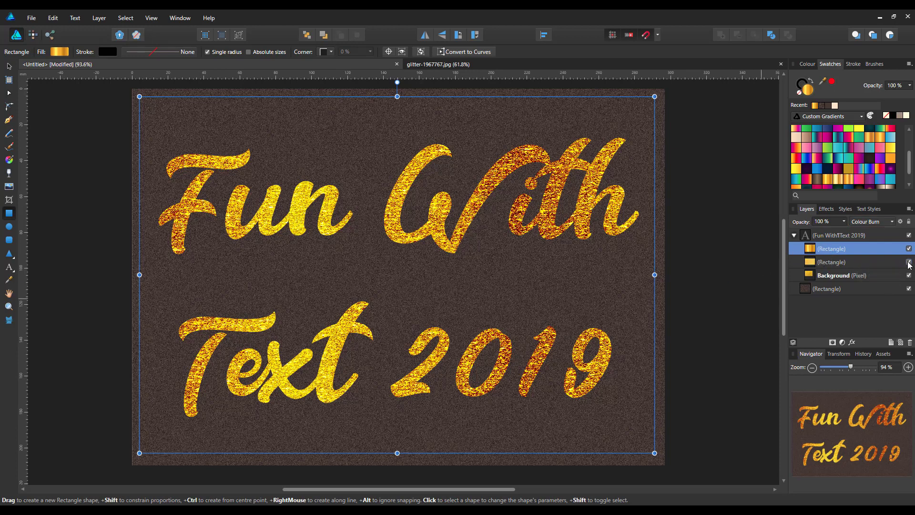
{"action": "left_click", "coordinate": [908, 262]}
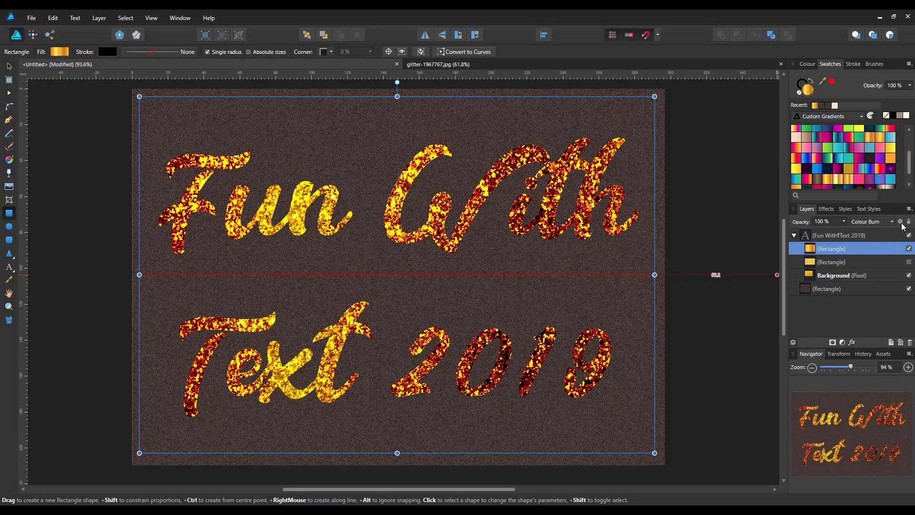
Compare Soft Light and lower opacity, then keep Colour Burn at full opacity
{"action": "left_click", "coordinate": [872, 221]}
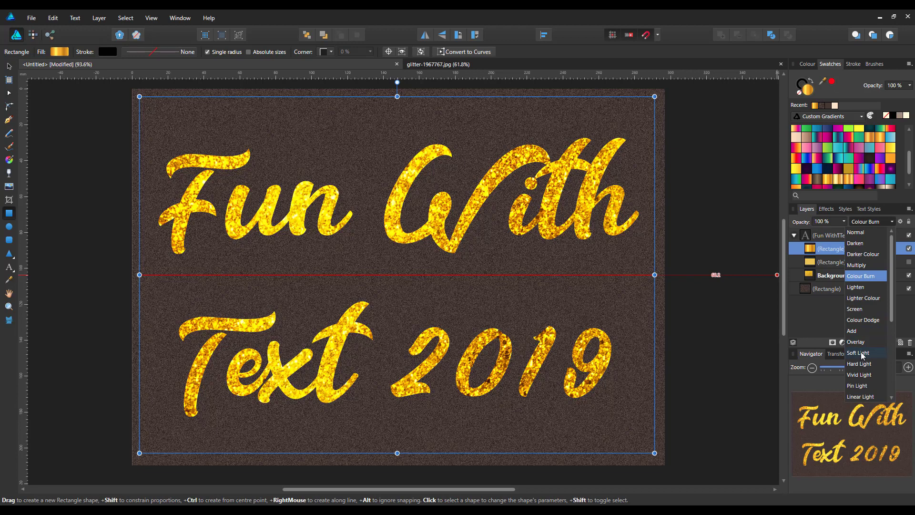
{"action": "left_click", "coordinate": [858, 353]}
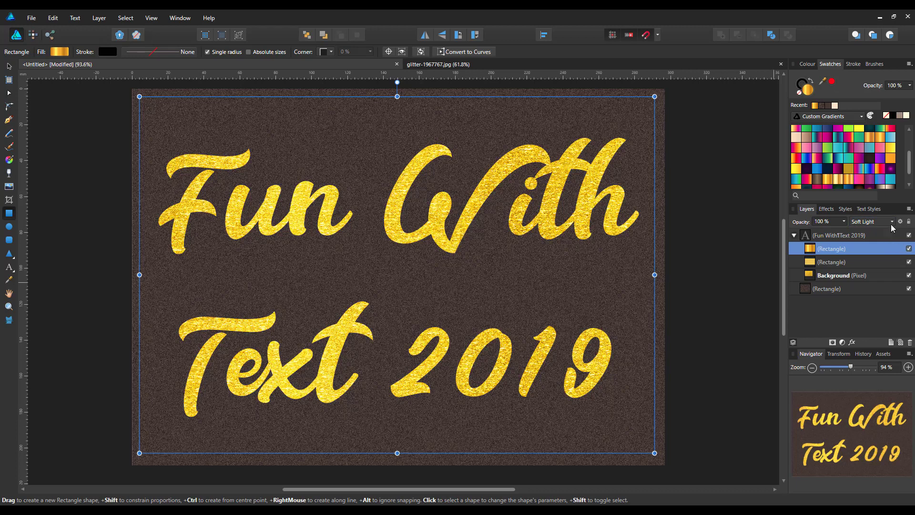
{"action": "left_click", "coordinate": [871, 221]}
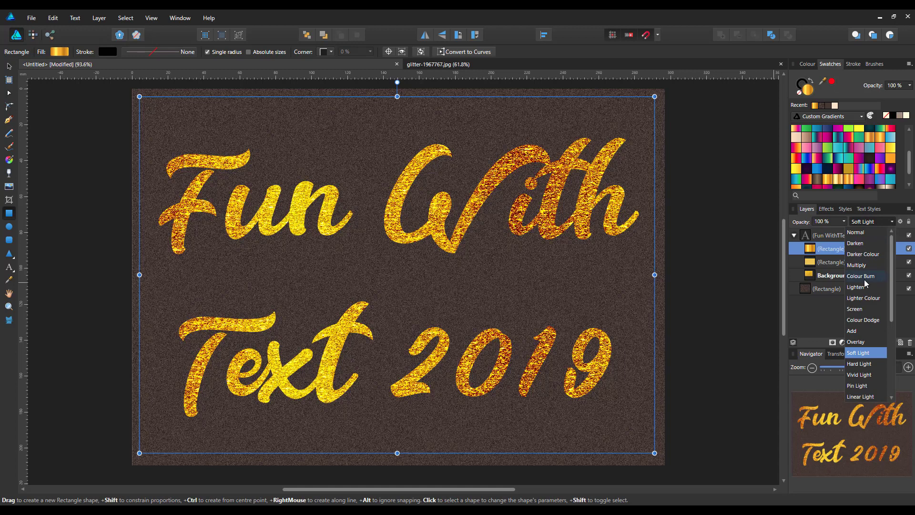
{"action": "left_click", "coordinate": [861, 275]}
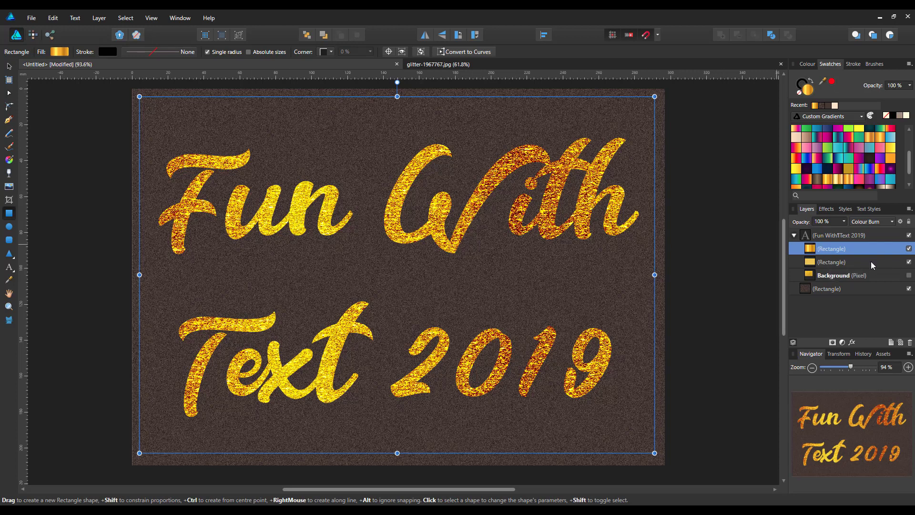
{"action": "mouse_move", "coordinate": [842, 230]}
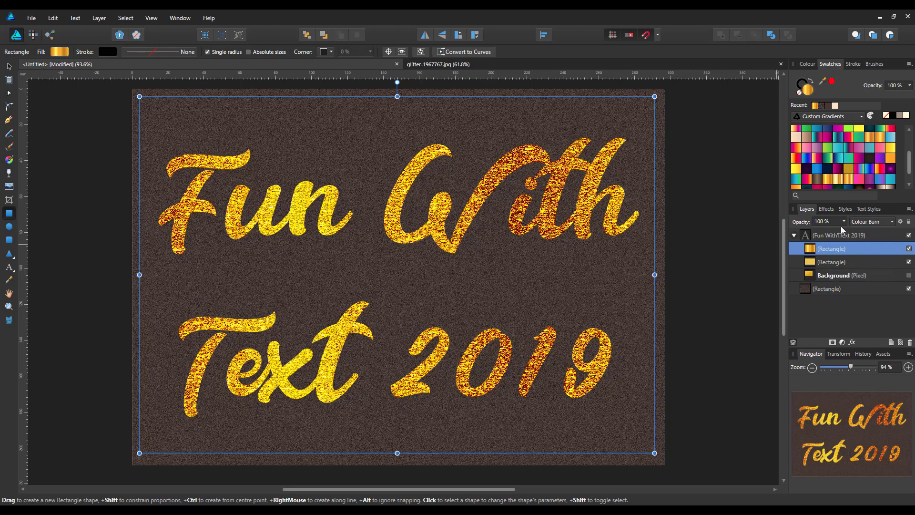
{"action": "left_click_drag", "start_coordinate": [840, 231], "coordinate": [805, 231]}
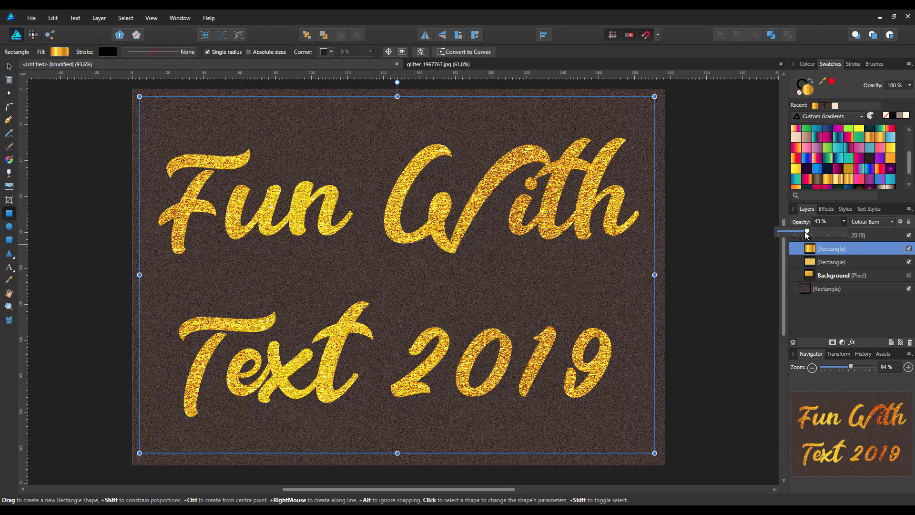
{"action": "left_click_drag", "start_coordinate": [805, 232], "coordinate": [839, 232]}
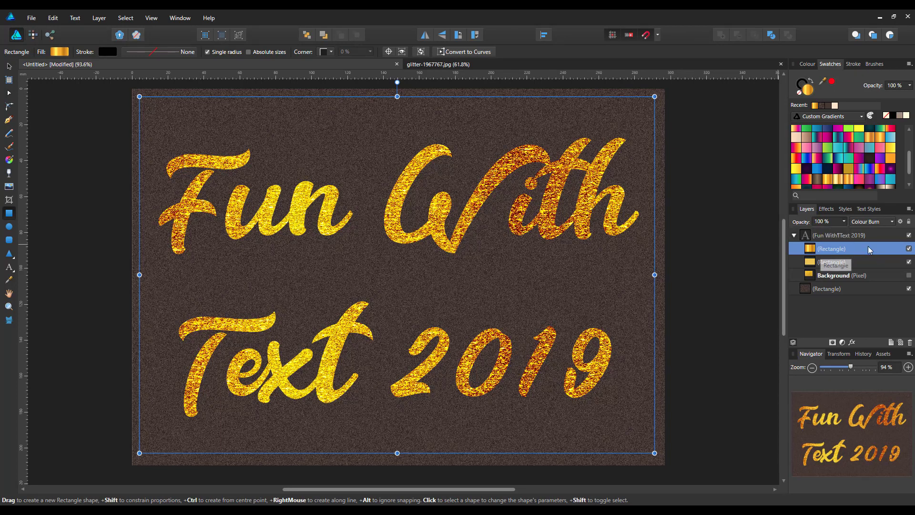
Duplicate the gold gradient rectangle and fade the copy to about 25% opacity
{"action": "right_click", "coordinate": [831, 248]}
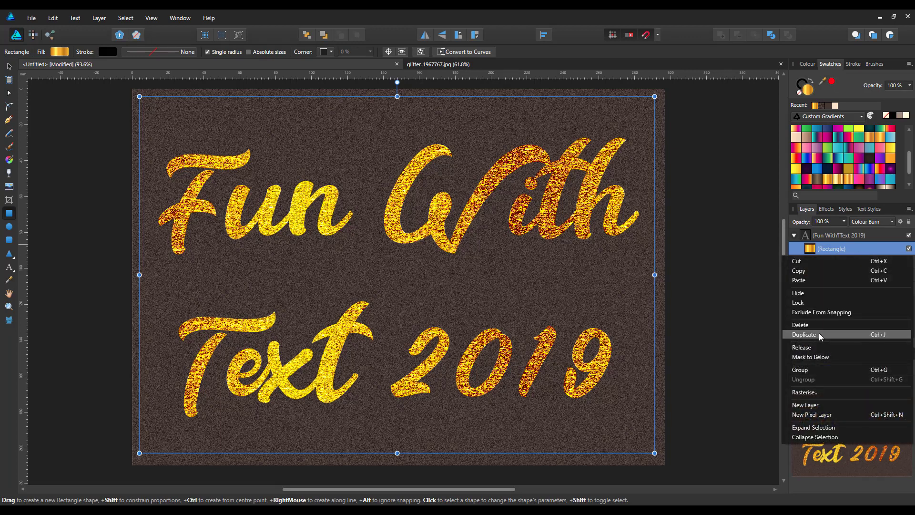
{"action": "left_click", "coordinate": [805, 334]}
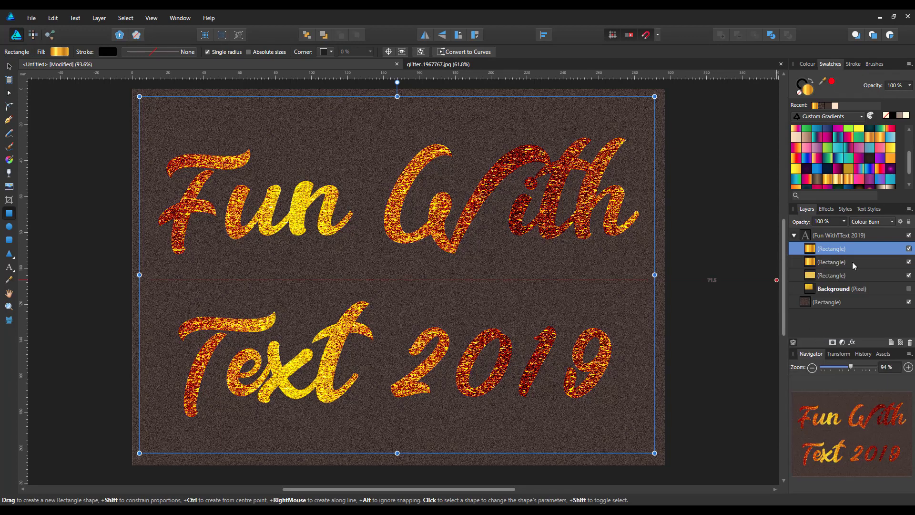
{"action": "left_click_drag", "start_coordinate": [843, 221], "coordinate": [840, 232]}
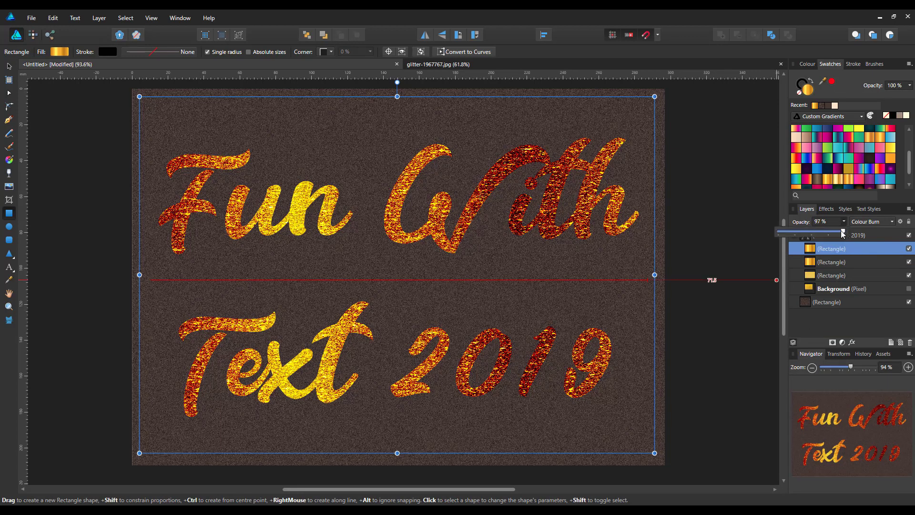
{"action": "left_click_drag", "start_coordinate": [843, 232], "coordinate": [802, 232]}
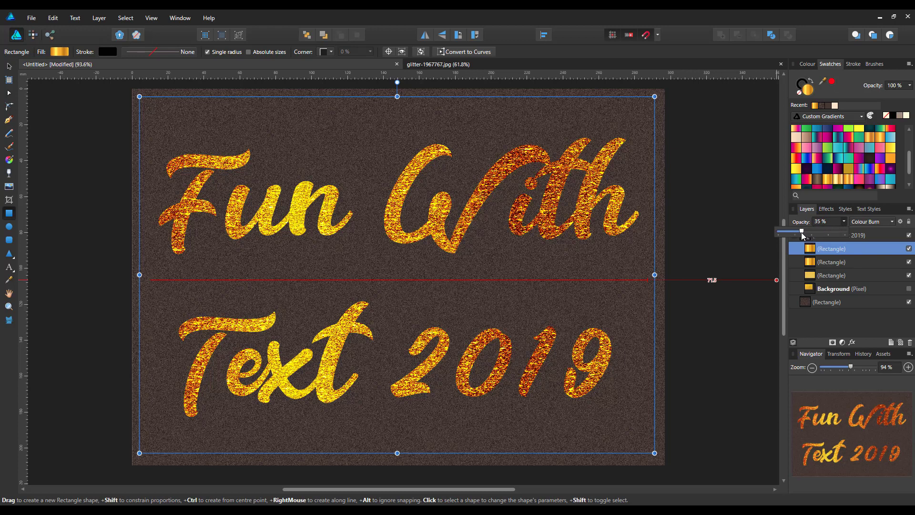
{"action": "left_click_drag", "start_coordinate": [801, 231], "coordinate": [794, 231]}
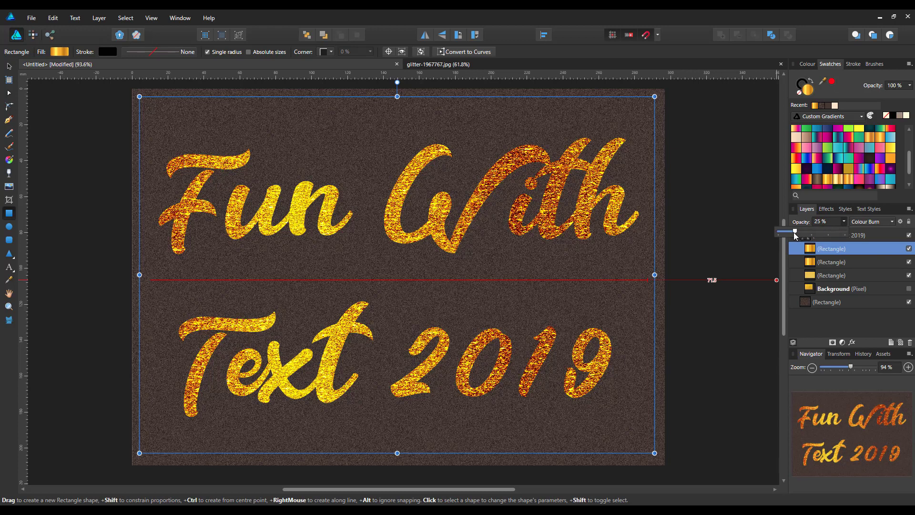
{"action": "left_click_drag", "start_coordinate": [794, 231], "coordinate": [785, 231]}
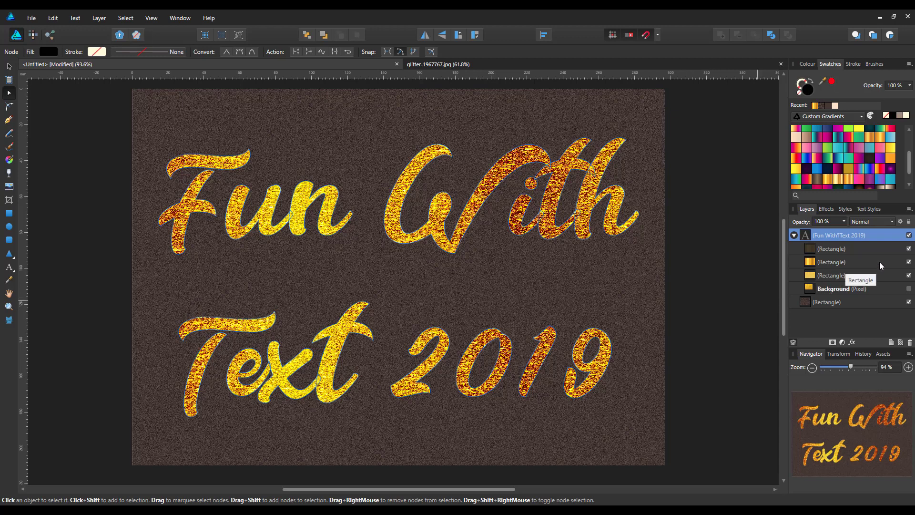
{"action": "mouse_move", "coordinate": [820, 281]}
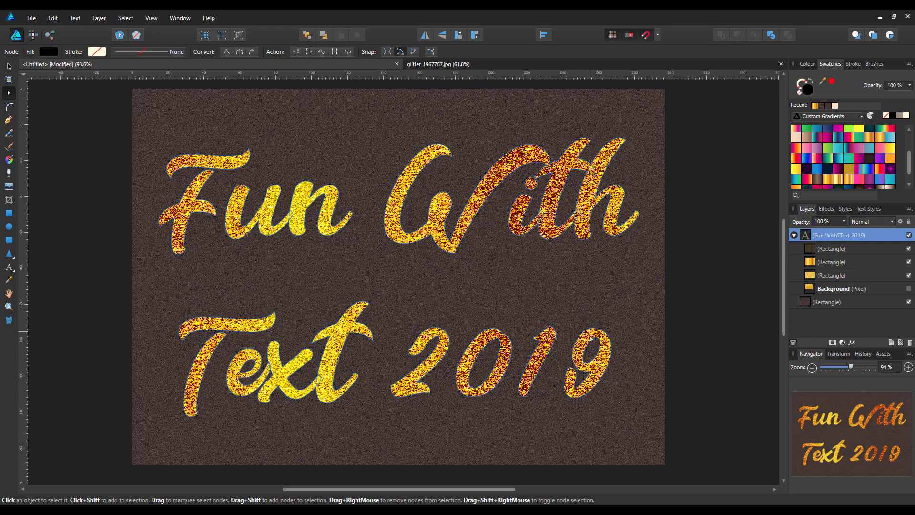
{"action": "mouse_move", "coordinate": [713, 343]}
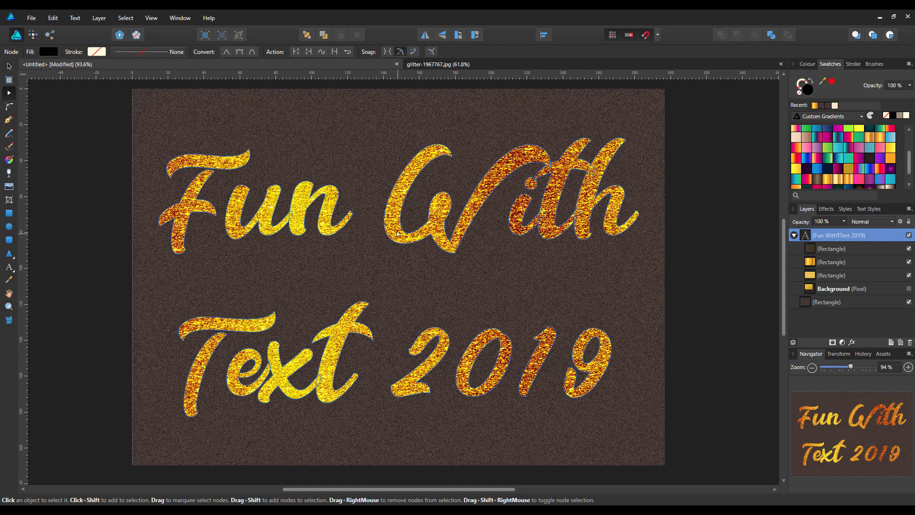
{"action": "mouse_move", "coordinate": [262, 341]}
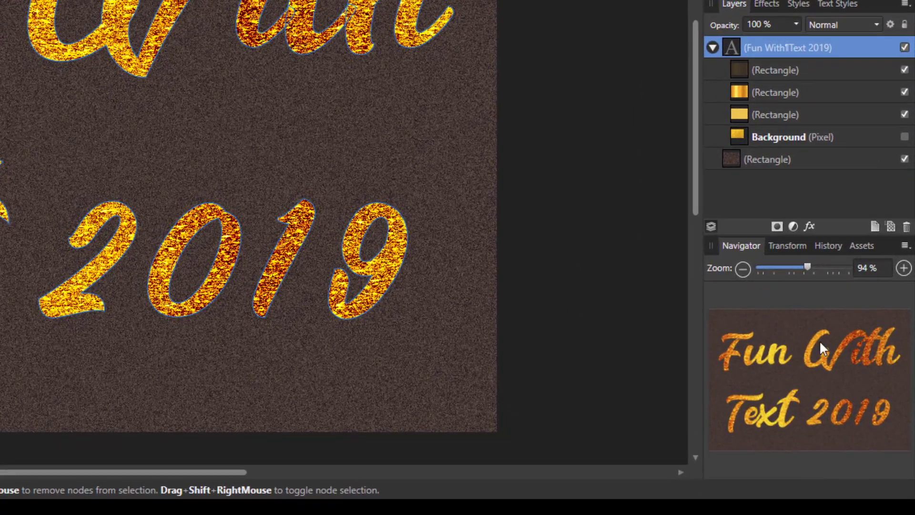
{"action": "mouse_move", "coordinate": [890, 227]}
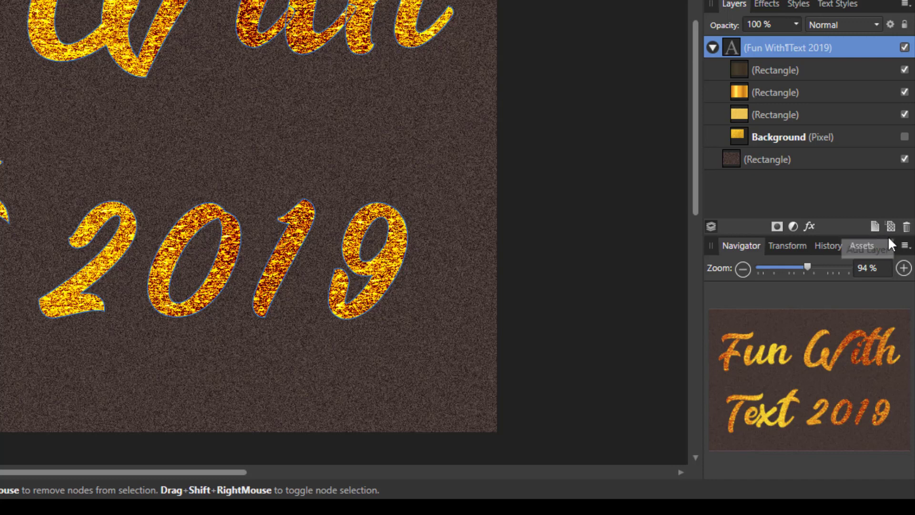
{"action": "mouse_move", "coordinate": [890, 226]}
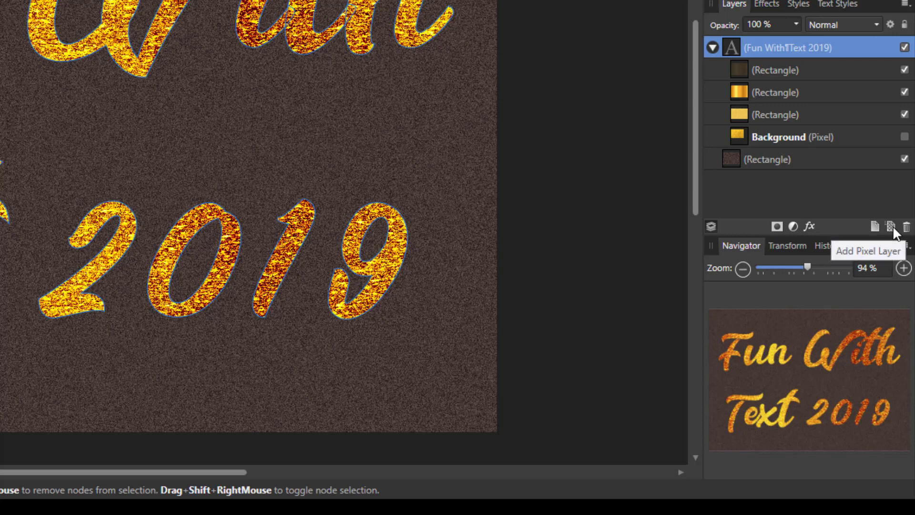
Add an empty pixel layer and switch to the Pixel Persona
{"action": "left_click", "coordinate": [890, 226]}
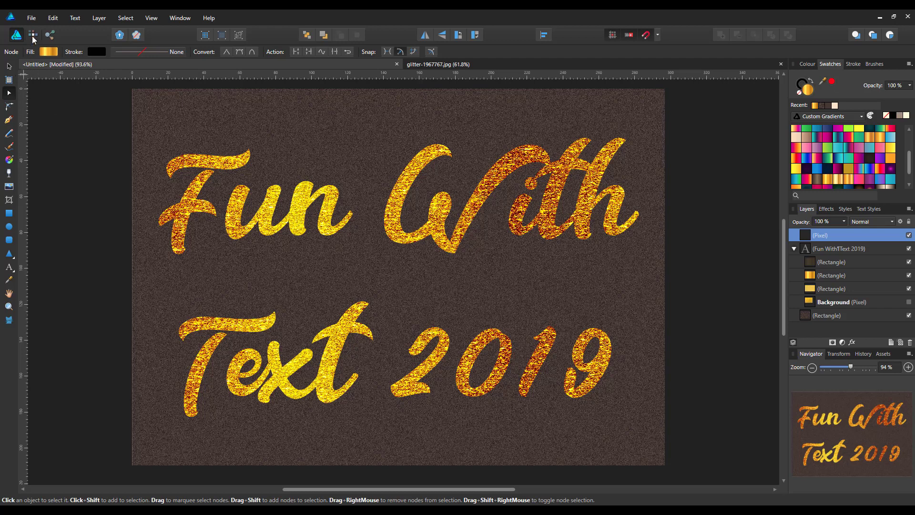
{"action": "left_click", "coordinate": [32, 34]}
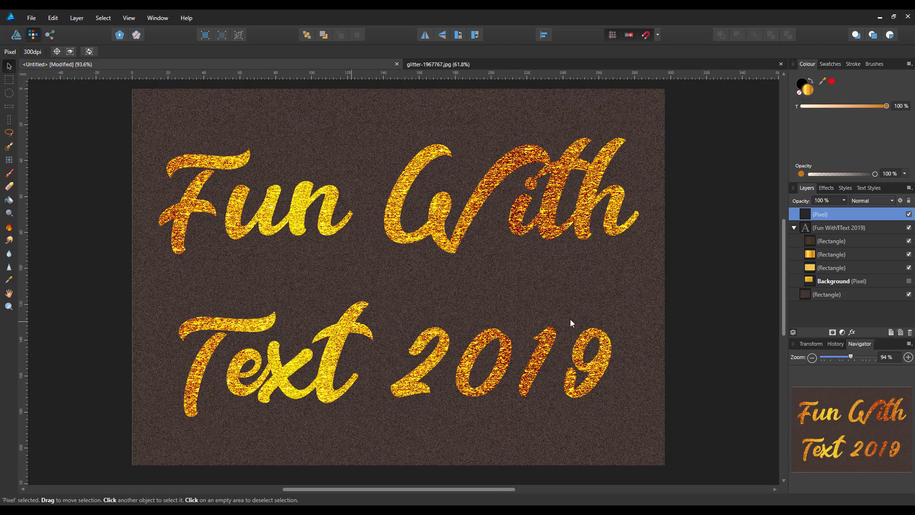
{"action": "mouse_move", "coordinate": [684, 301]}
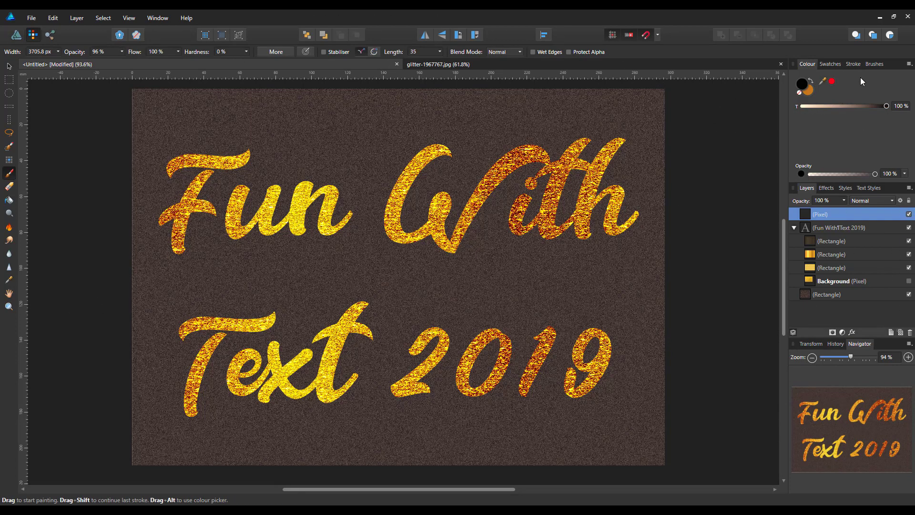
Switch the Brushes panel to the Texture category and choose a grunge brush
{"action": "left_click", "coordinate": [874, 63]}
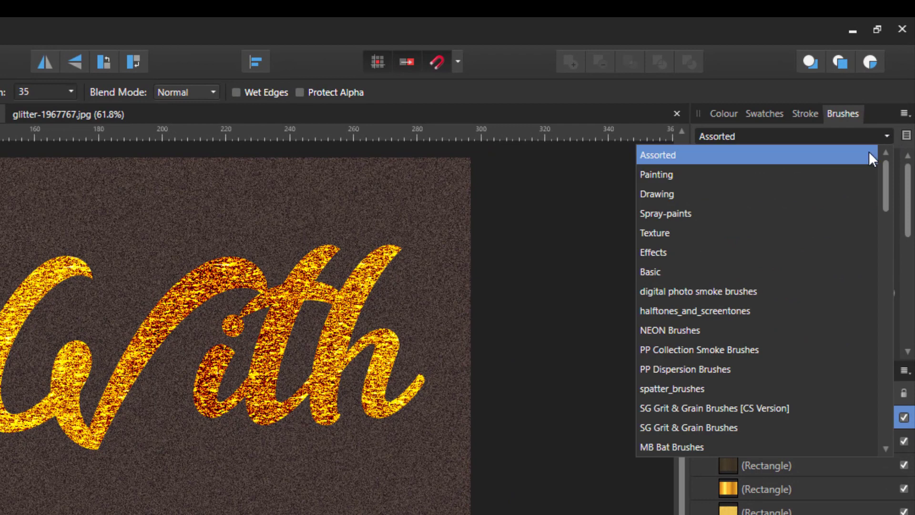
{"action": "mouse_move", "coordinate": [804, 245]}
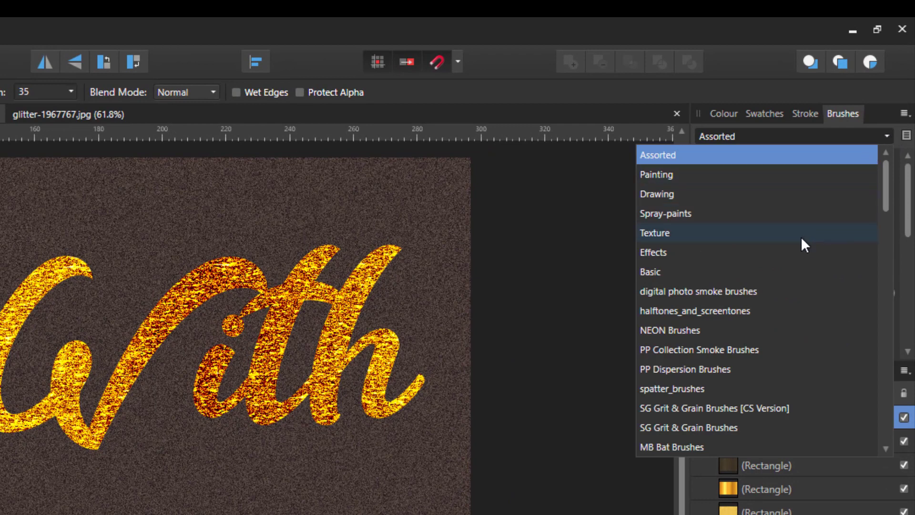
{"action": "left_click", "coordinate": [655, 232]}
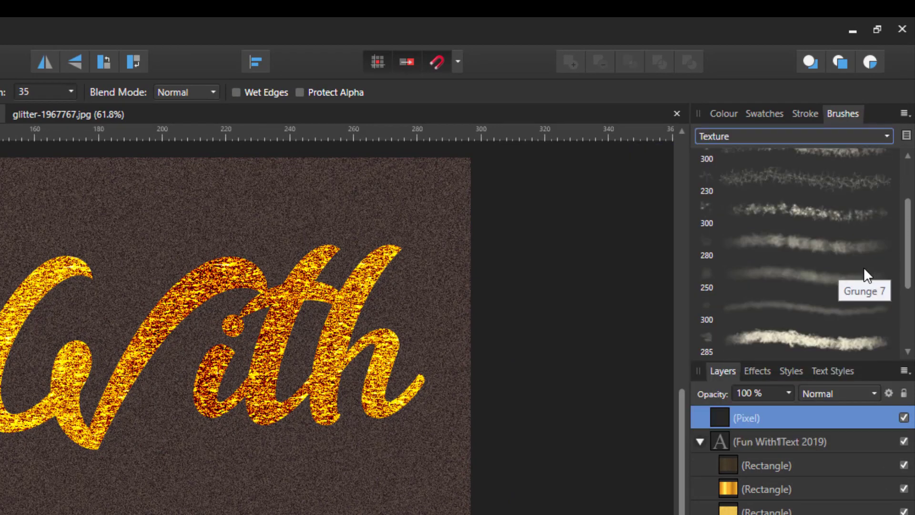
{"action": "scroll", "scroll_direction": "down", "scroll_amount": 3}
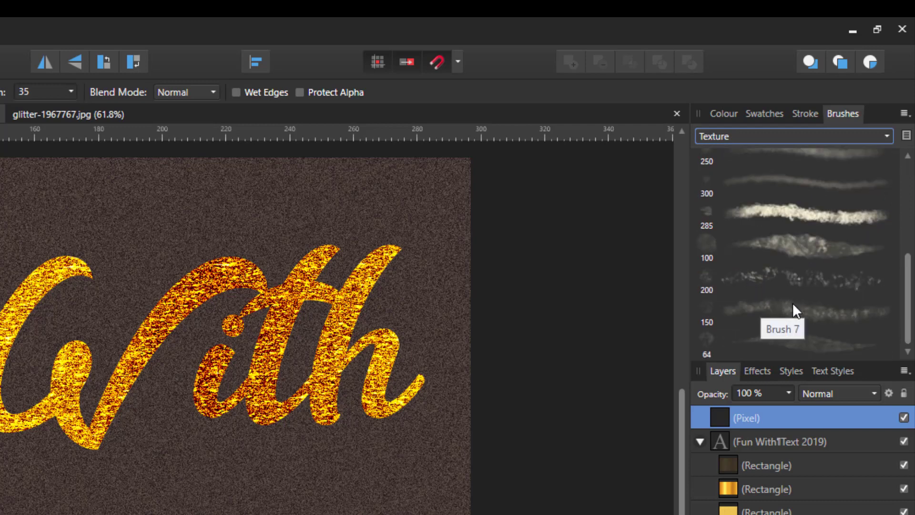
{"action": "scroll", "scroll_direction": "down", "scroll_amount": 3}
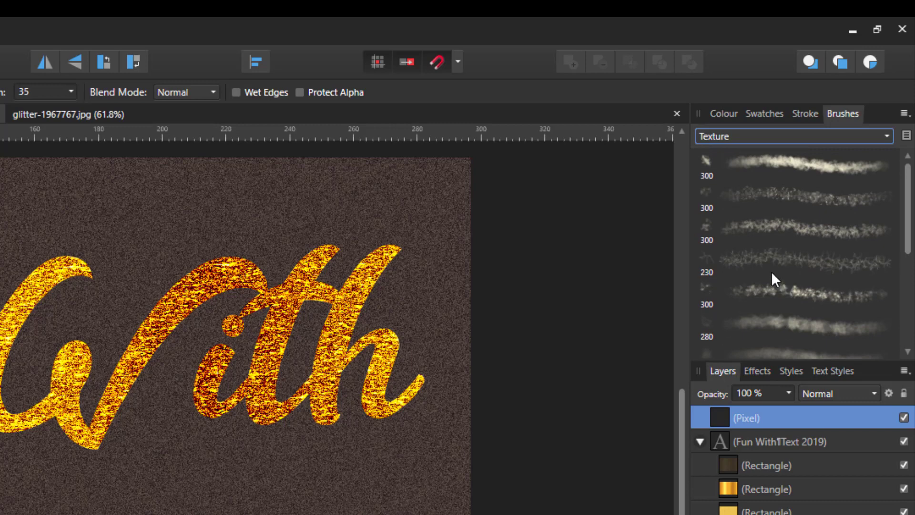
{"action": "left_click", "coordinate": [794, 164]}
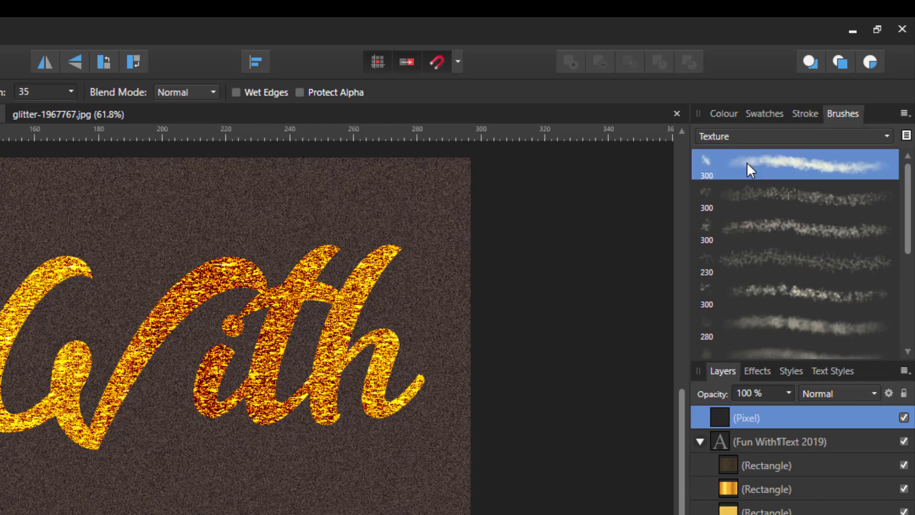
{"action": "mouse_move", "coordinate": [801, 214]}
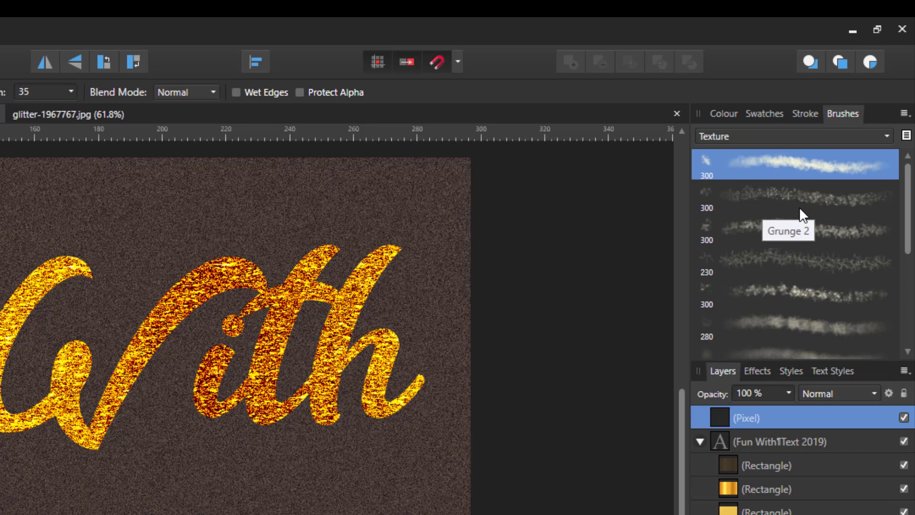
{"action": "mouse_move", "coordinate": [794, 245]}
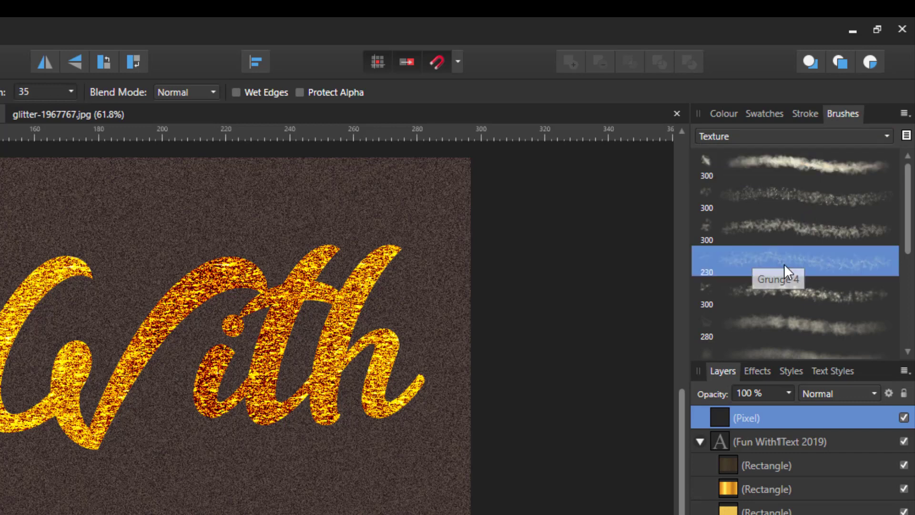
{"action": "mouse_move", "coordinate": [775, 164]}
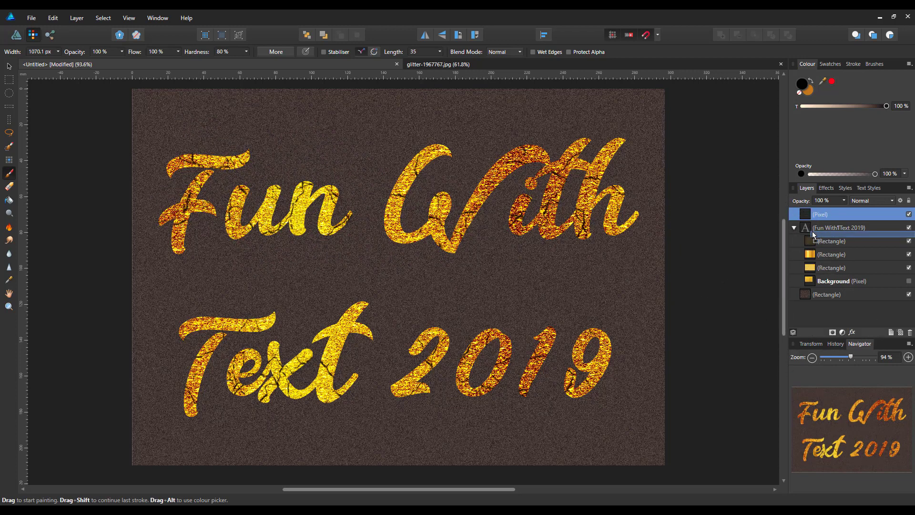
Move the crack layer into the text group and paint more cracks over Fun and 2019
{"action": "left_click", "coordinate": [824, 227]}
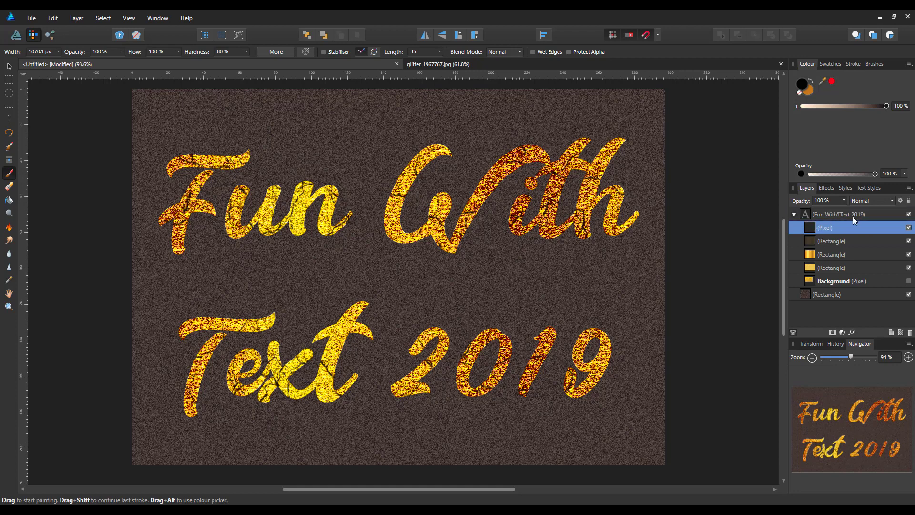
{"action": "double_click", "coordinate": [827, 227]}
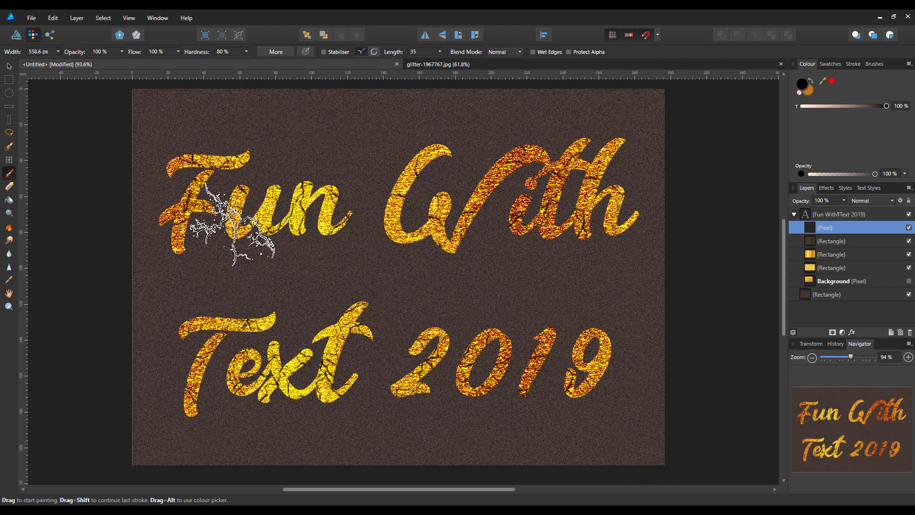
{"action": "left_click_drag", "start_coordinate": [227, 228], "coordinate": [408, 239]}
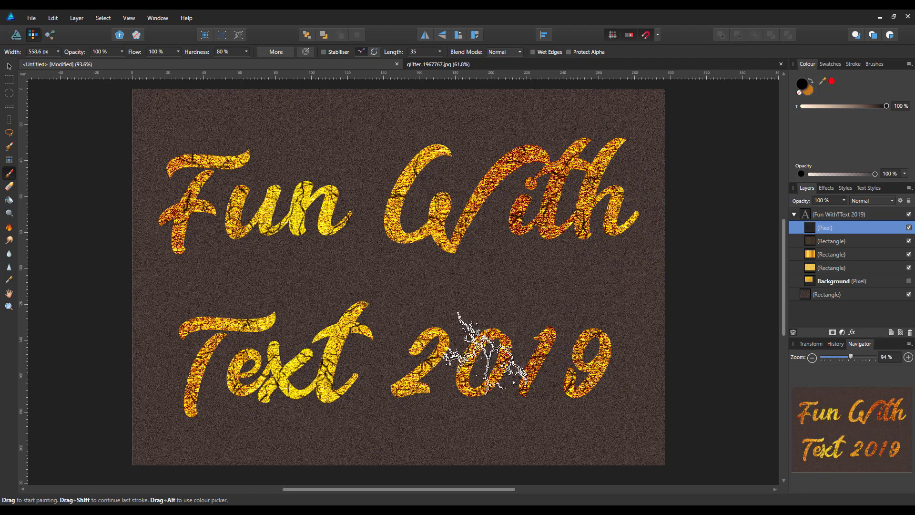
{"action": "left_click_drag", "start_coordinate": [491, 357], "coordinate": [280, 327]}
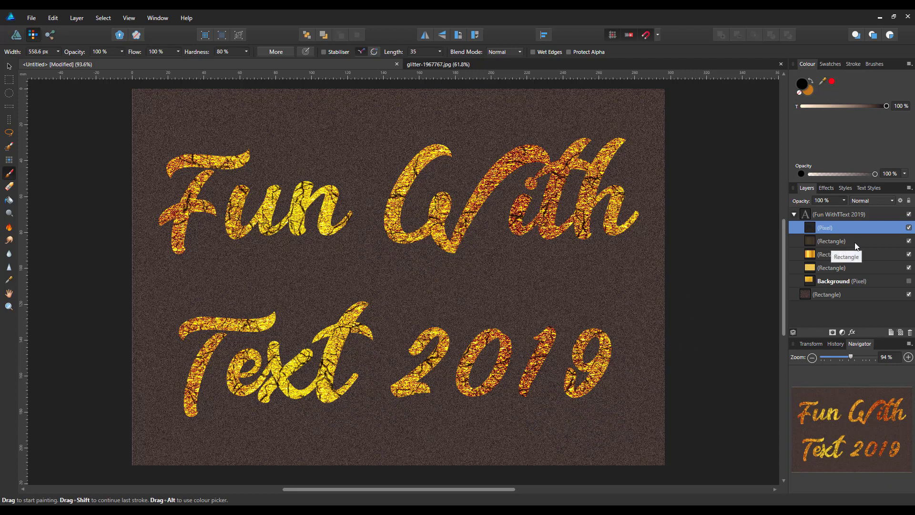
{"action": "mouse_move", "coordinate": [864, 315]}
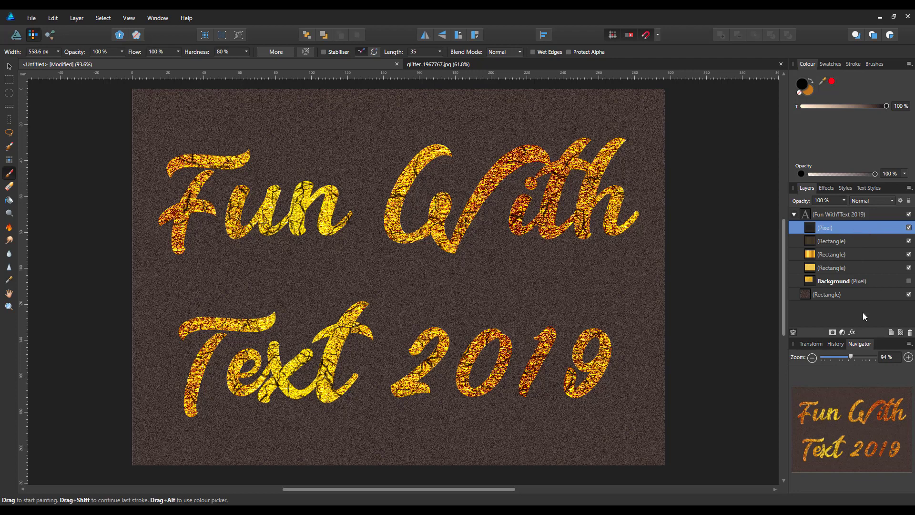
{"action": "mouse_move", "coordinate": [835, 231]}
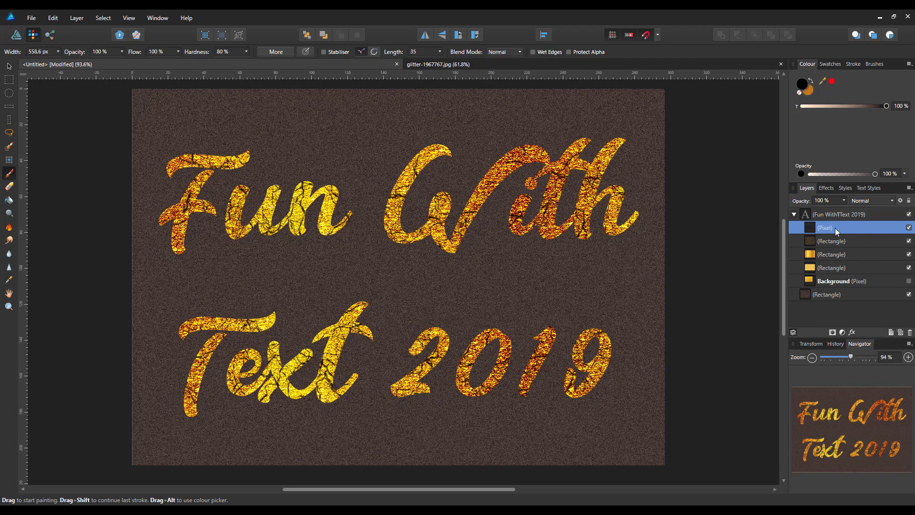
{"action": "mouse_move", "coordinate": [855, 232]}
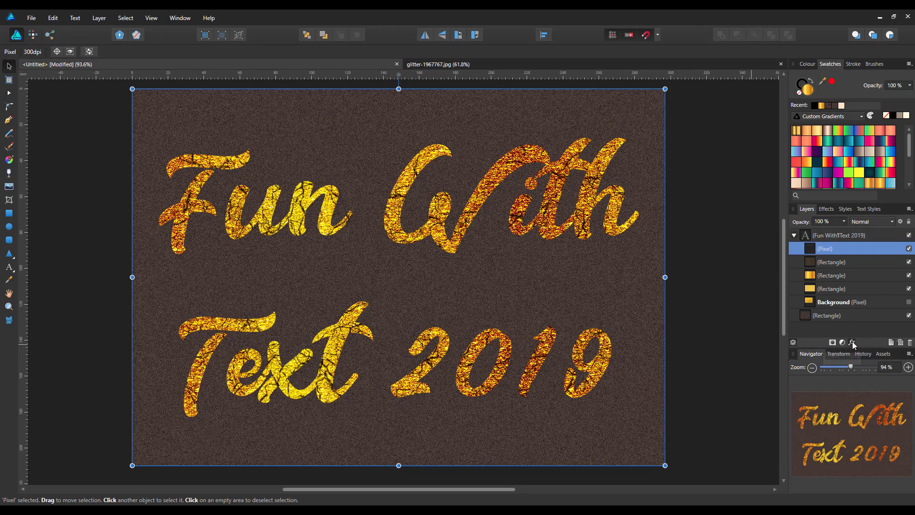
Open the Layer Effects settings for the painted crack Pixel layer
{"action": "left_click", "coordinate": [851, 342]}
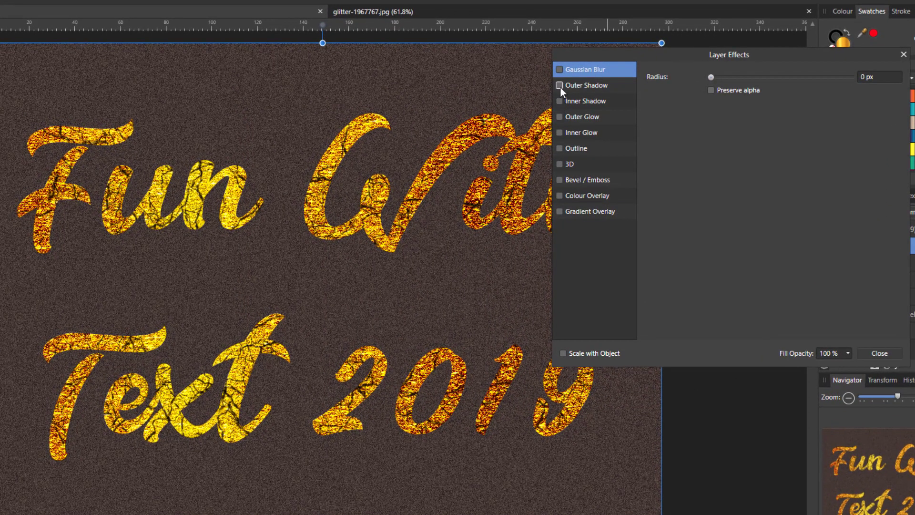
Enable Outer Shadow with 50% opacity, 19 px radius, 2 px offset and 26% intensity
{"action": "left_click", "coordinate": [559, 85]}
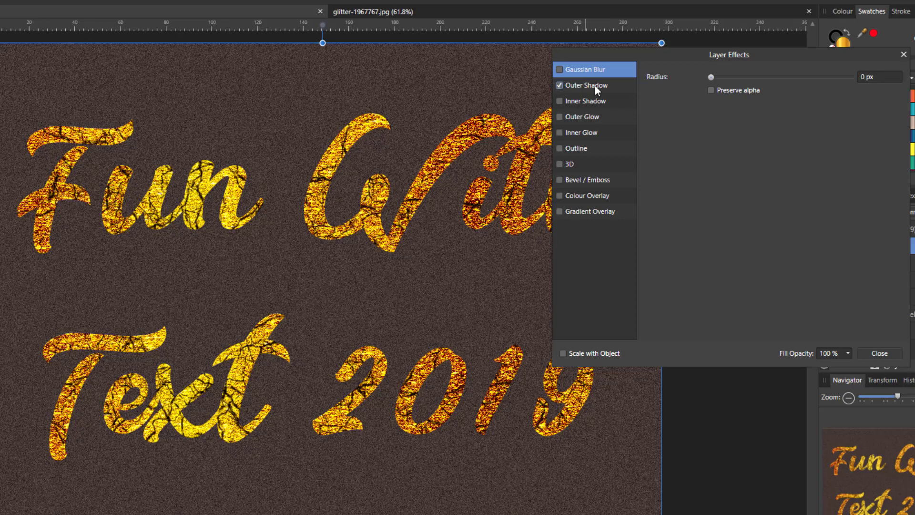
{"action": "left_click", "coordinate": [586, 85]}
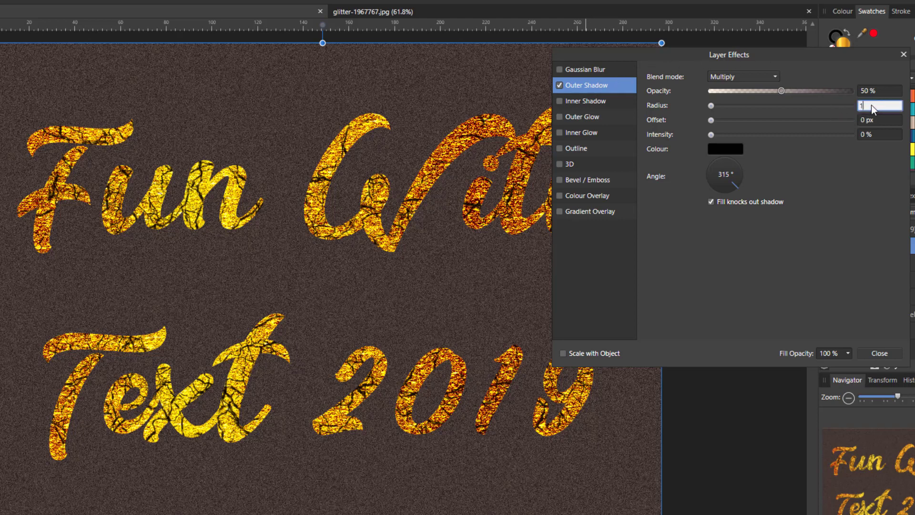
{"action": "type", "text": "19 px"}
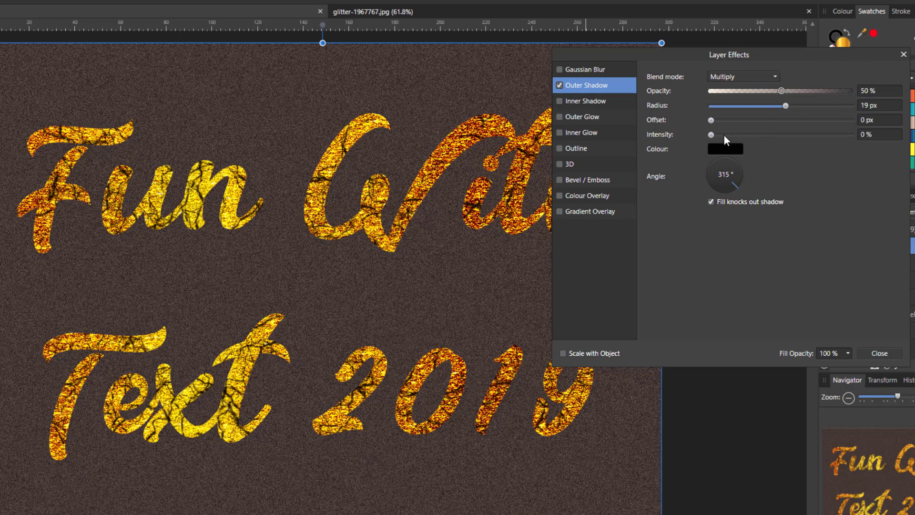
{"action": "left_click", "coordinate": [878, 119]}
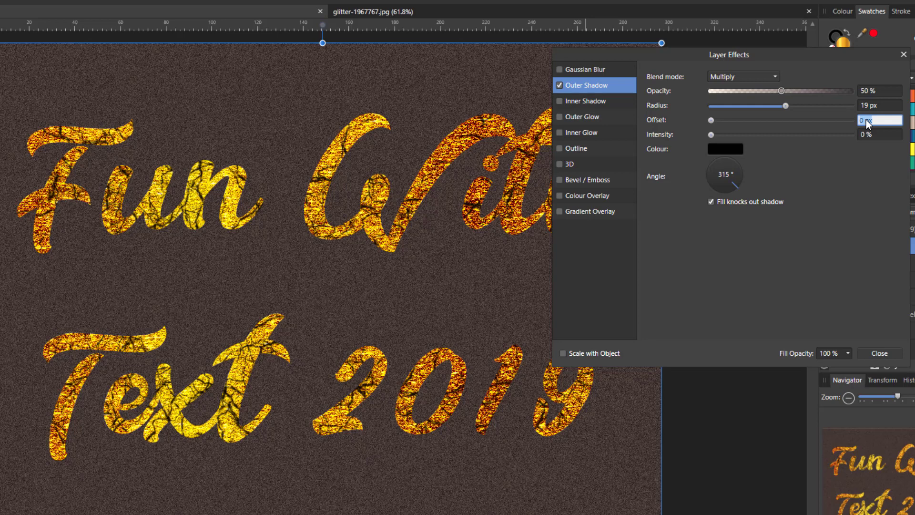
{"action": "left_click_drag", "start_coordinate": [711, 120], "coordinate": [746, 120]}
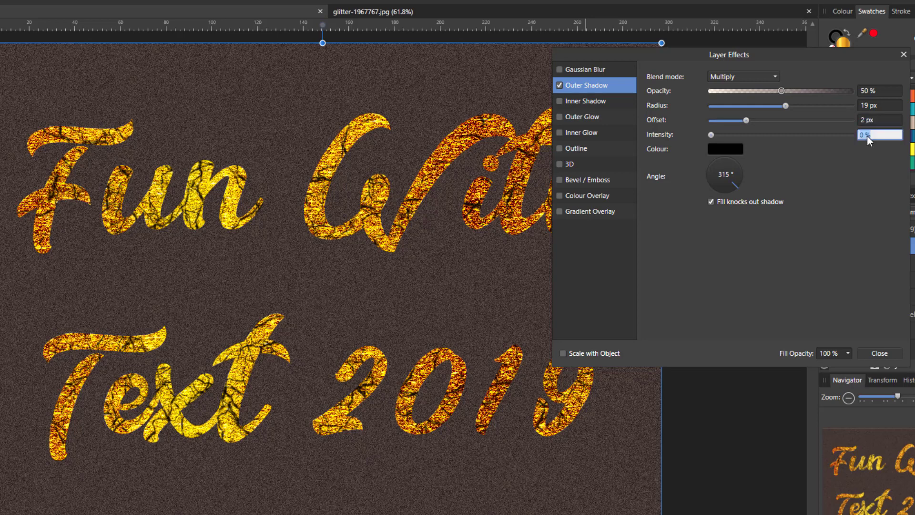
{"action": "type", "text": "2"}
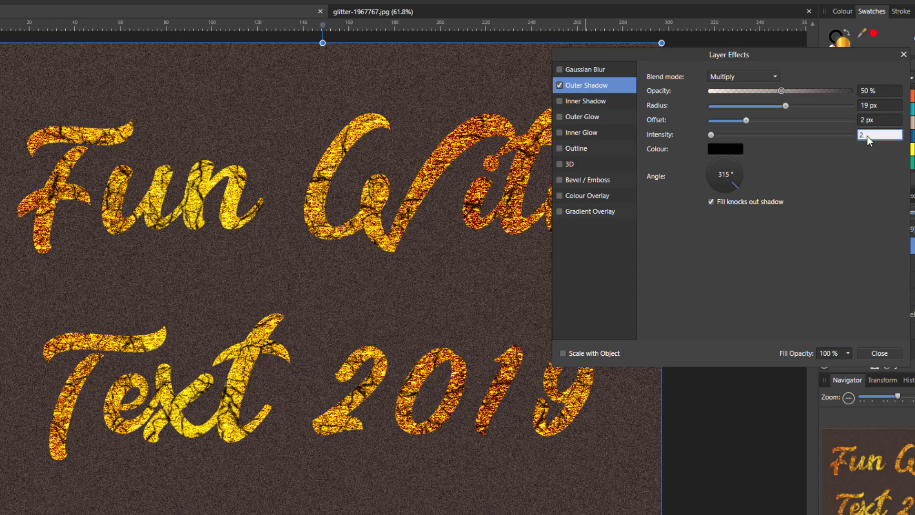
{"action": "left_click_drag", "start_coordinate": [711, 135], "coordinate": [748, 135]}
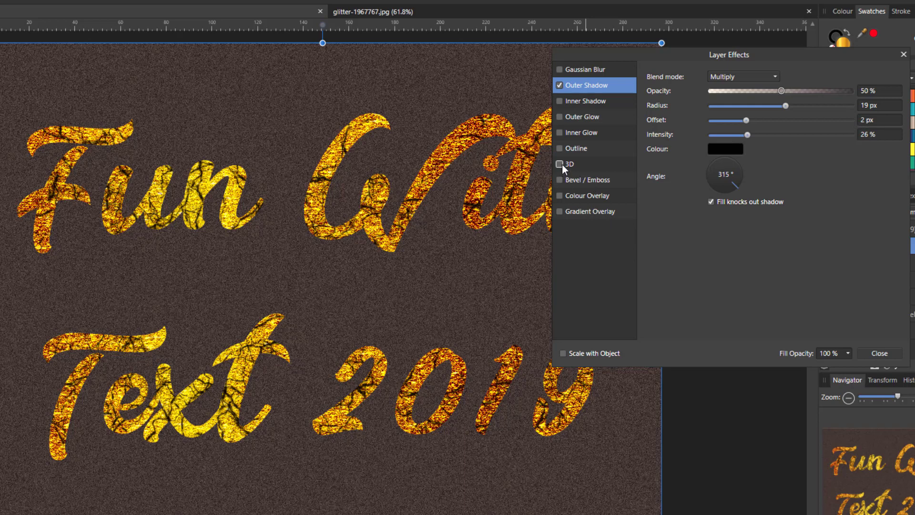
Enable the 3D effect with a 100 px radius and 22% shininess
{"action": "left_click", "coordinate": [560, 164]}
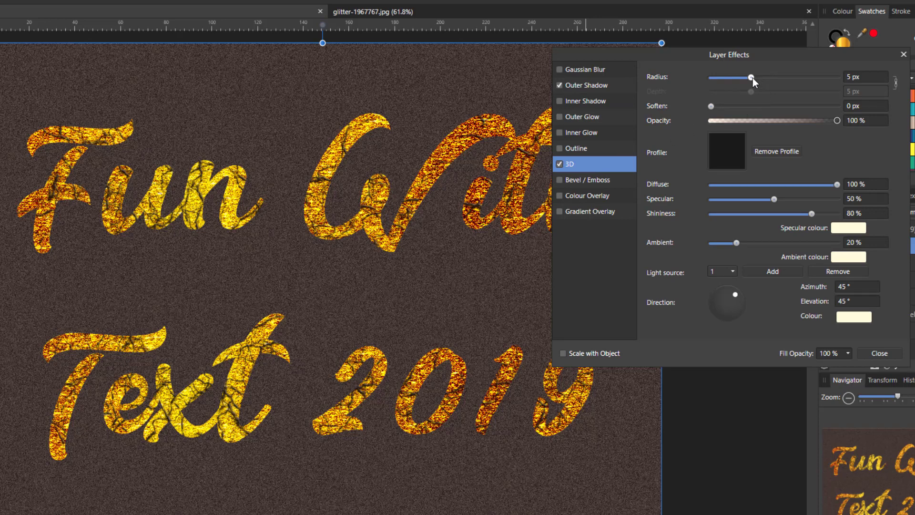
{"action": "left_click_drag", "start_coordinate": [752, 77], "coordinate": [837, 78]}
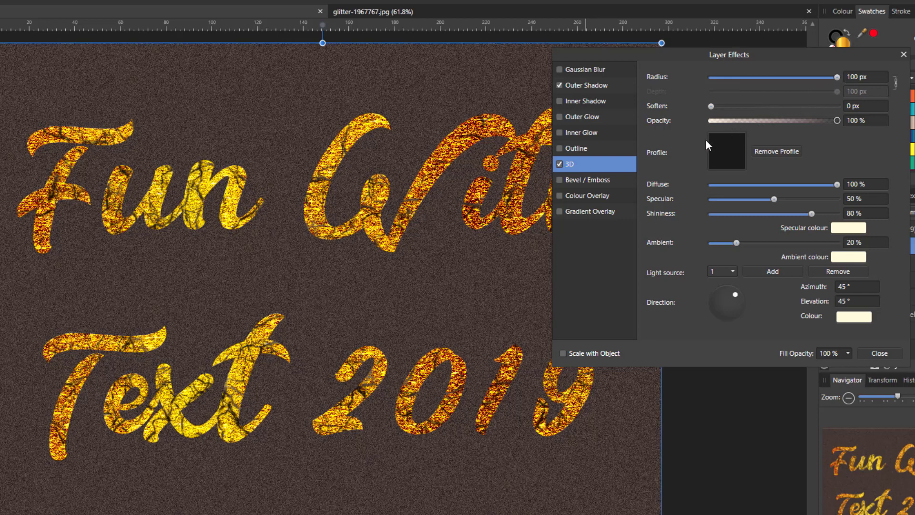
{"action": "mouse_move", "coordinate": [772, 224]}
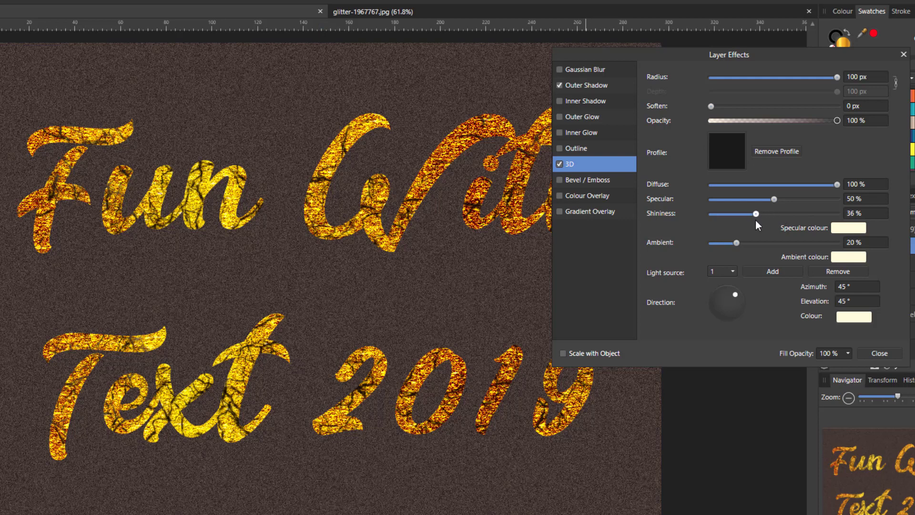
{"action": "left_click_drag", "start_coordinate": [755, 213], "coordinate": [743, 214]}
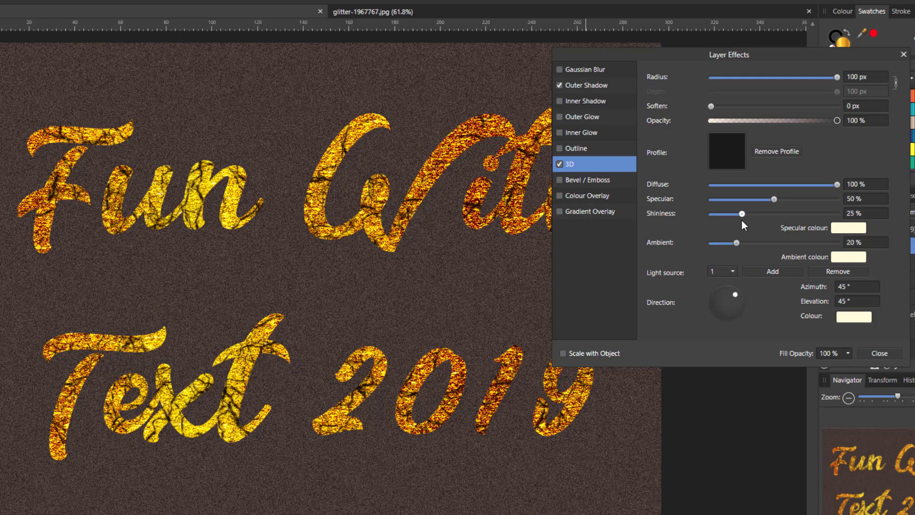
{"action": "left_click_drag", "start_coordinate": [744, 213], "coordinate": [740, 213]}
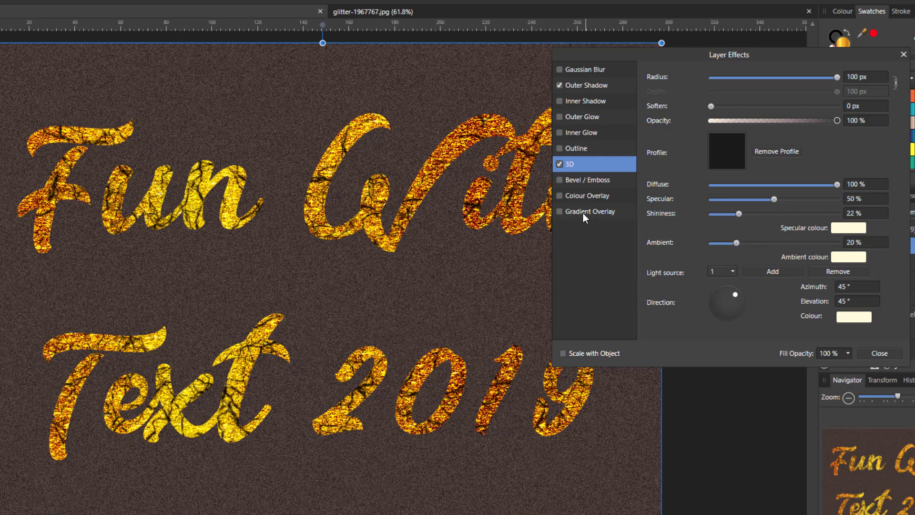
Enable Bevel / Emboss with a 7.7 px pillow radius, then close Layer Effects
{"action": "left_click", "coordinate": [560, 180]}
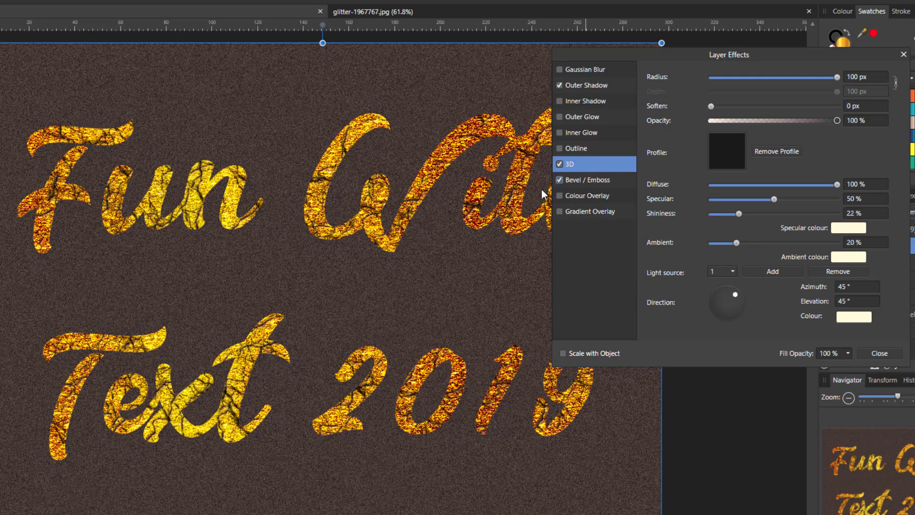
{"action": "left_click", "coordinate": [588, 179]}
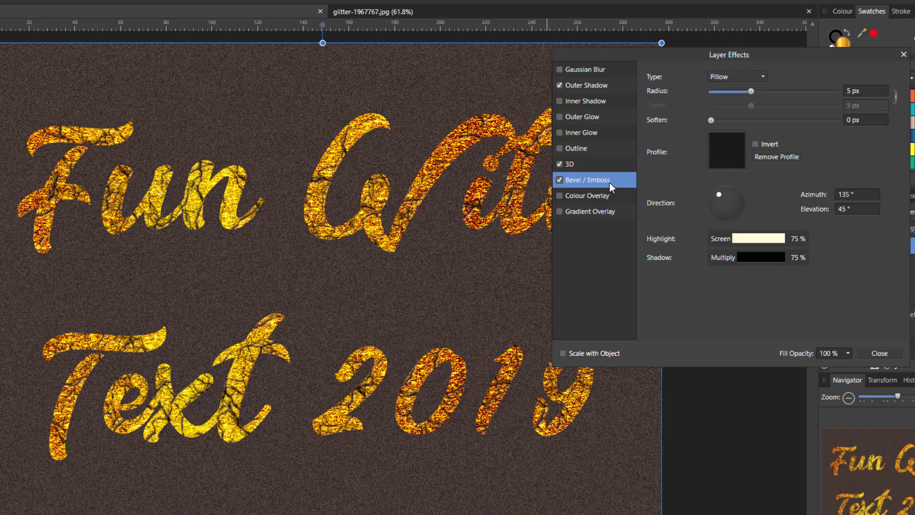
{"action": "mouse_move", "coordinate": [712, 169]}
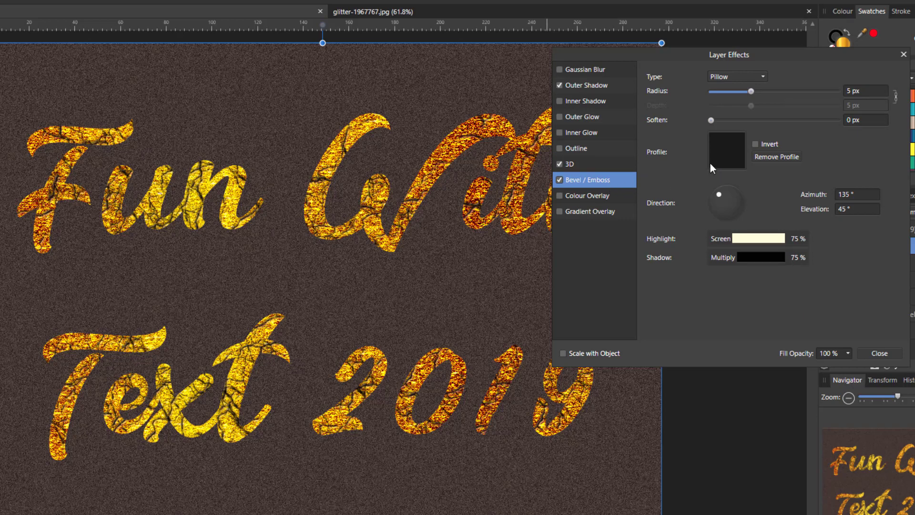
{"action": "mouse_move", "coordinate": [767, 86]}
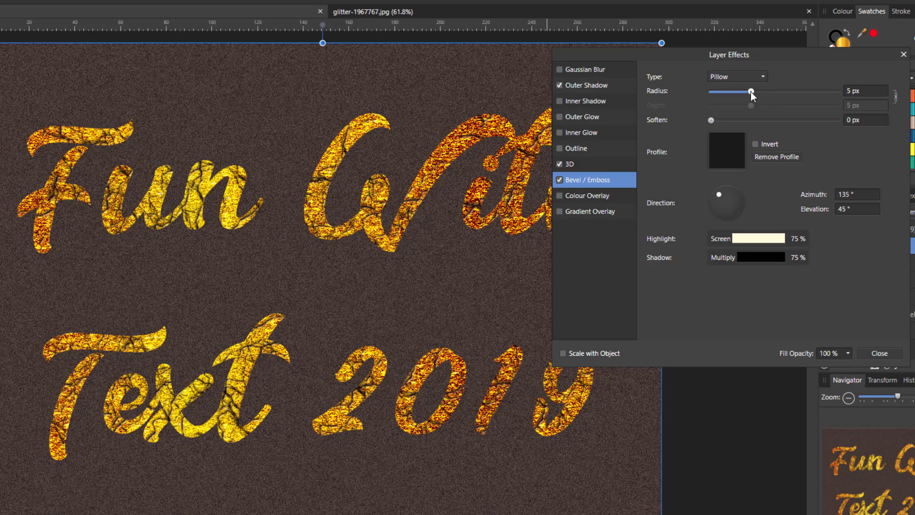
{"action": "left_click_drag", "start_coordinate": [751, 92], "coordinate": [758, 91]}
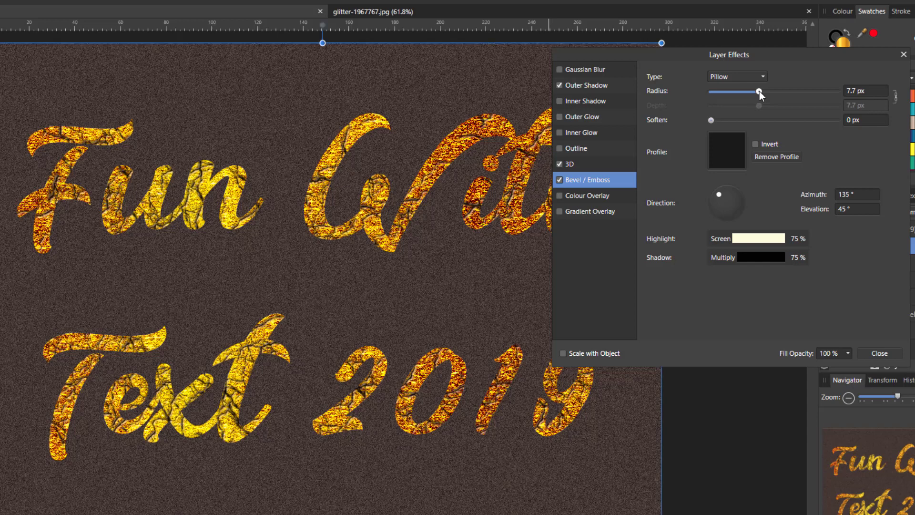
{"action": "mouse_move", "coordinate": [785, 115]}
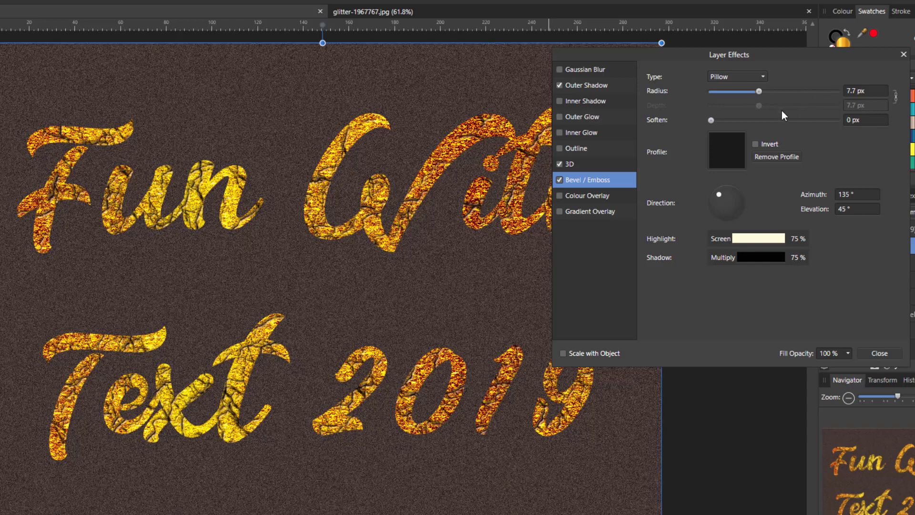
{"action": "mouse_move", "coordinate": [808, 344]}
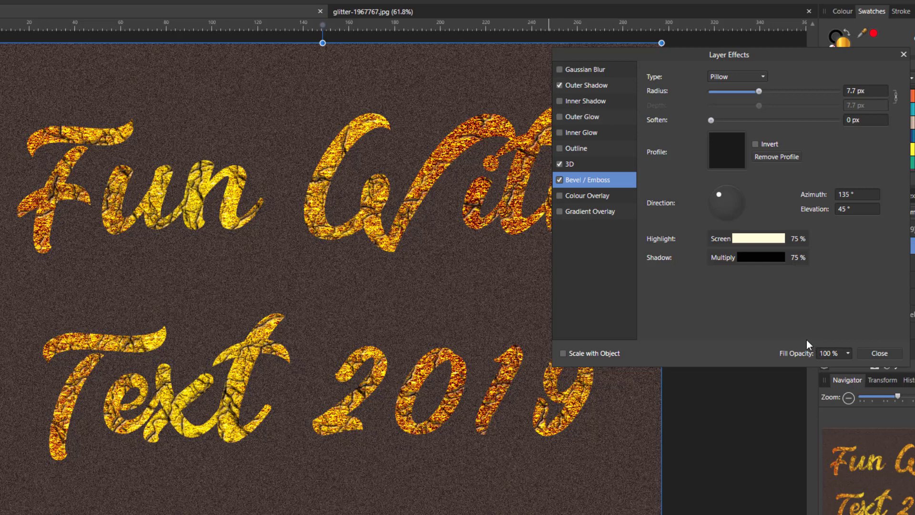
{"action": "mouse_move", "coordinate": [857, 333]}
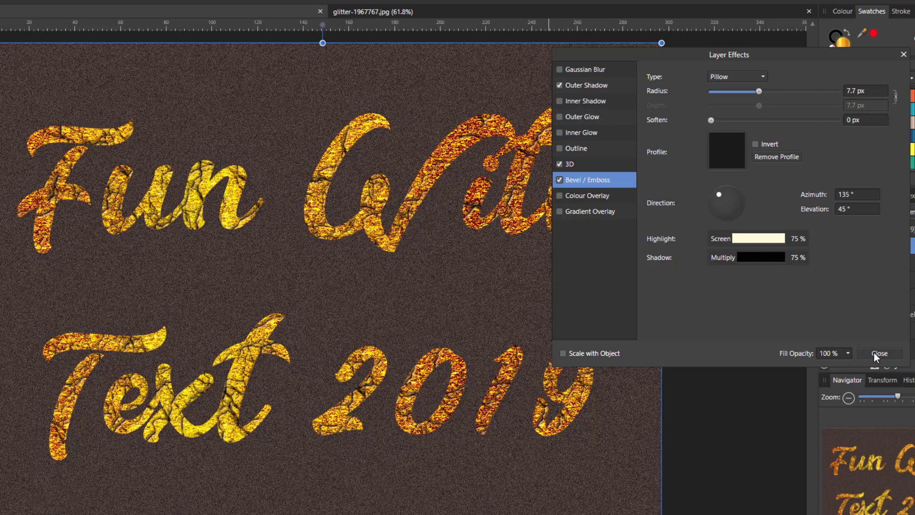
{"action": "left_click", "coordinate": [879, 353]}
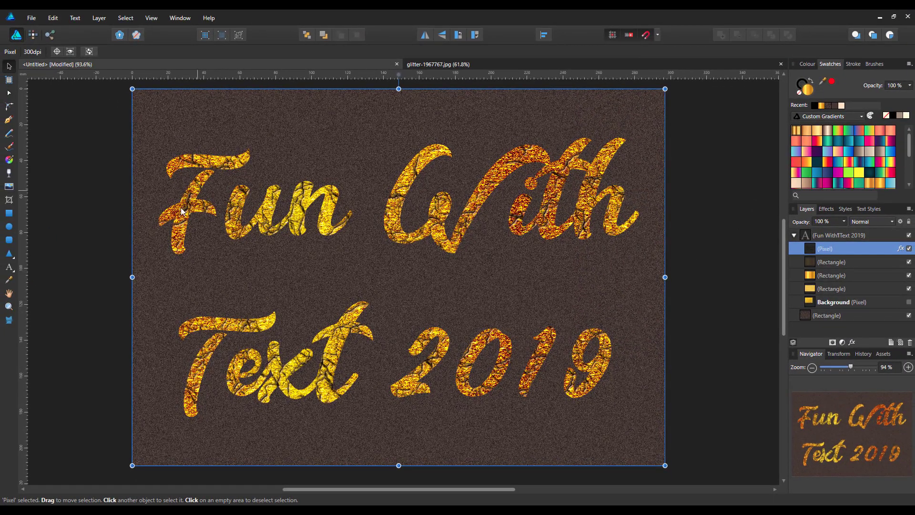
{"action": "mouse_move", "coordinate": [858, 374]}
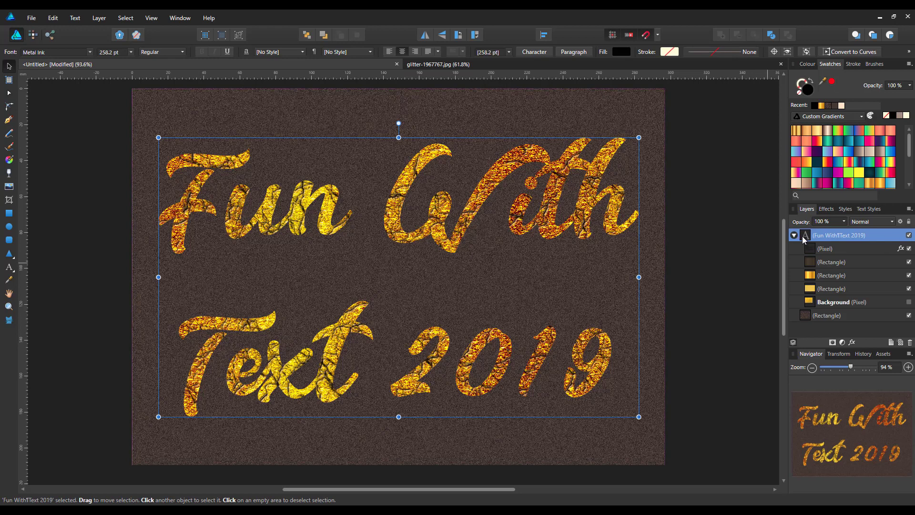
{"action": "mouse_move", "coordinate": [811, 96]}
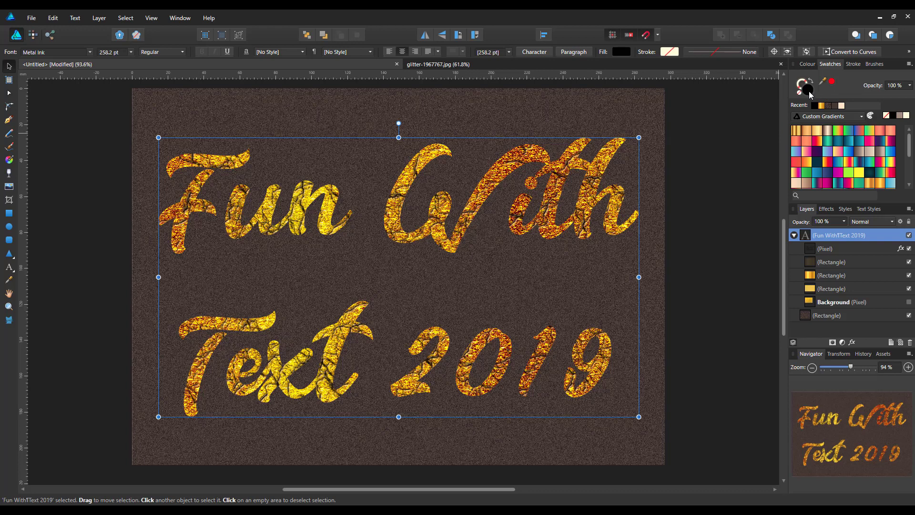
Set the 'Fun With Text 2019' fill colour to dark grey 282828
{"action": "left_click", "coordinate": [621, 51]}
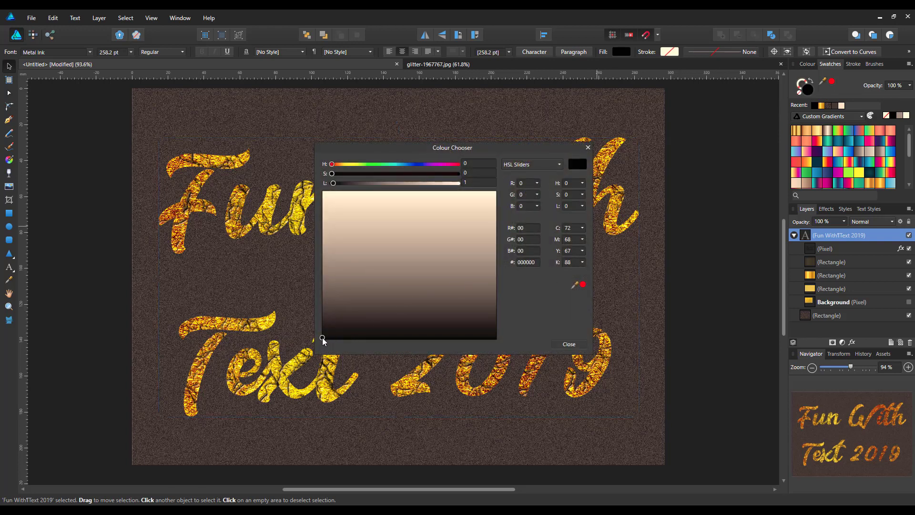
{"action": "left_click", "coordinate": [330, 321]}
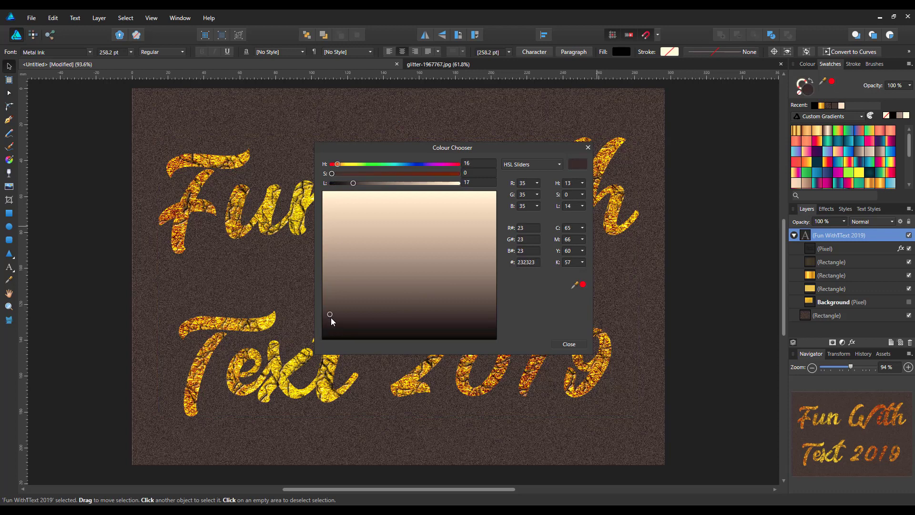
{"action": "left_click", "coordinate": [330, 318]}
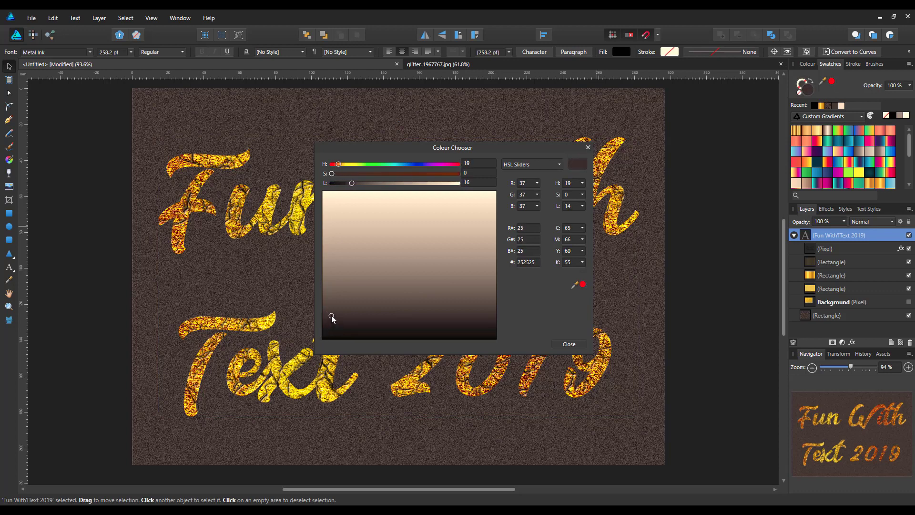
{"action": "left_click", "coordinate": [327, 315]}
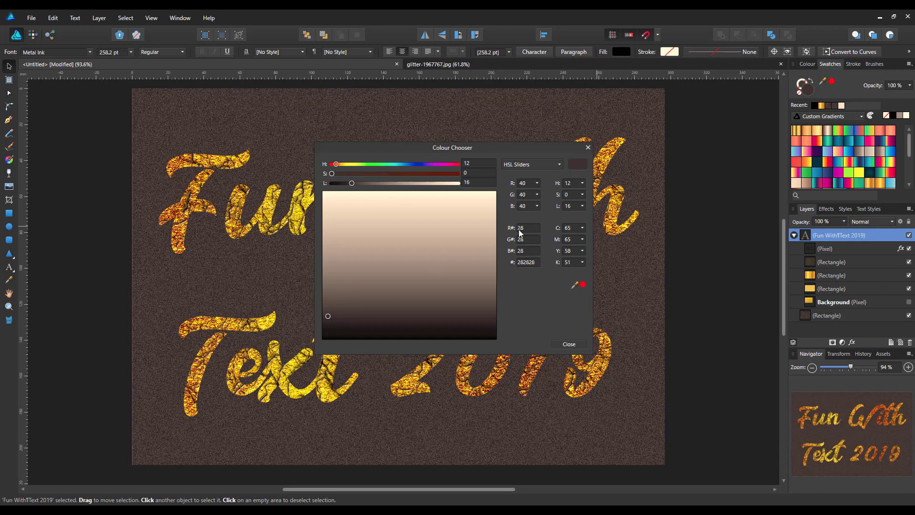
{"action": "left_click", "coordinate": [568, 344]}
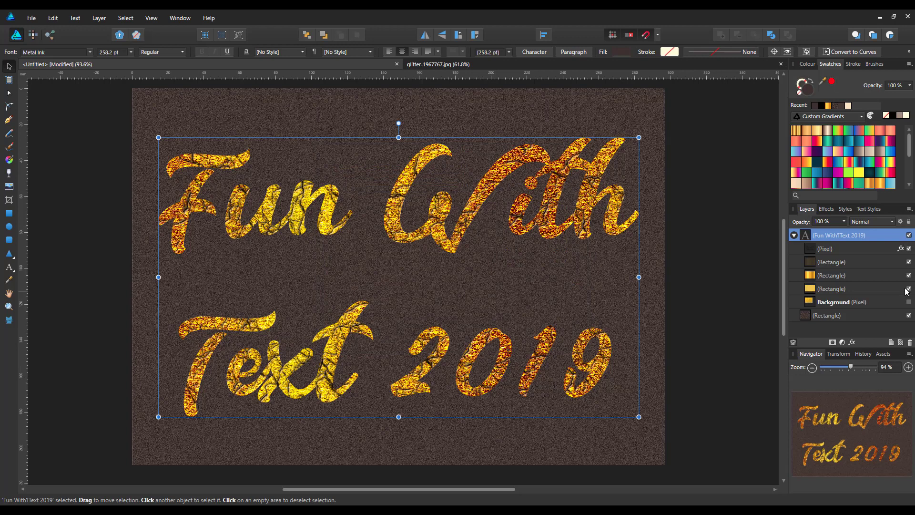
{"action": "mouse_move", "coordinate": [829, 296]}
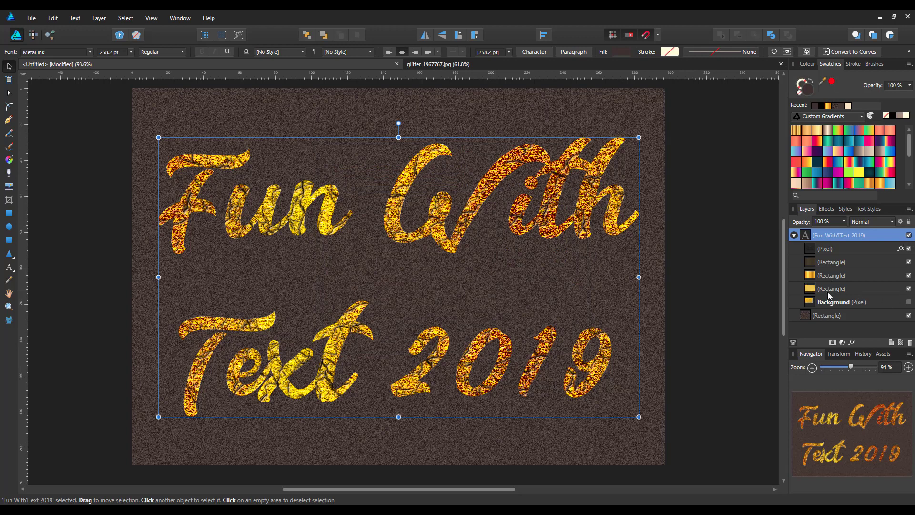
{"action": "mouse_move", "coordinate": [858, 292]}
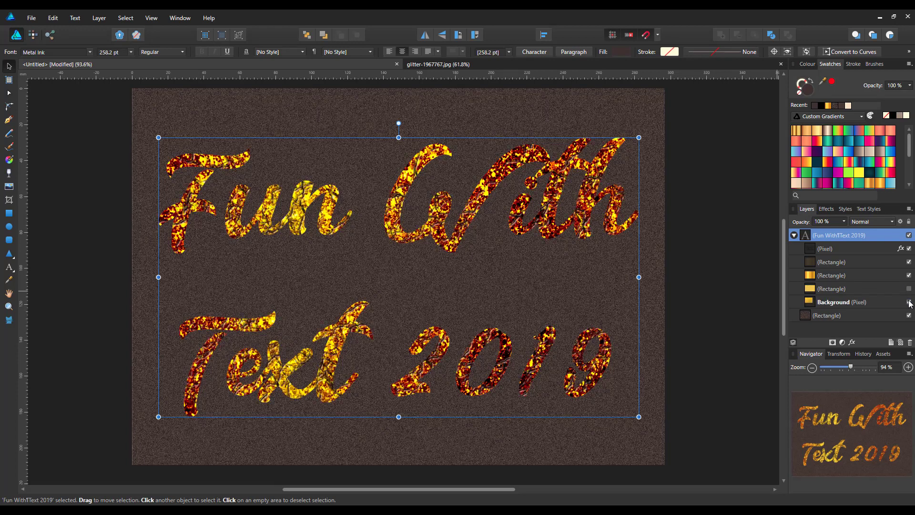
{"action": "mouse_move", "coordinate": [884, 305]}
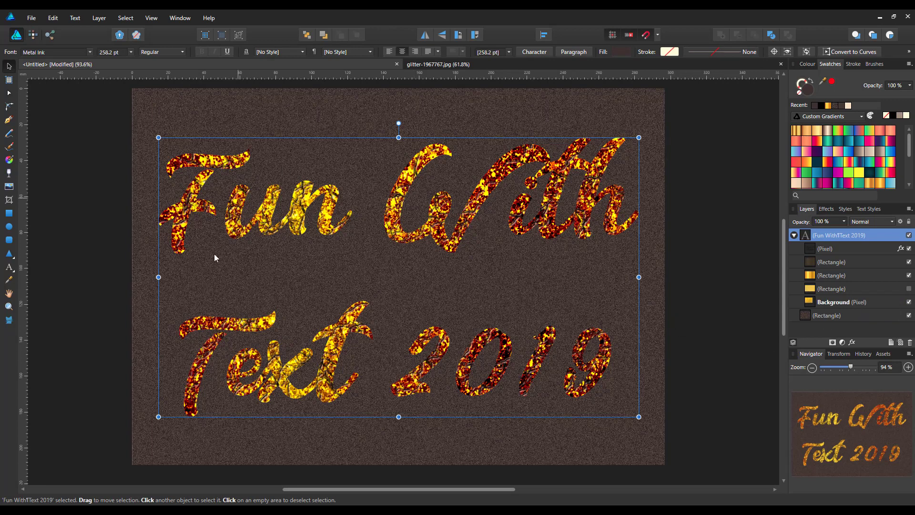
{"action": "mouse_move", "coordinate": [879, 320]}
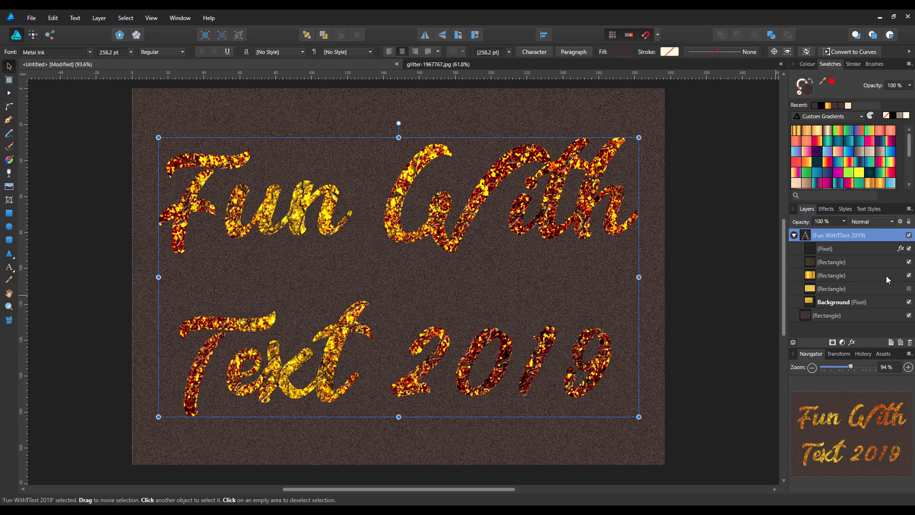
Select the gradient Rectangle layer inside the text in the Layers panel
{"action": "left_click", "coordinate": [831, 276]}
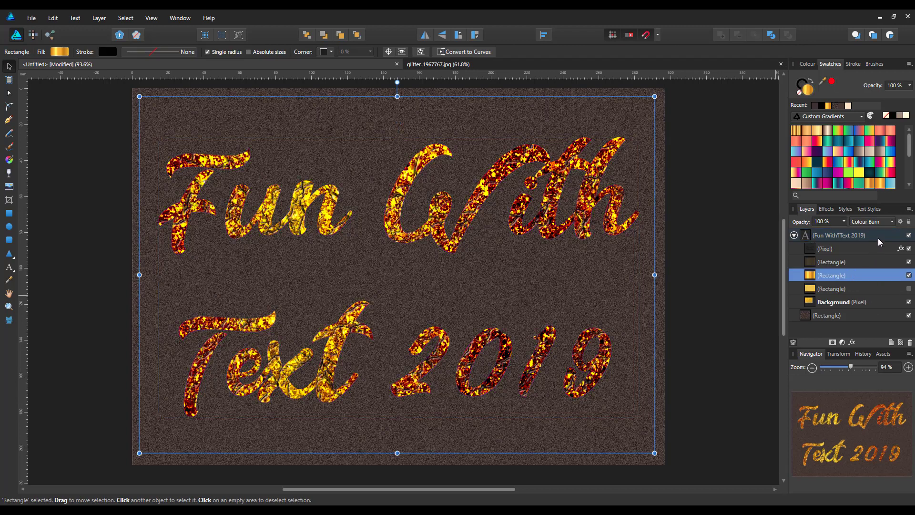
Set the gradient Rectangle's blend mode to Soft Light
{"action": "left_click", "coordinate": [871, 221]}
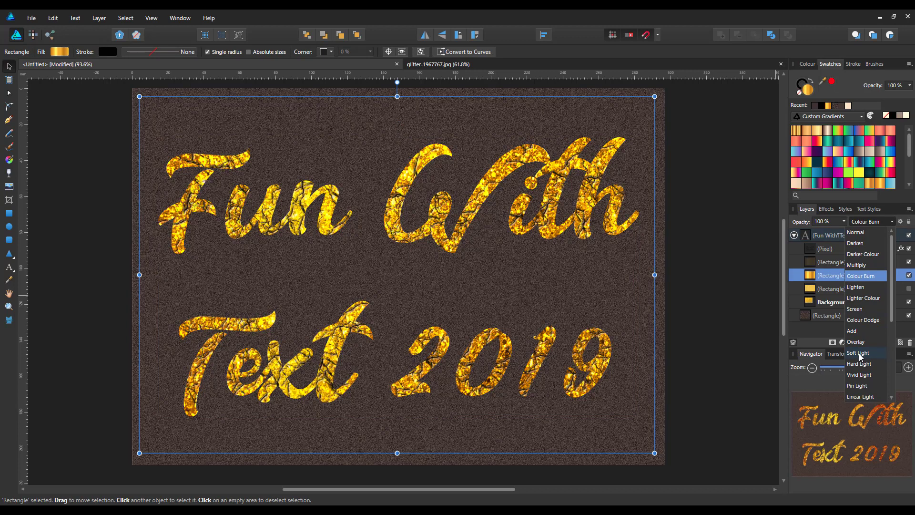
{"action": "left_click", "coordinate": [858, 352]}
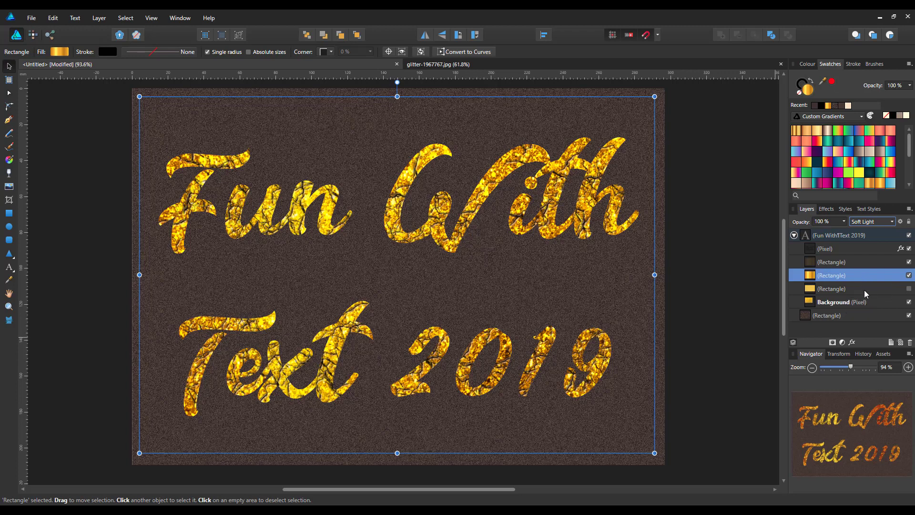
{"action": "mouse_move", "coordinate": [744, 320]}
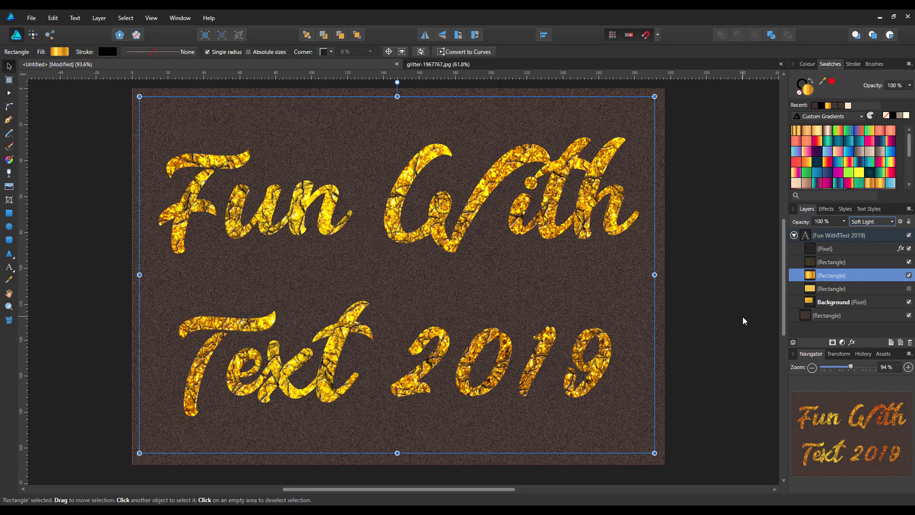